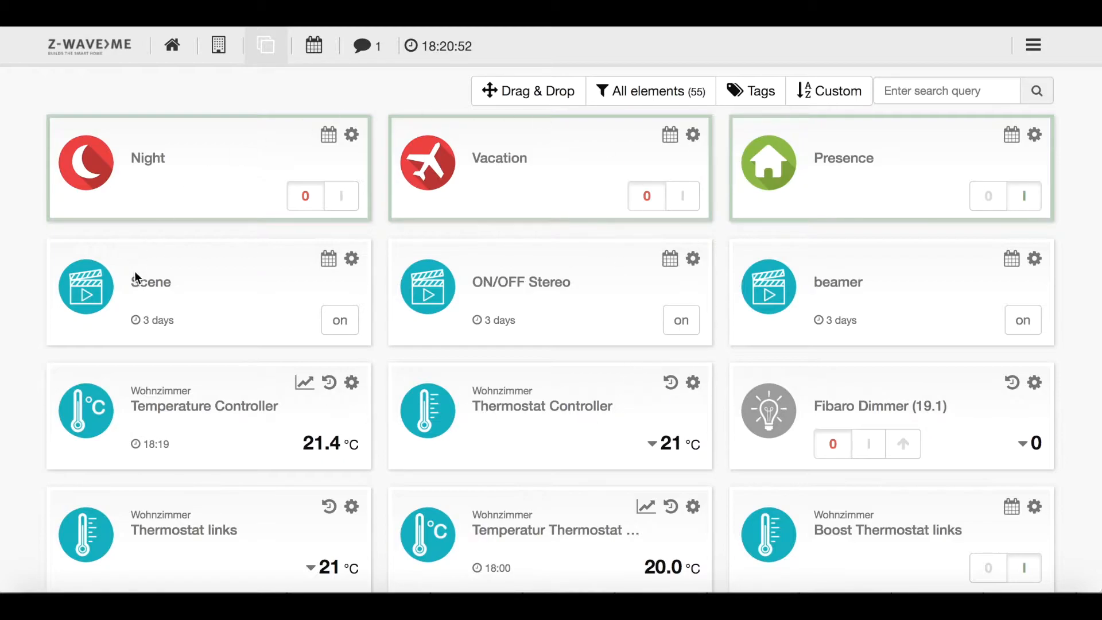
mouse_move(569, 187)
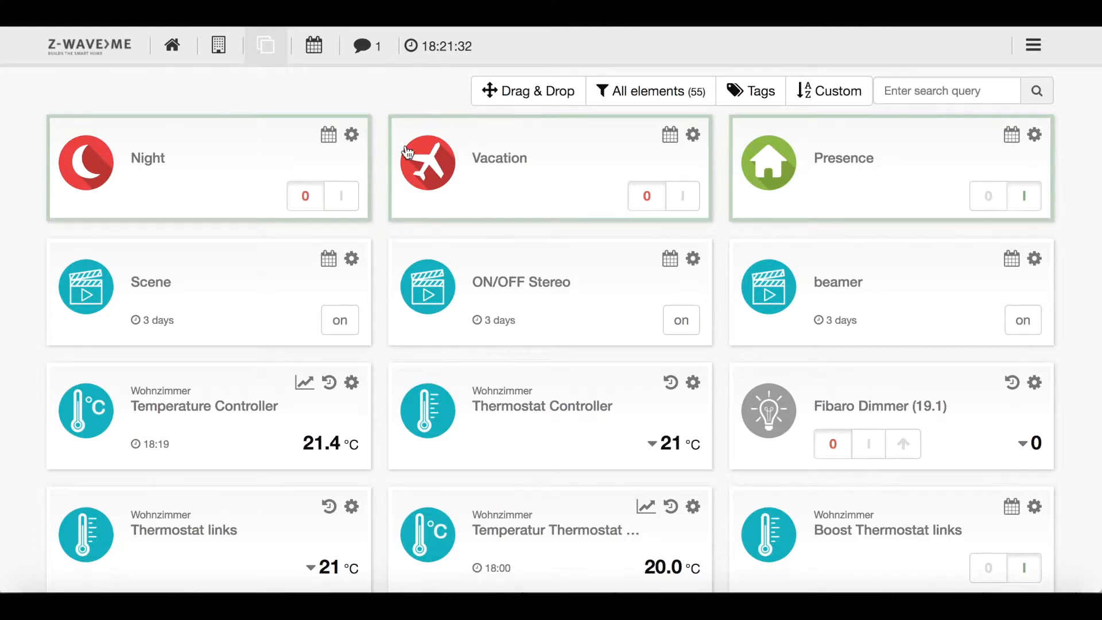
mouse_move(927, 188)
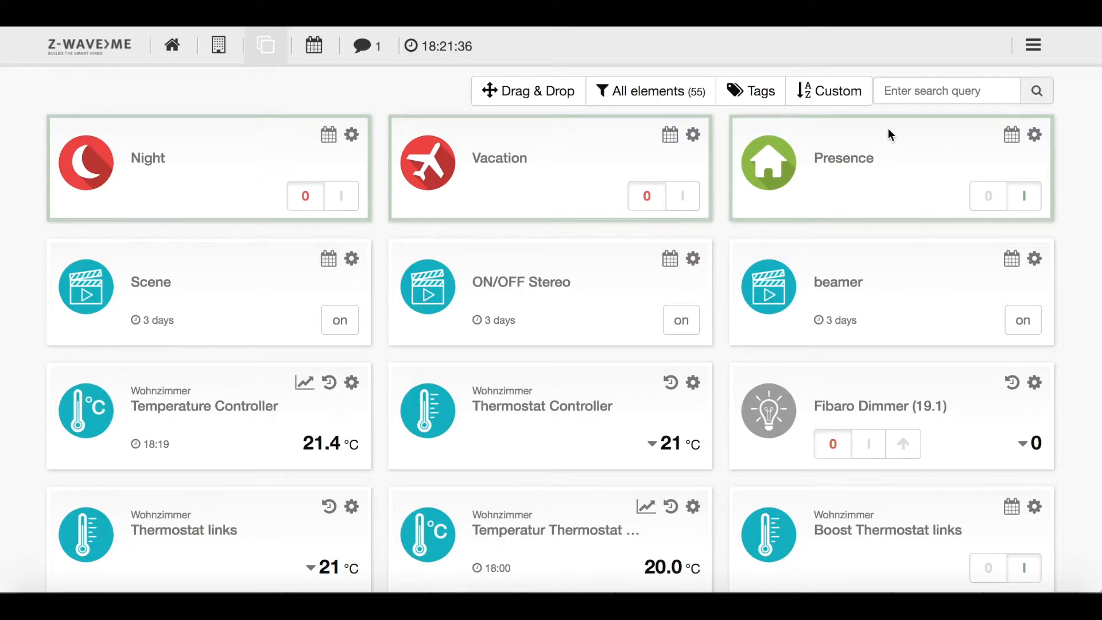
mouse_move(1010, 205)
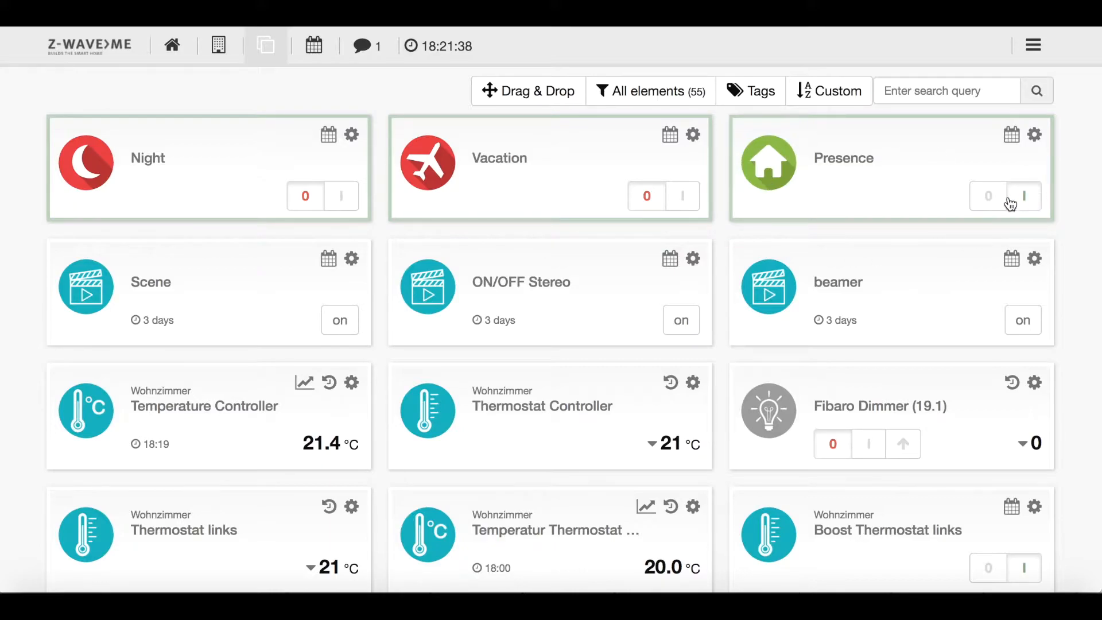
Show the rooms overview and scroll down to the Wohnzimmer tile
left_click(988, 196)
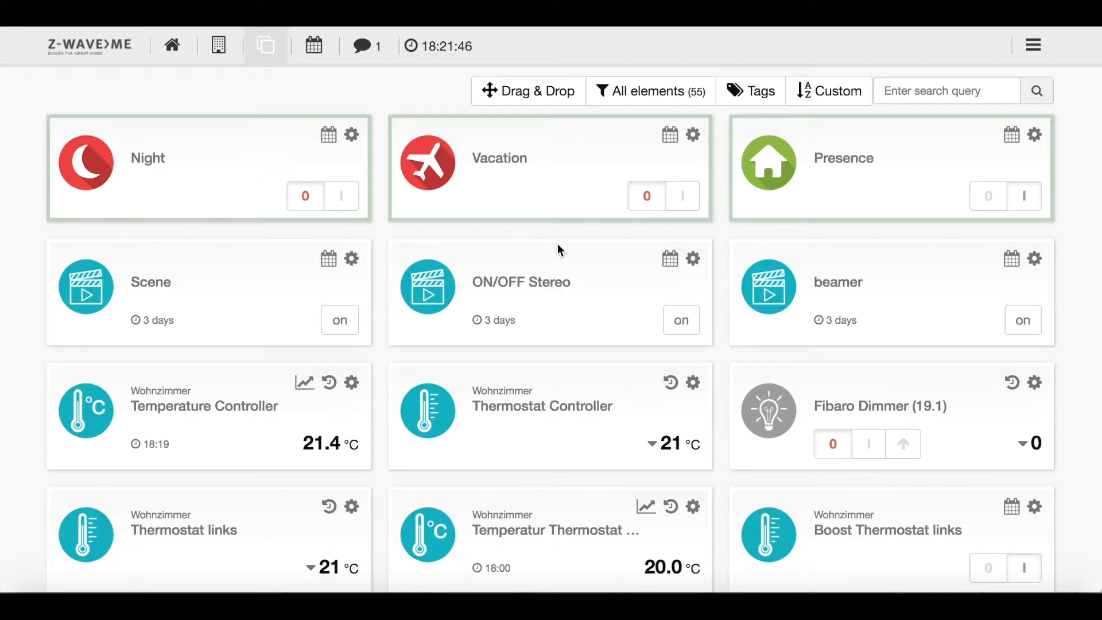
mouse_move(166, 105)
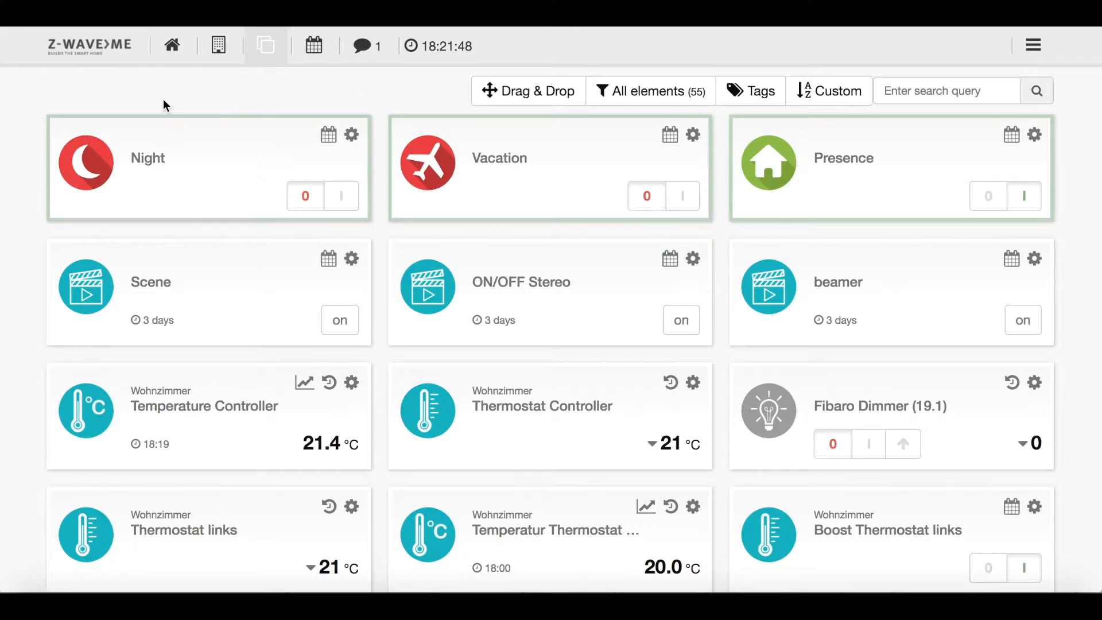
mouse_move(251, 112)
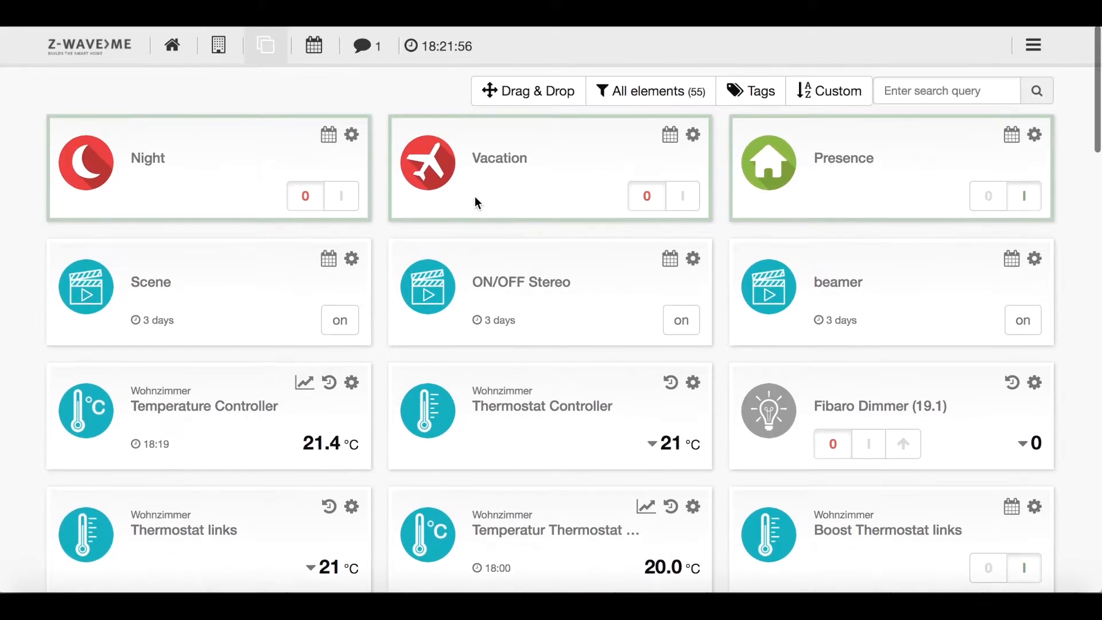
mouse_move(555, 145)
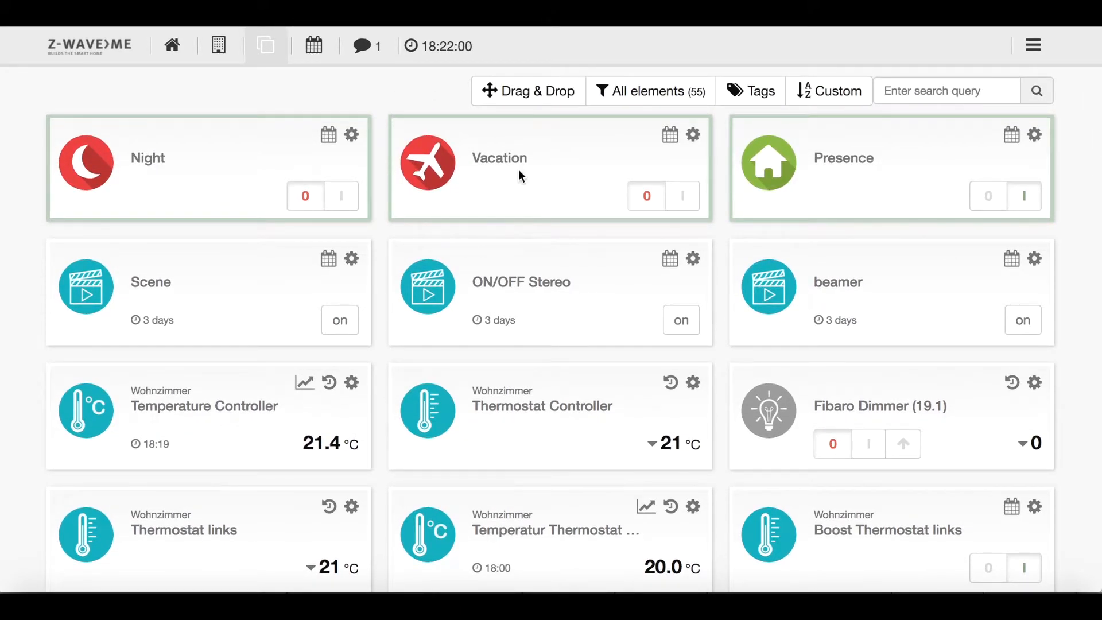
mouse_move(537, 235)
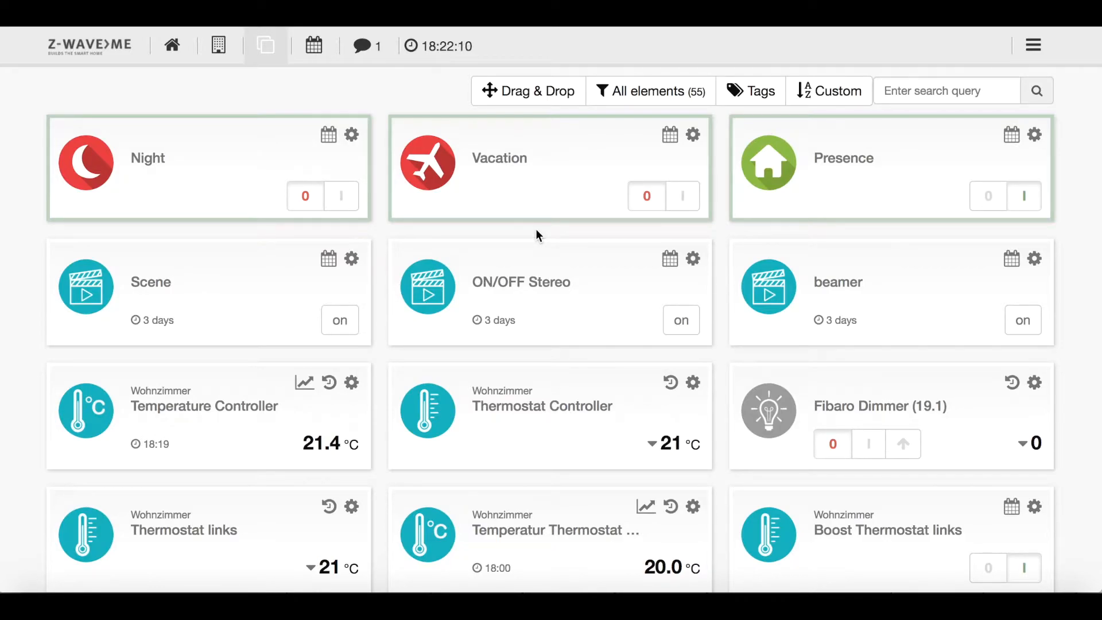
mouse_move(396, 151)
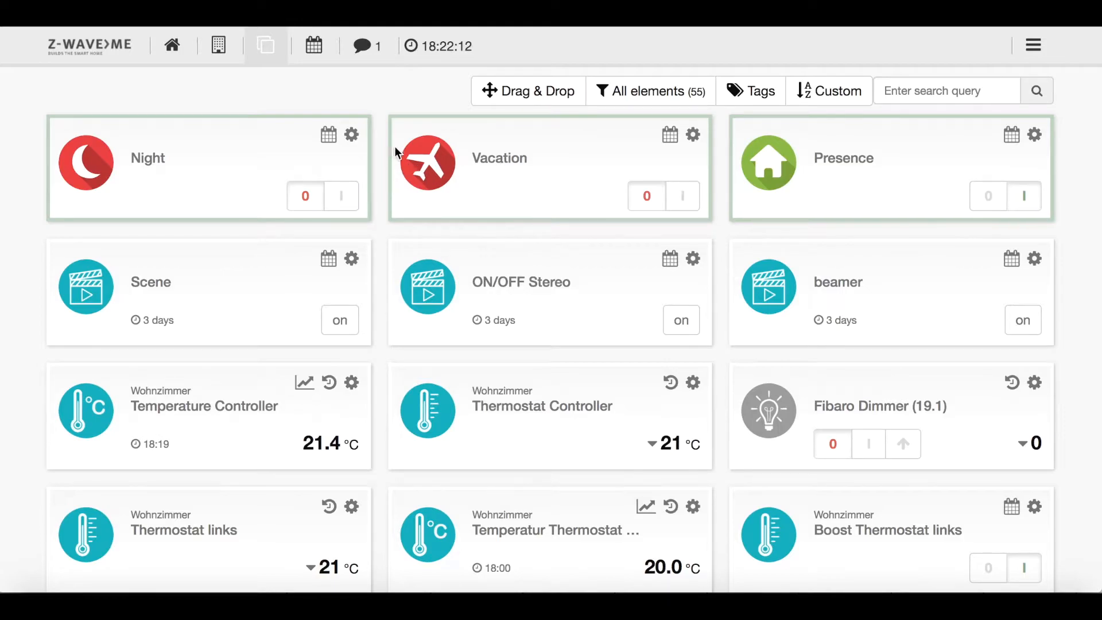
left_click(218, 44)
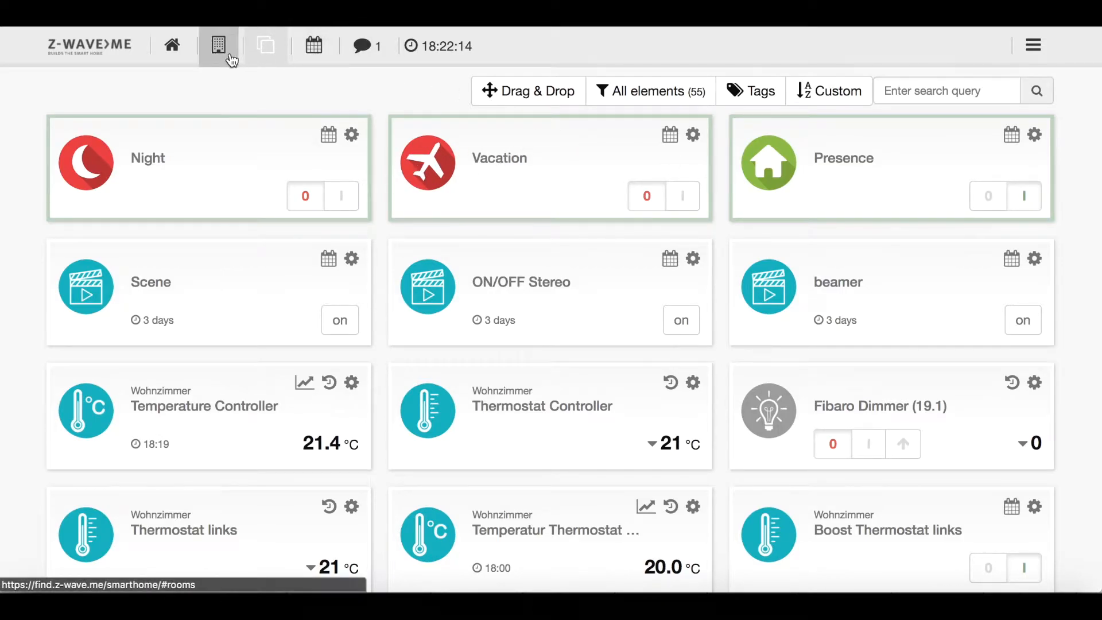
left_click(218, 45)
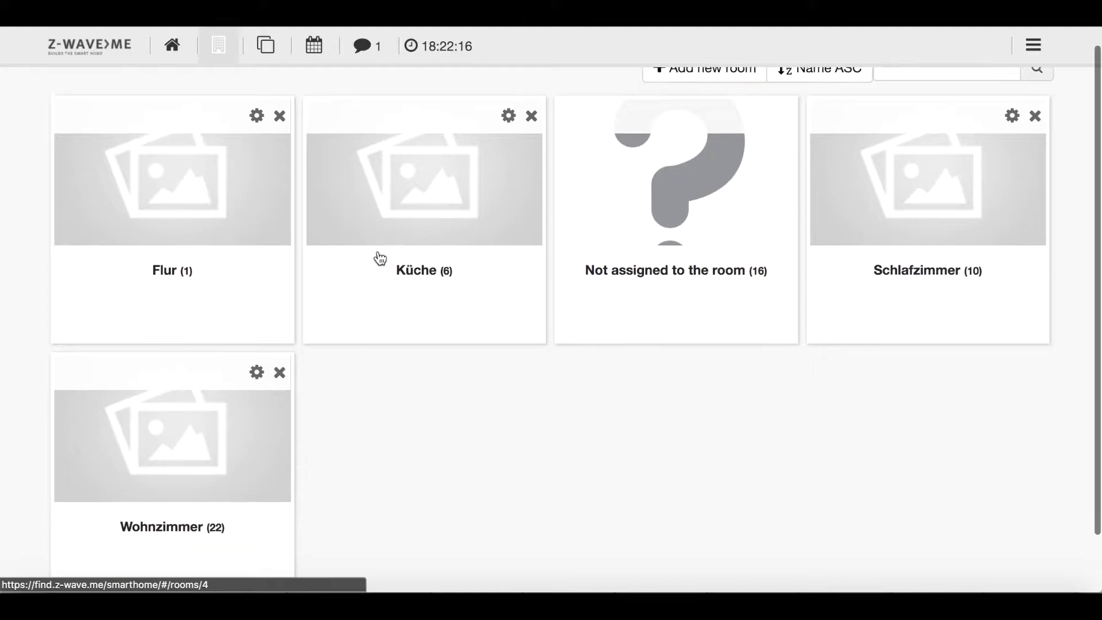
scroll("down", 3)
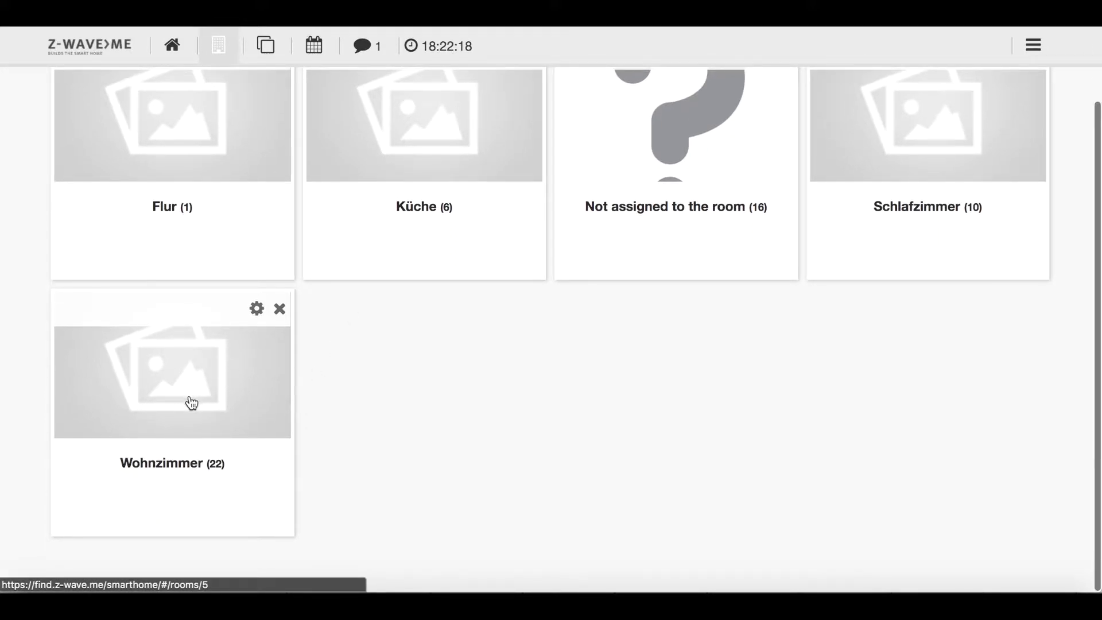
Enter the Wohnzimmer room to list its thermostats and lights
left_click(171, 383)
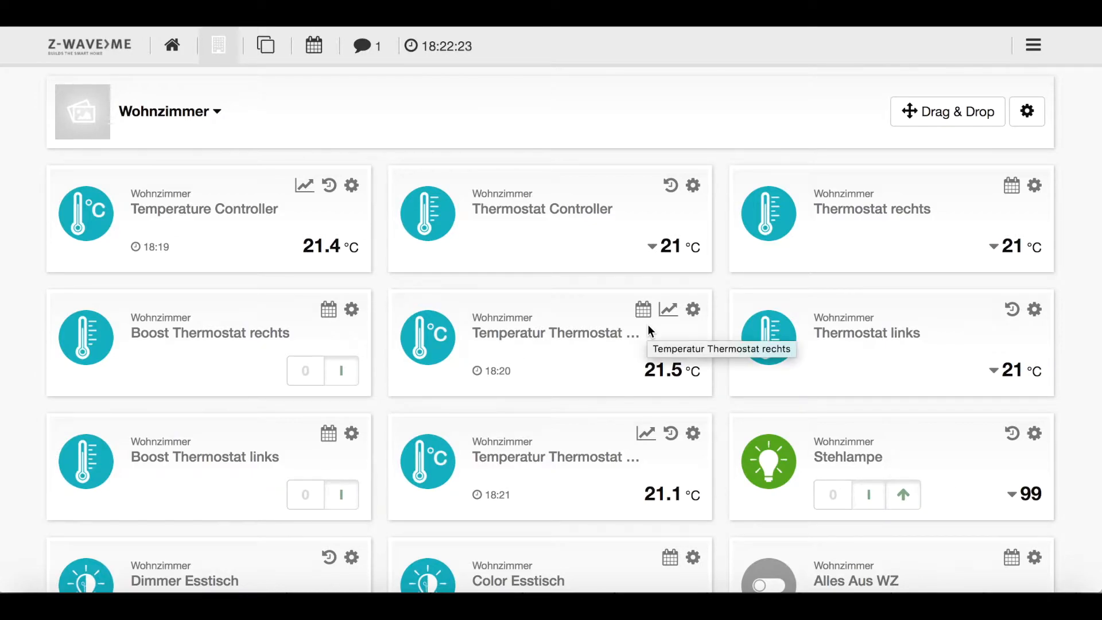
mouse_move(393, 243)
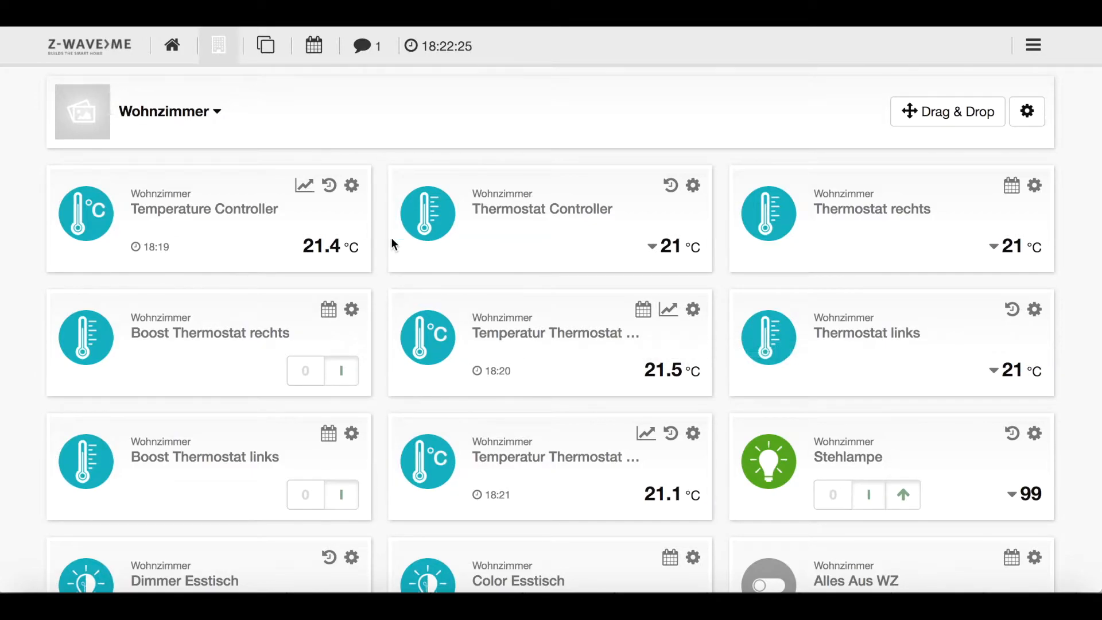
mouse_move(835, 262)
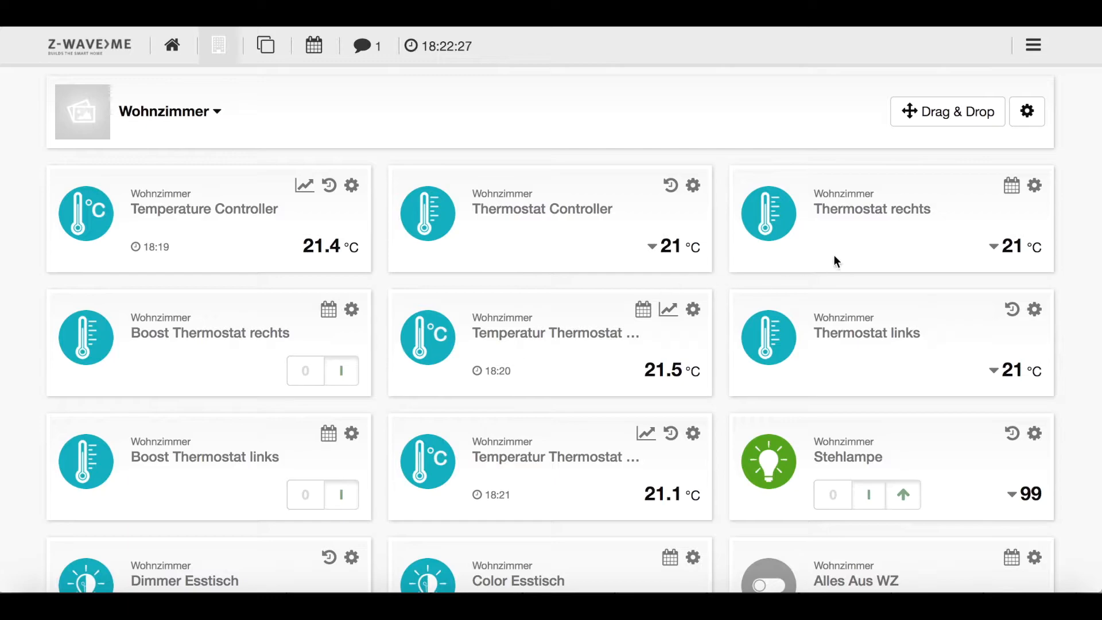
mouse_move(79, 265)
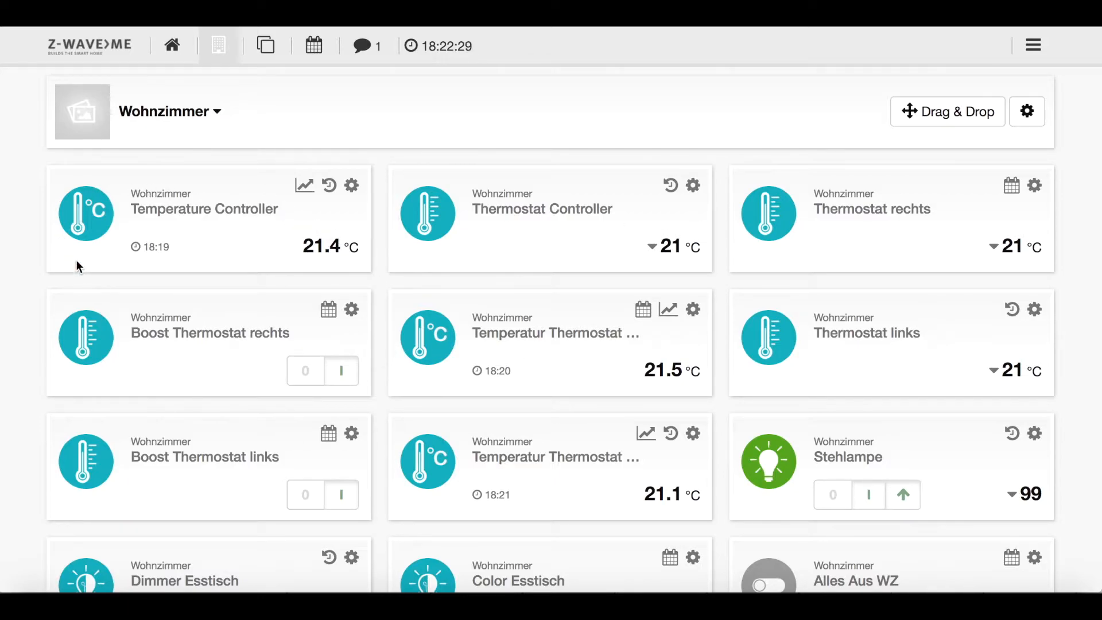
mouse_move(526, 408)
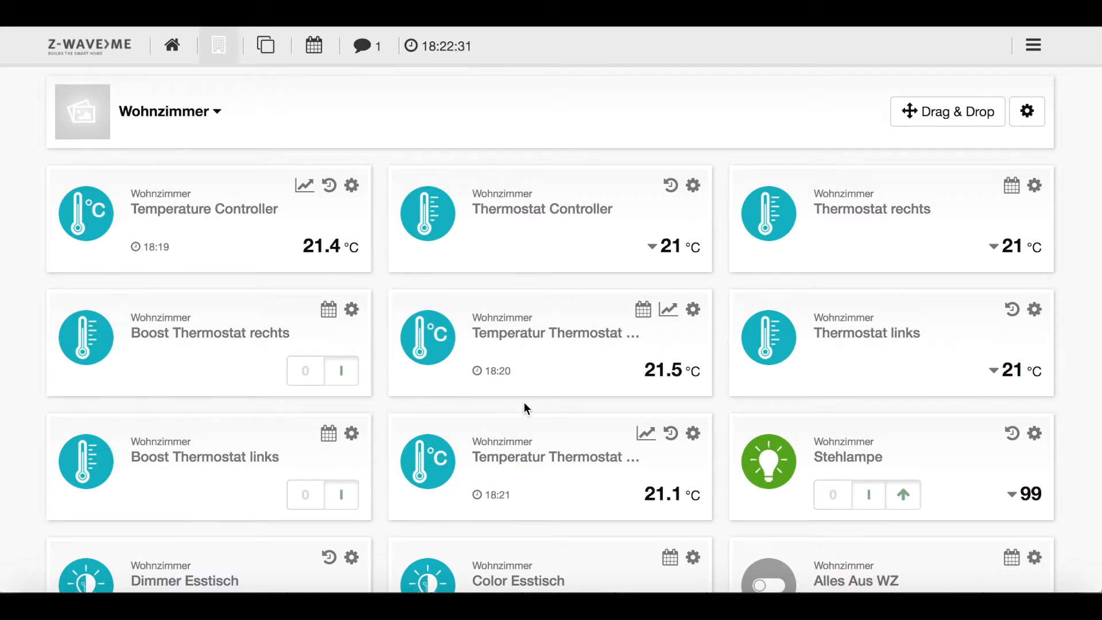
mouse_move(549, 473)
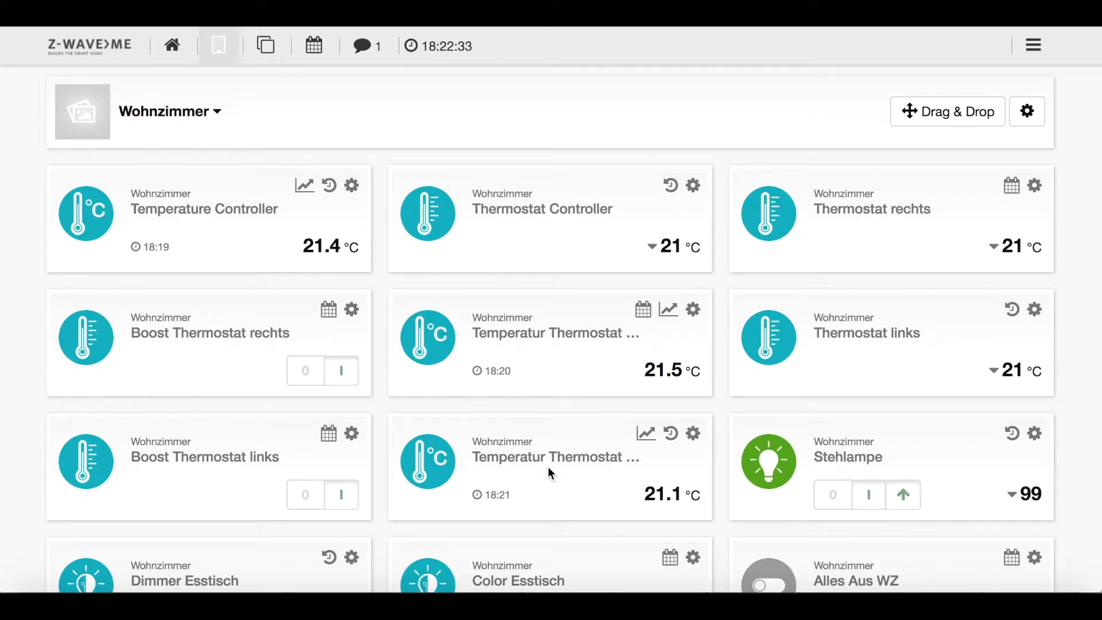
mouse_move(397, 231)
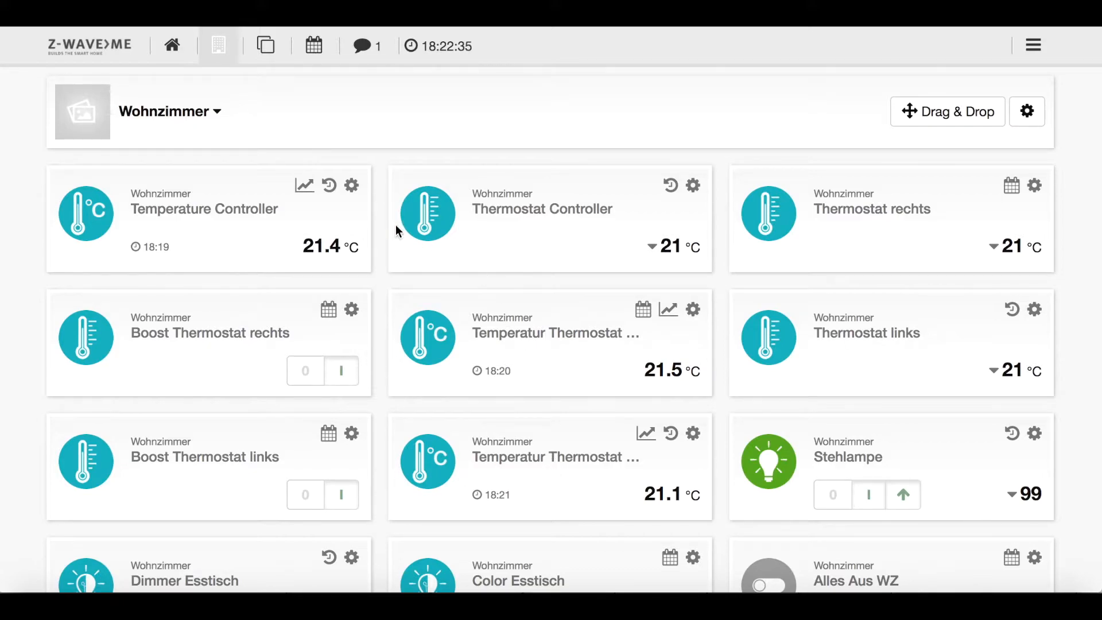
mouse_move(305, 251)
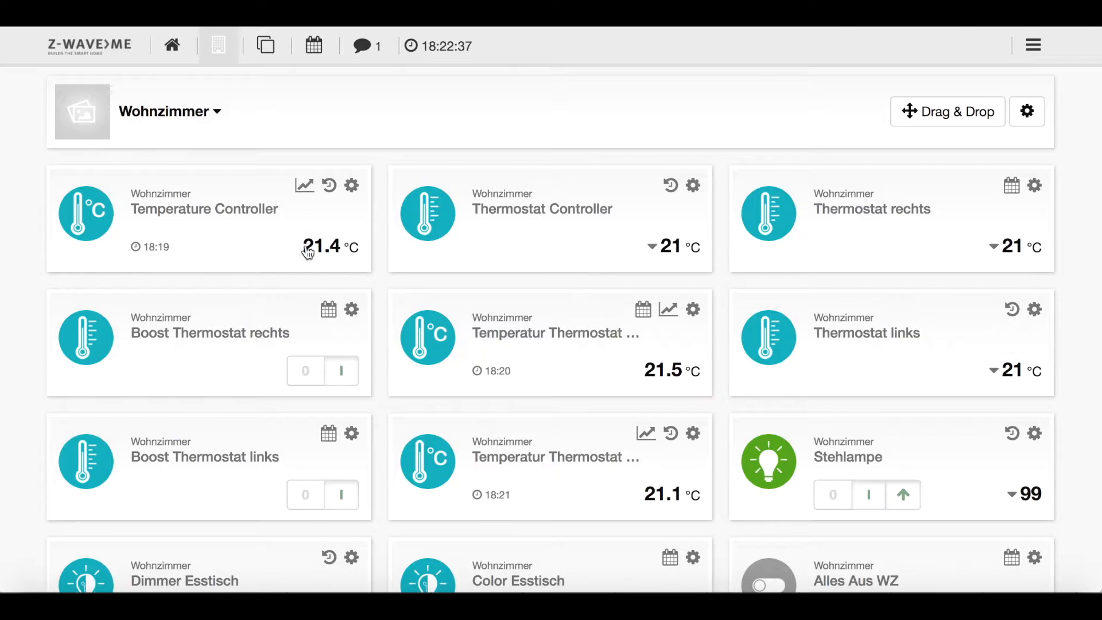
mouse_move(496, 238)
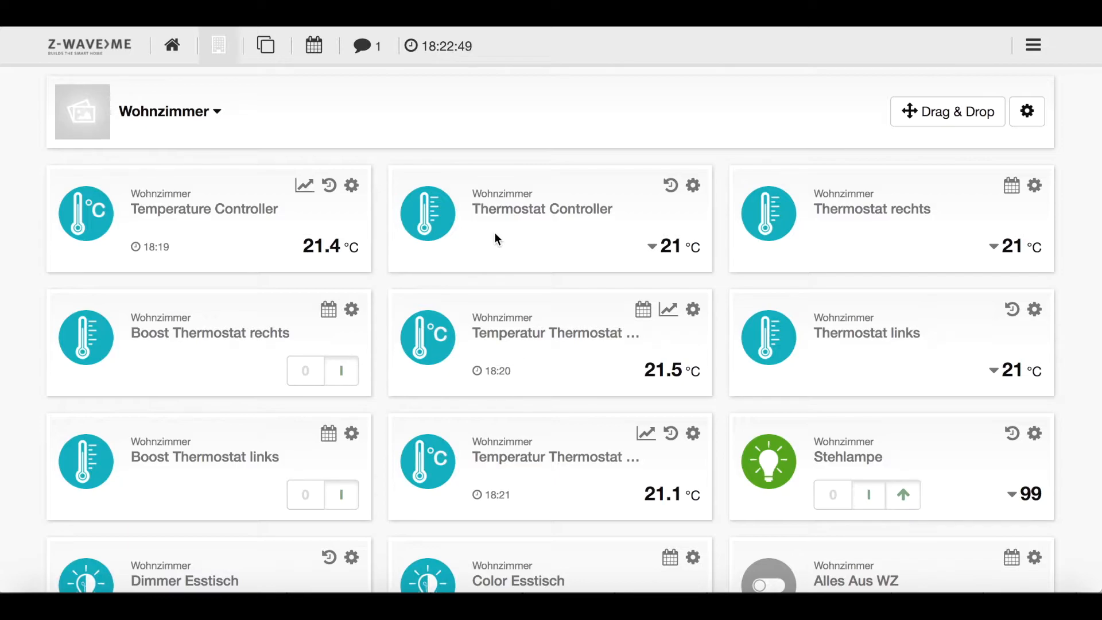
mouse_move(646, 258)
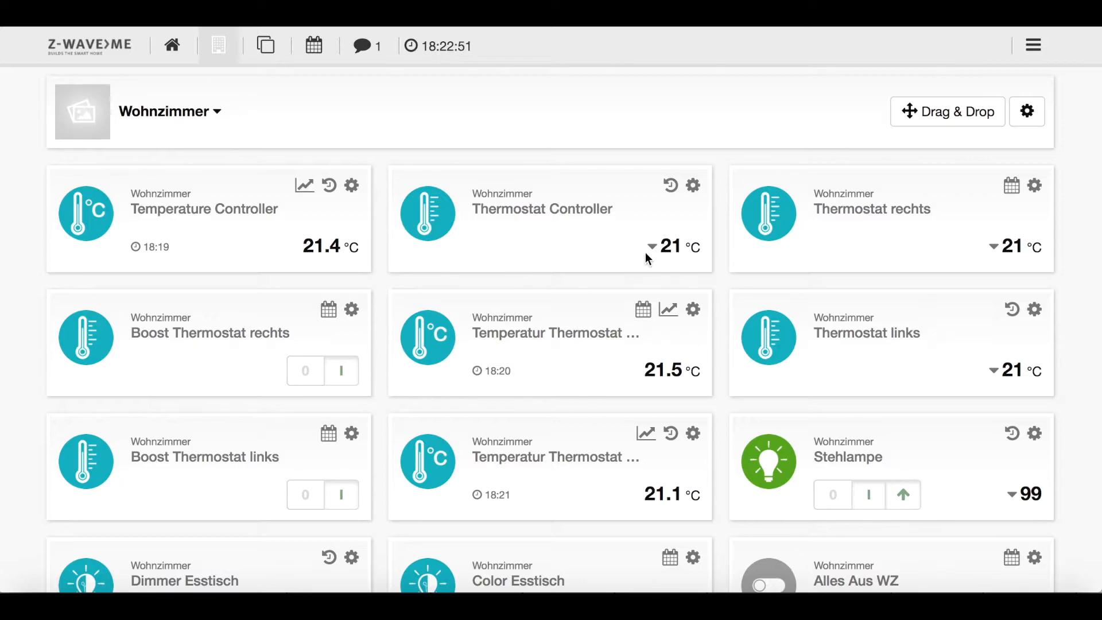
mouse_move(657, 254)
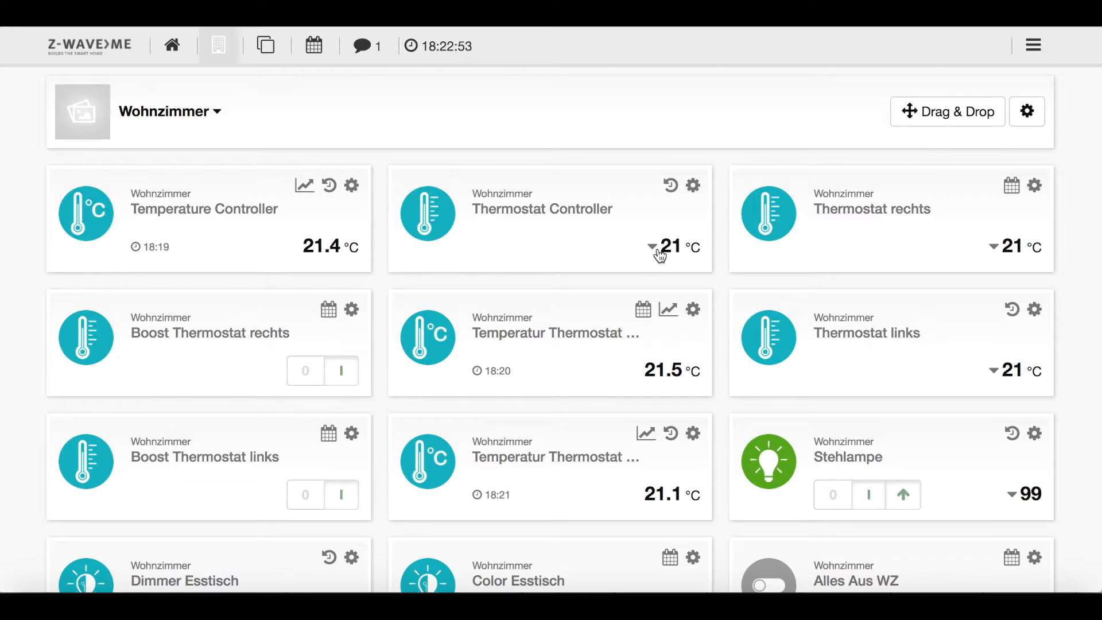
mouse_move(620, 257)
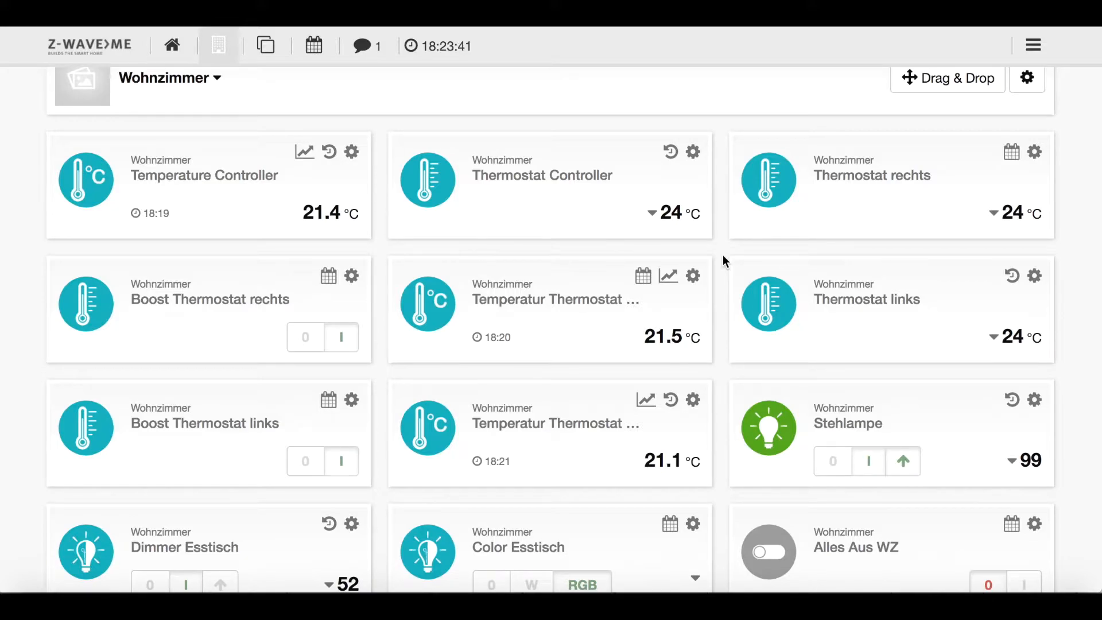
mouse_move(825, 275)
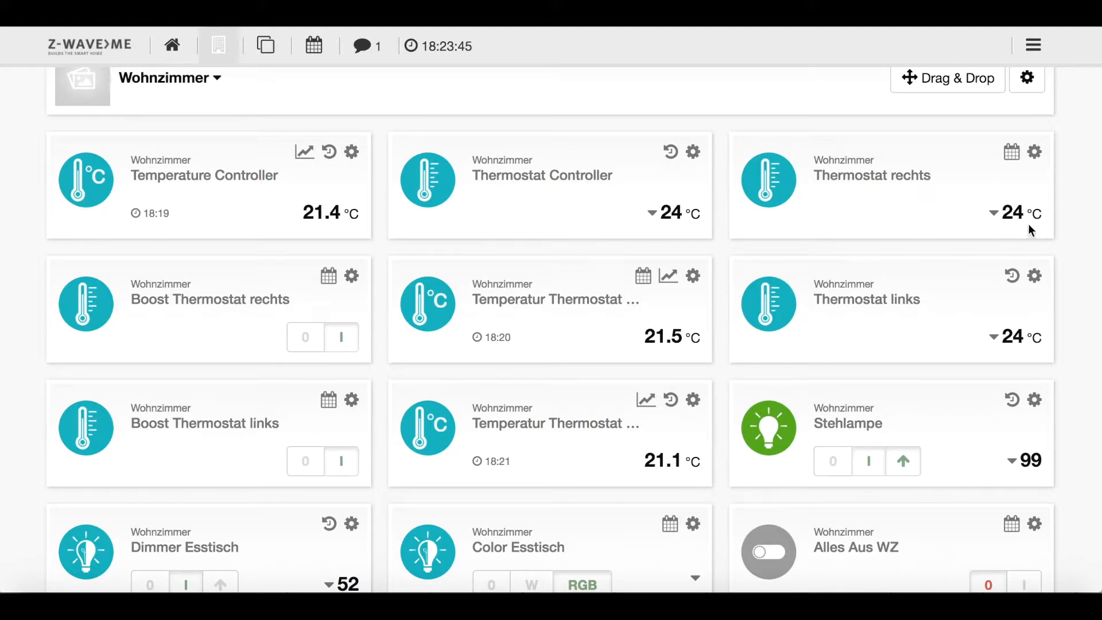
mouse_move(903, 254)
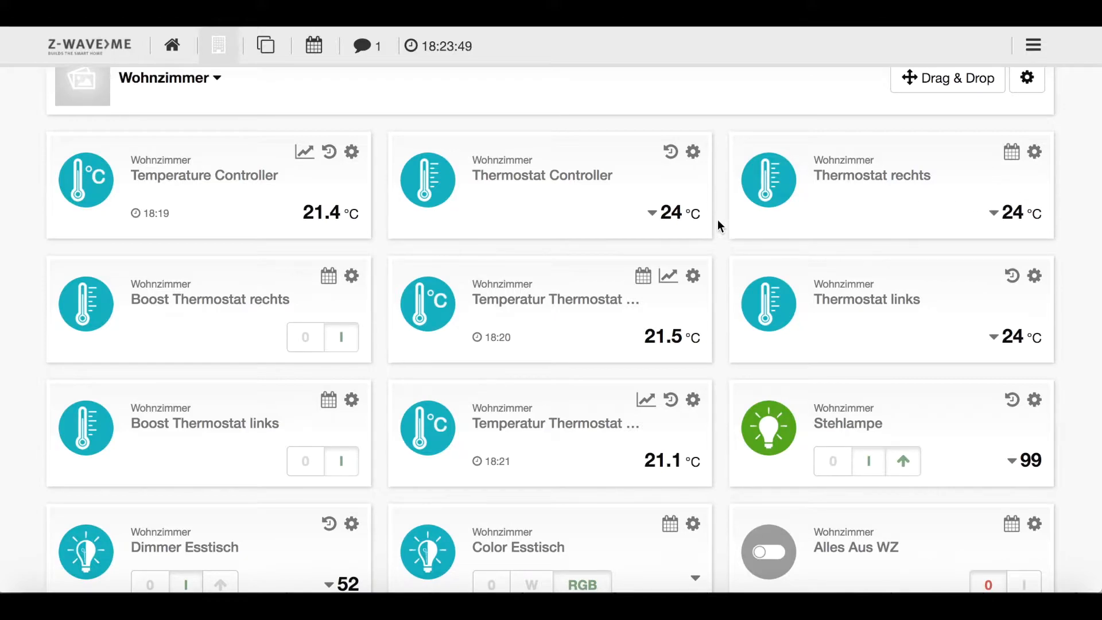
mouse_move(789, 269)
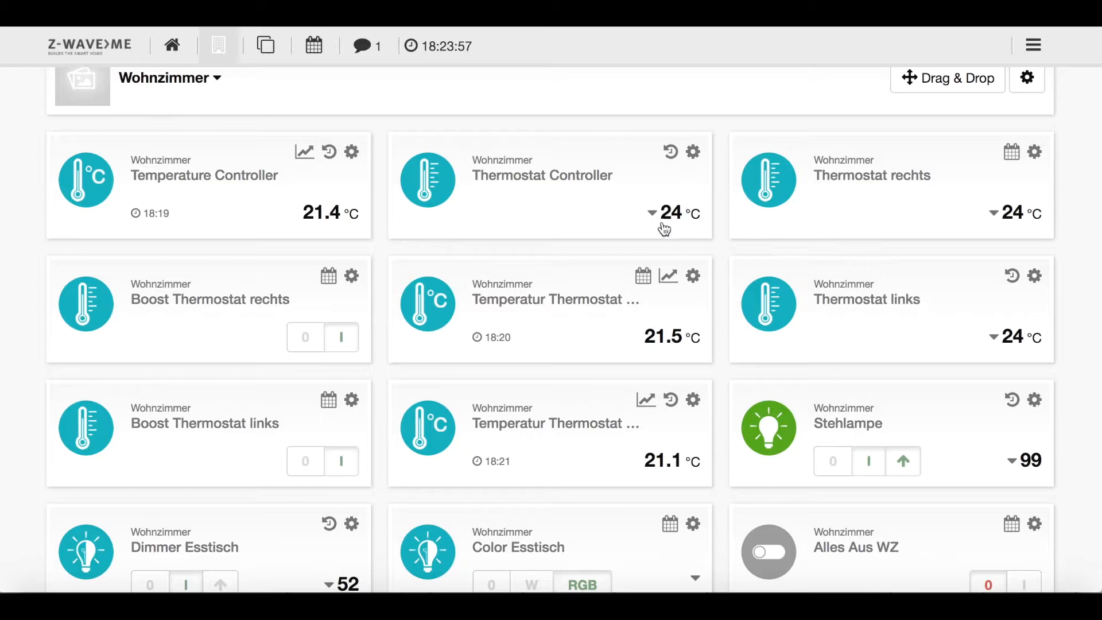
View the temperature history of Thermostat rechts and links, then close the charts
left_click(646, 274)
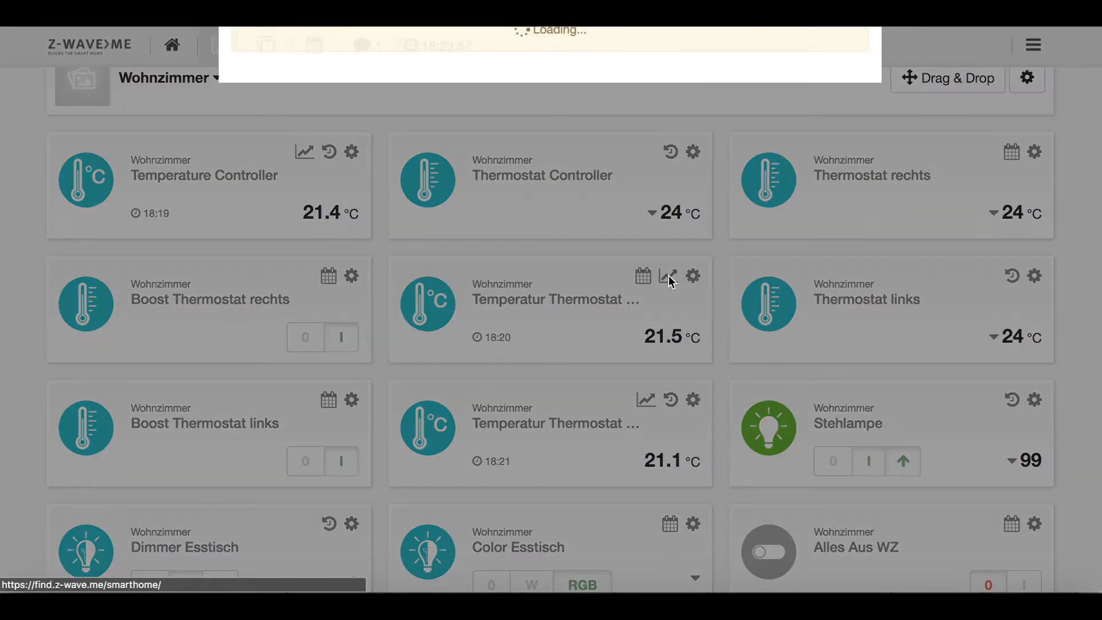
left_click(644, 276)
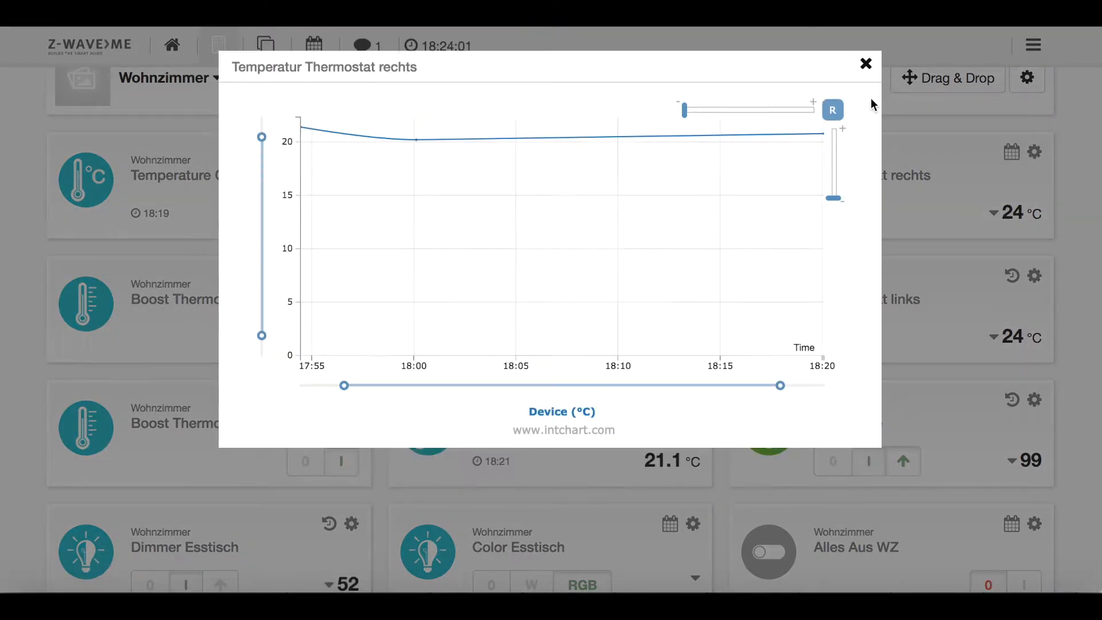
left_click(865, 63)
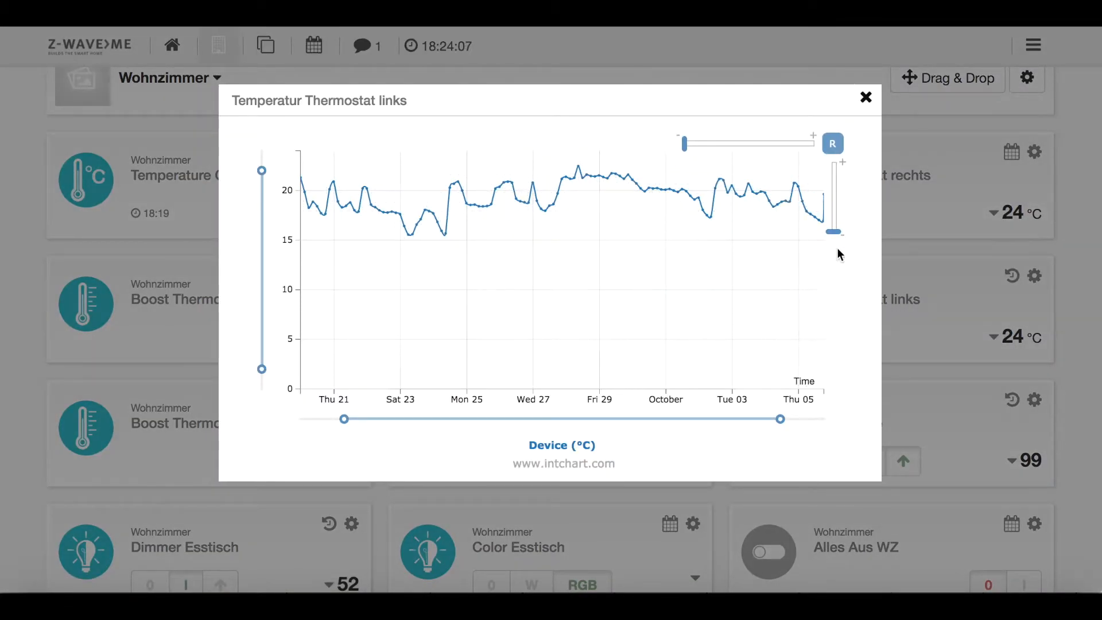
mouse_move(481, 203)
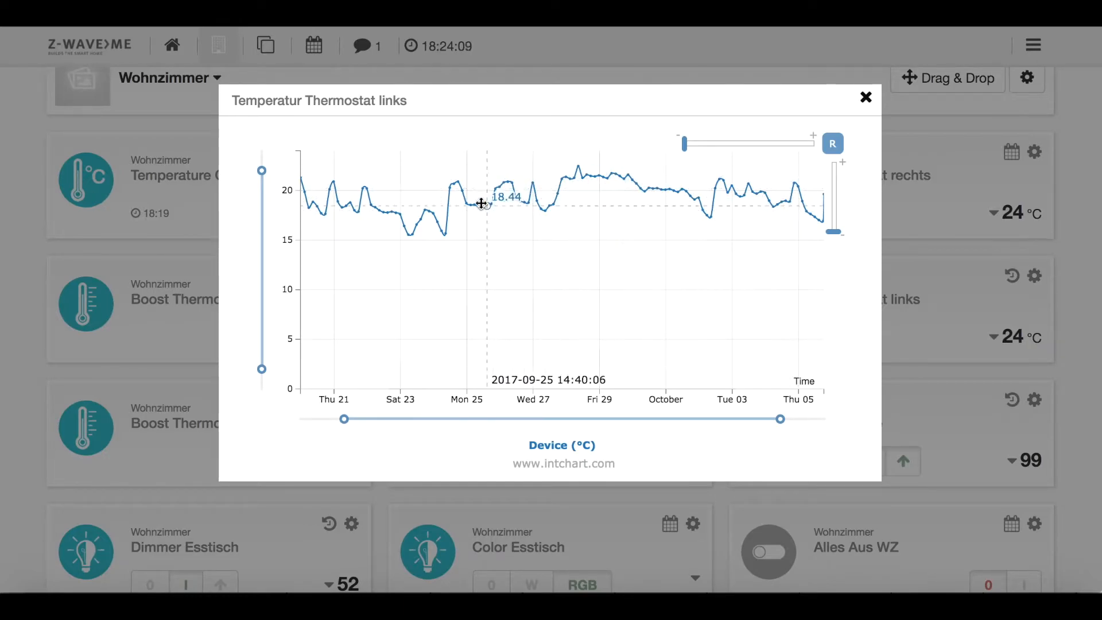
mouse_move(686, 231)
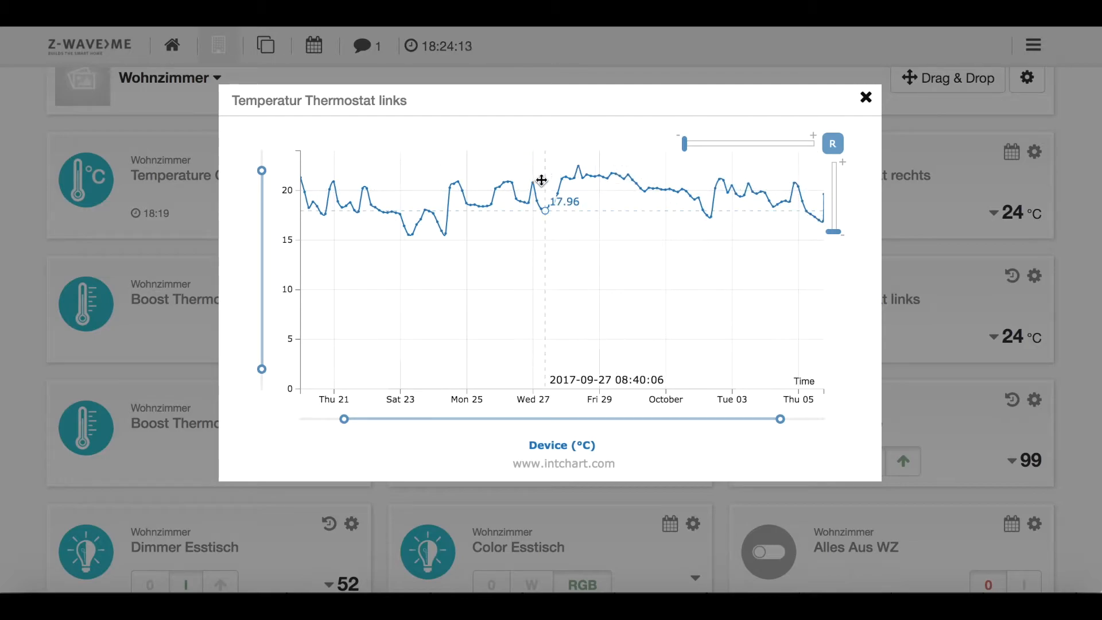
mouse_move(445, 230)
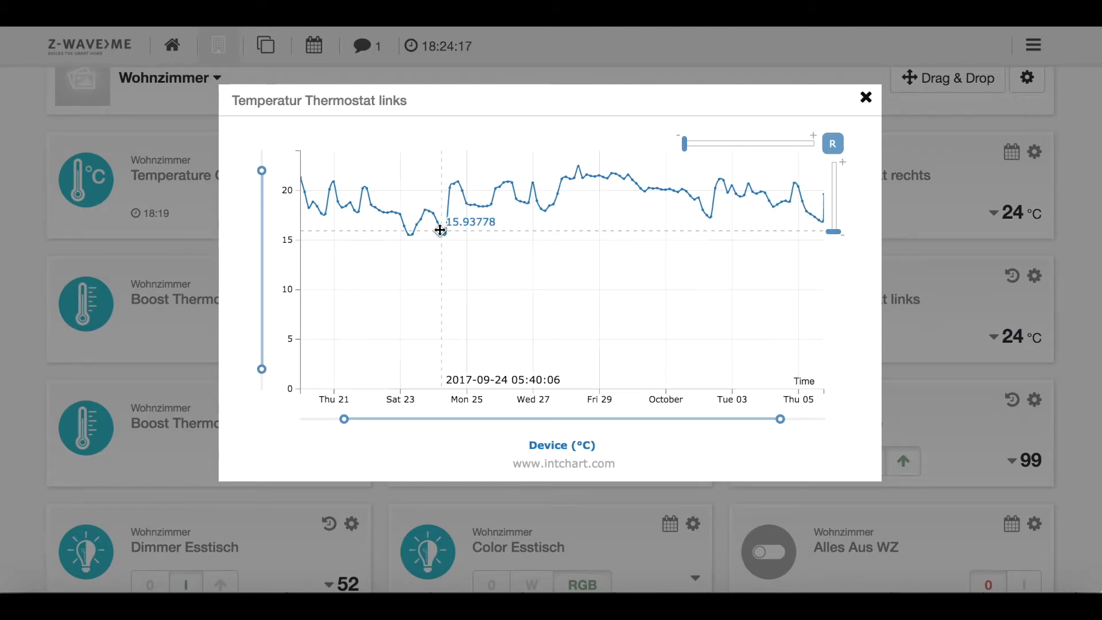
mouse_move(351, 205)
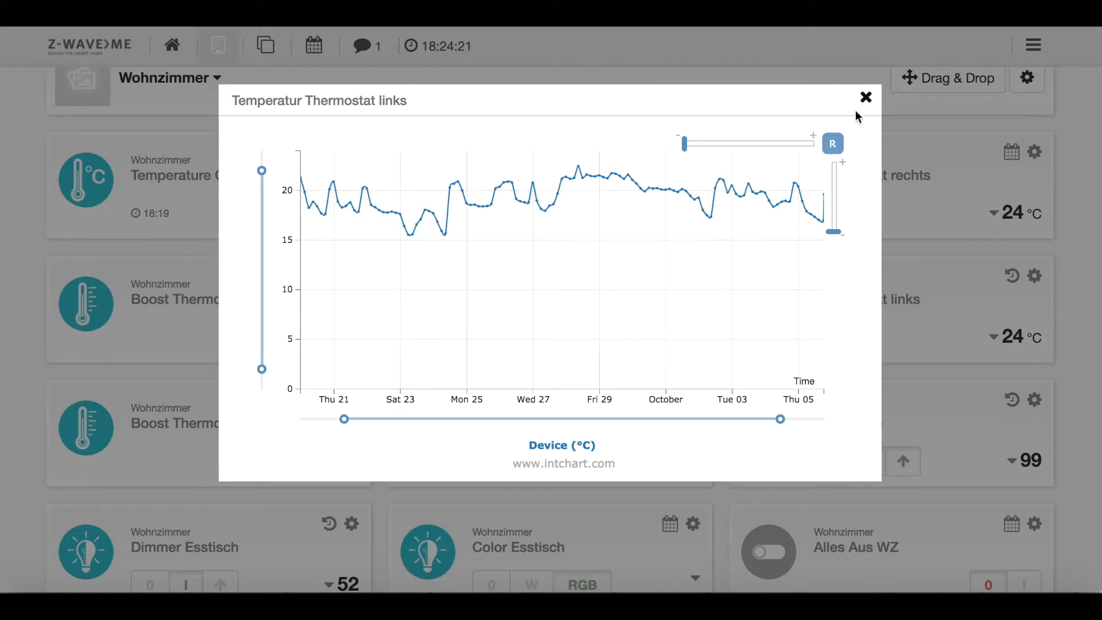
left_click(865, 97)
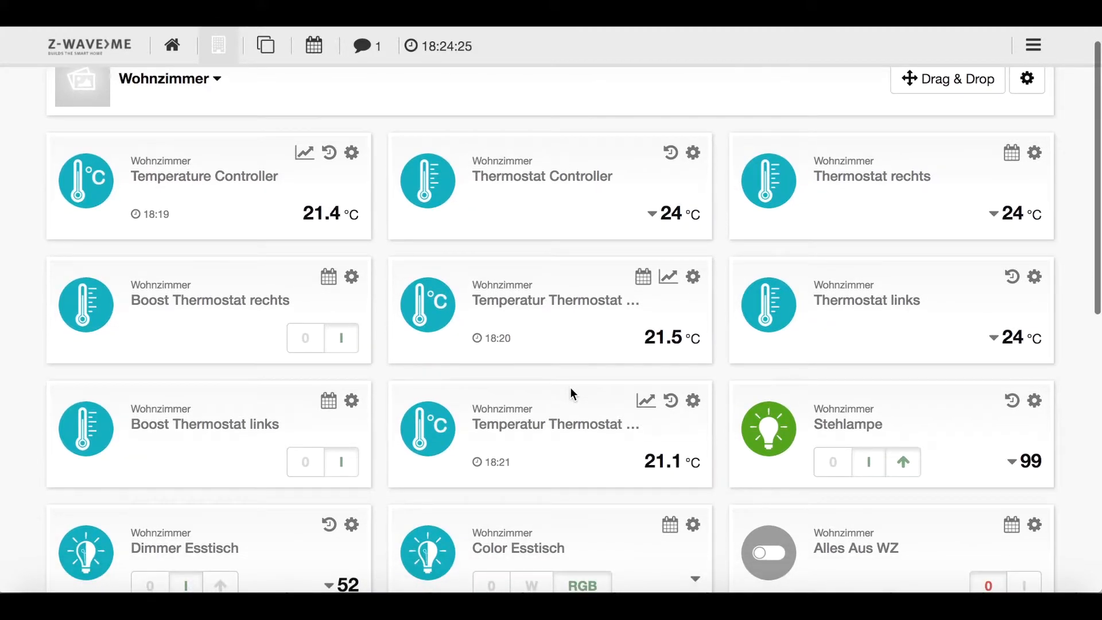
mouse_move(587, 156)
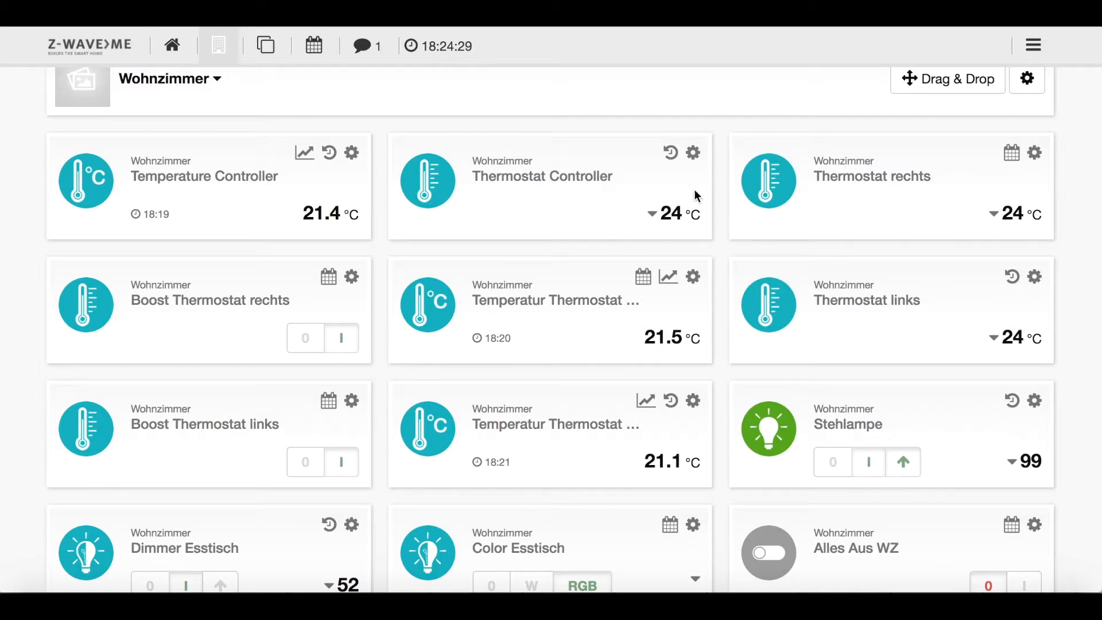
mouse_move(949, 148)
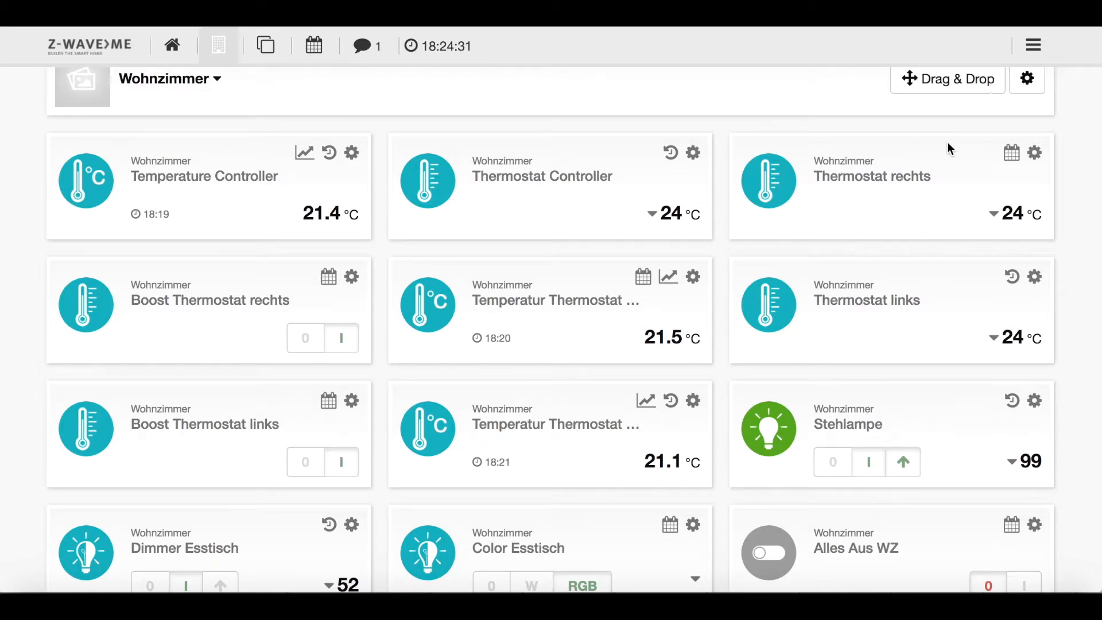
Go to the Apps section from the main navigation menu
left_click(1032, 44)
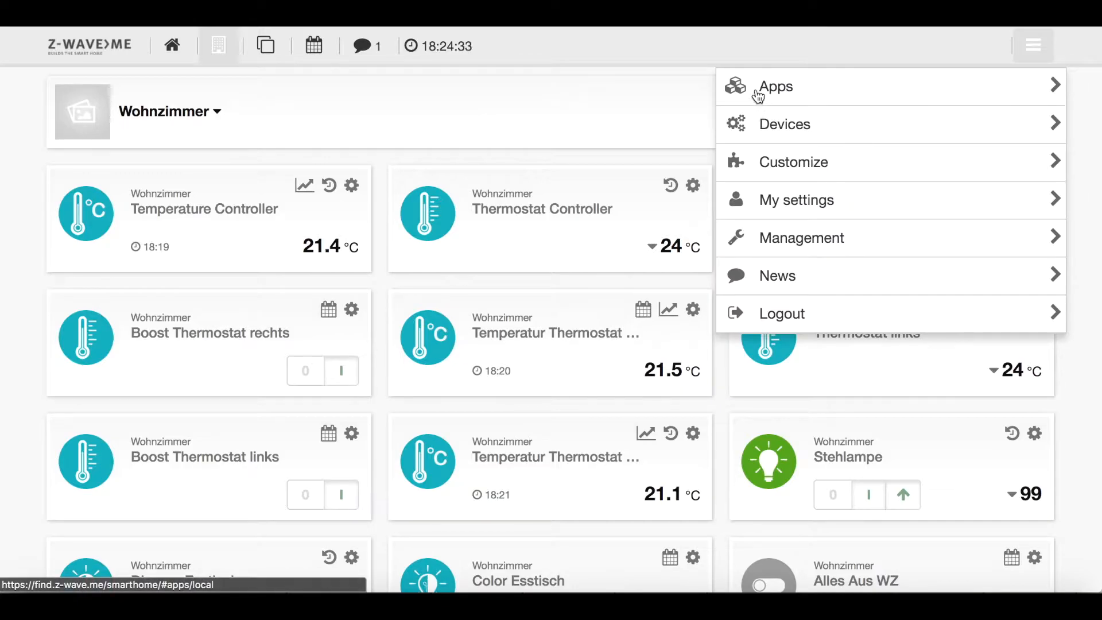
left_click(773, 86)
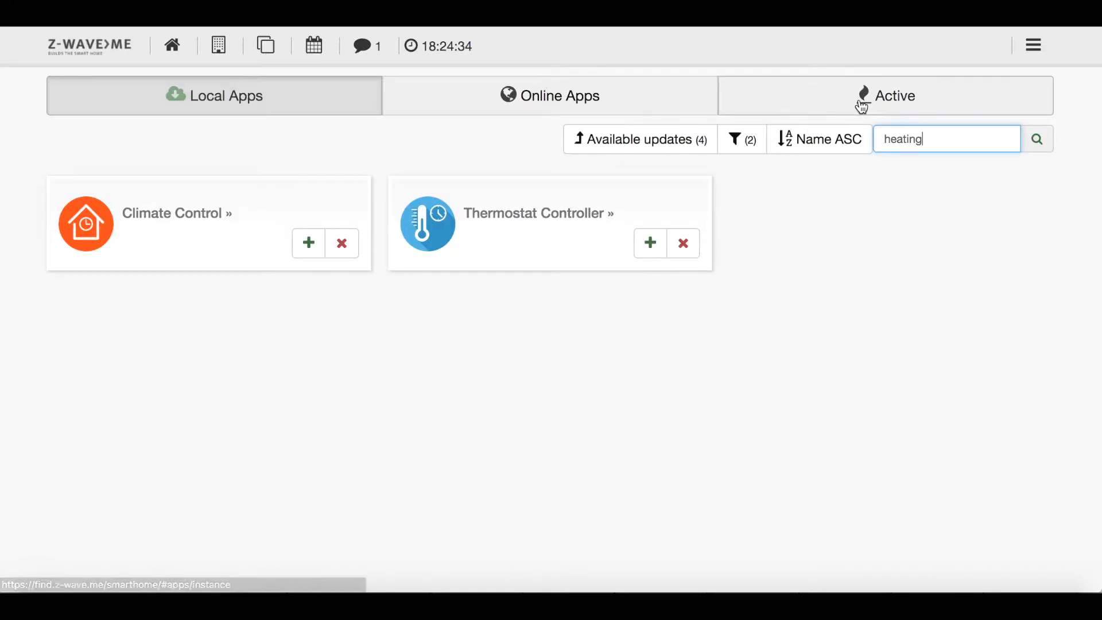
Save the Association app linking Thermostat Controller to Thermostat links and rechts
left_click(884, 95)
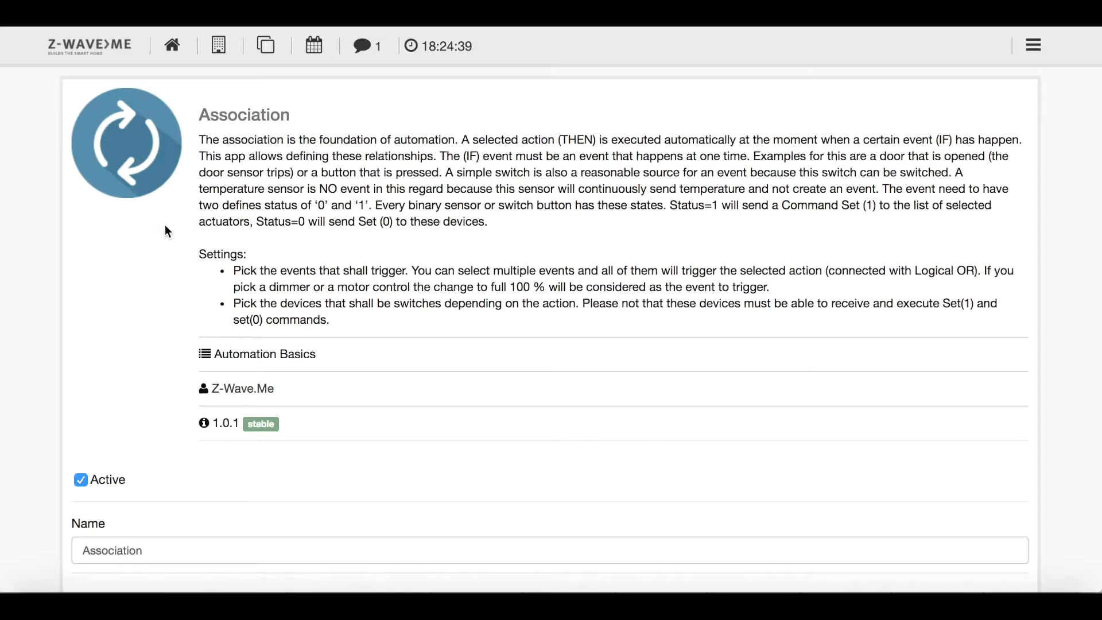
scroll("down", 3)
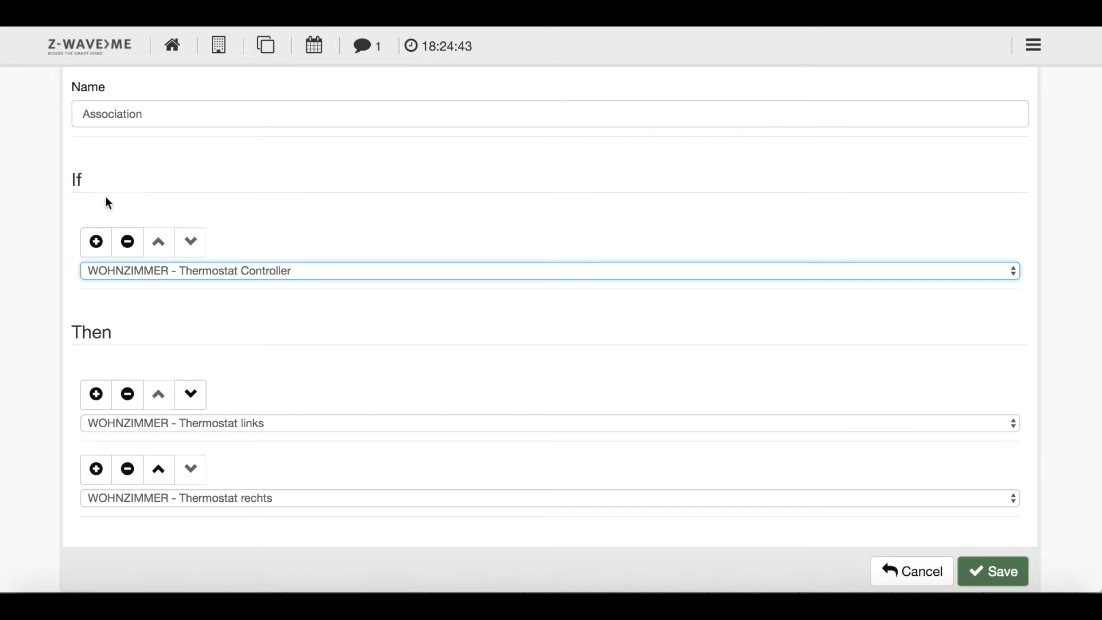
mouse_move(220, 366)
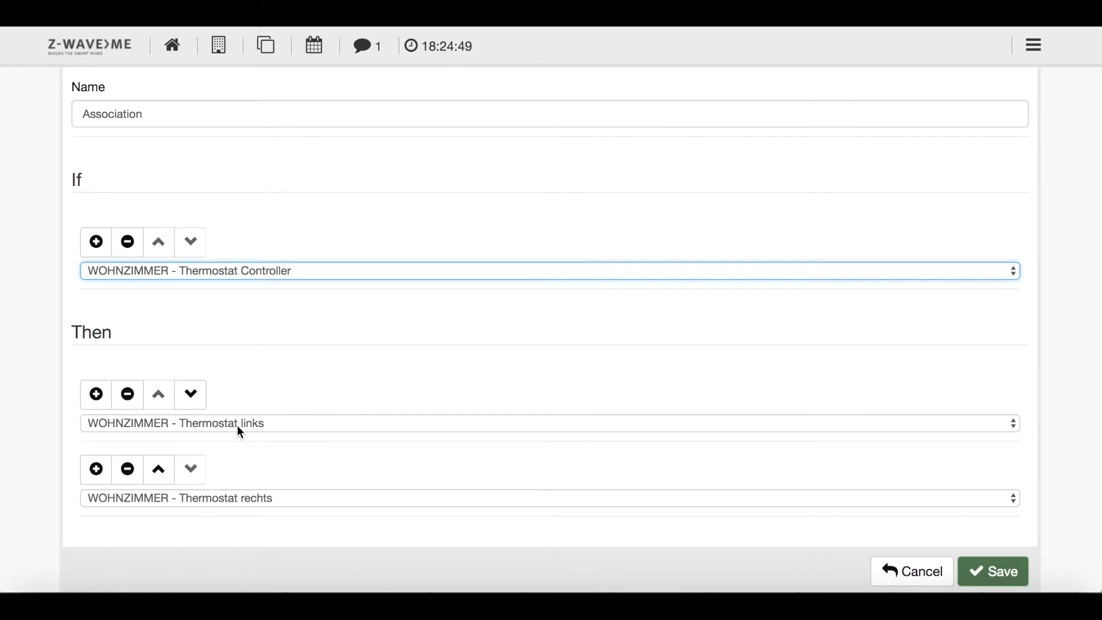
mouse_move(187, 288)
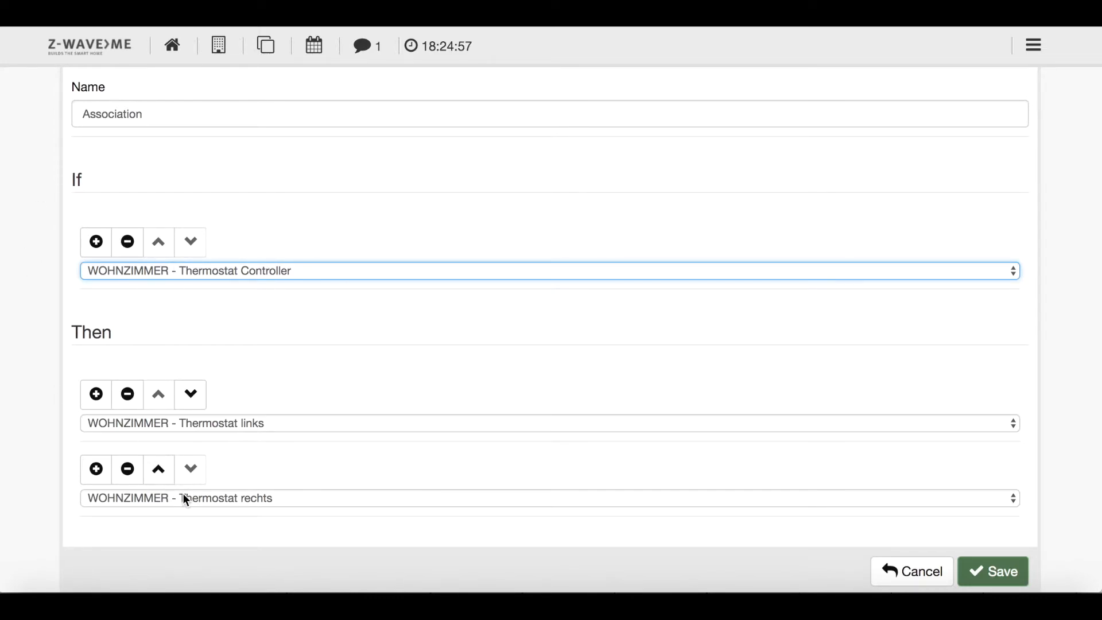
mouse_move(1023, 564)
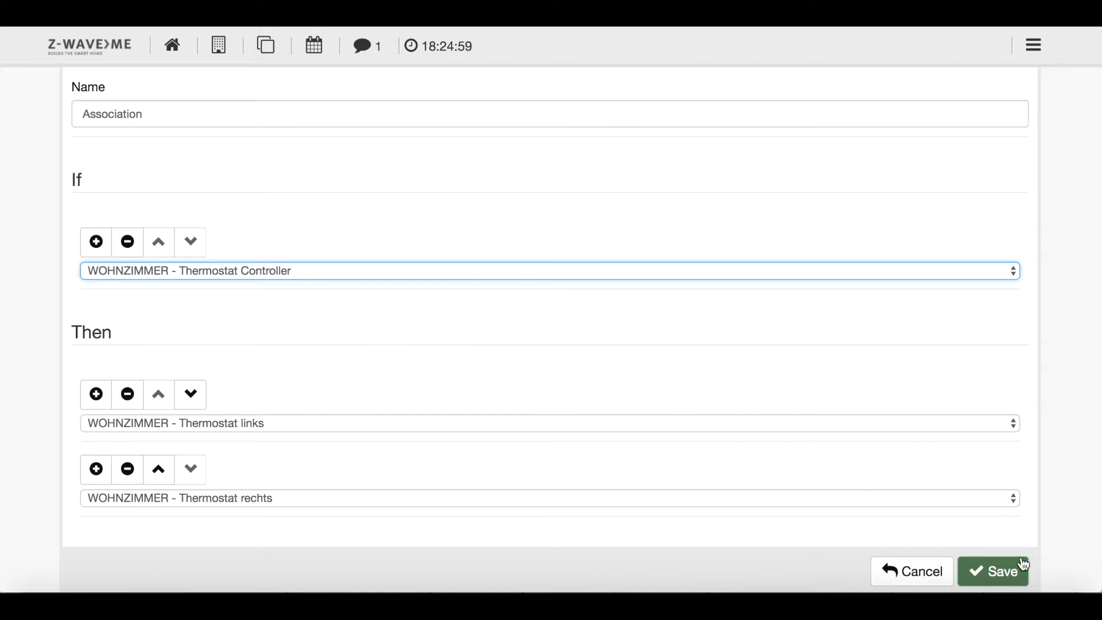
left_click(992, 570)
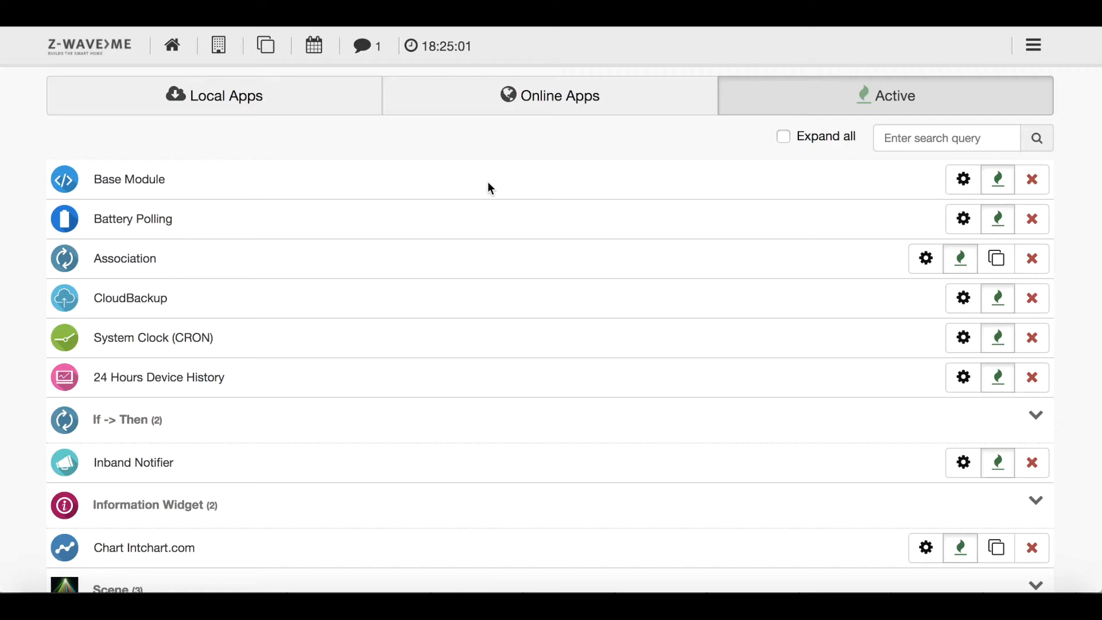
mouse_move(454, 155)
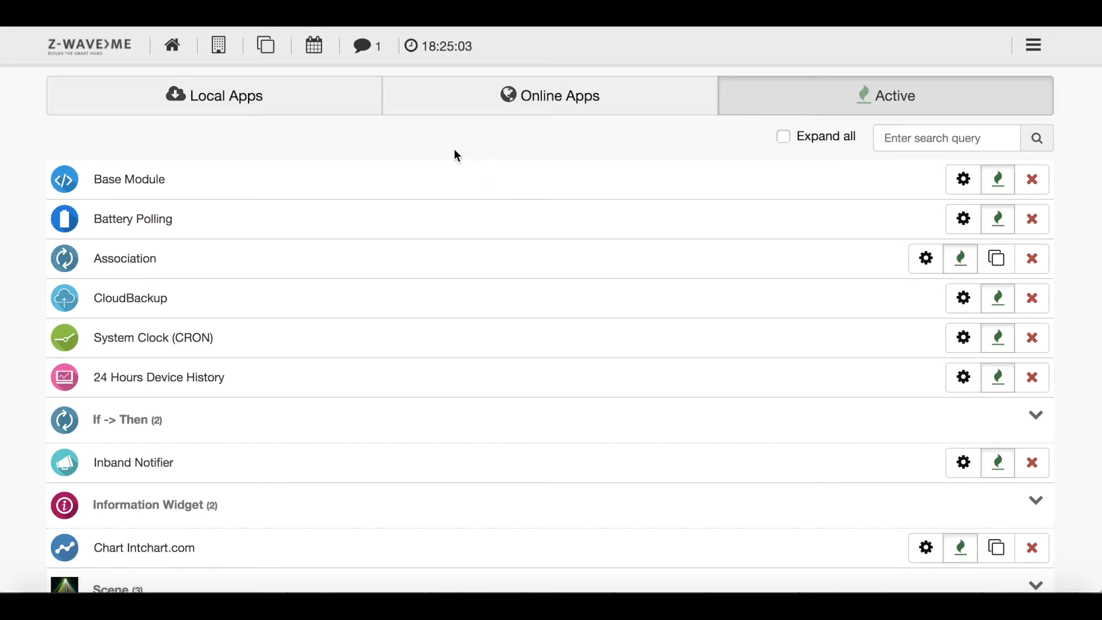
mouse_move(462, 145)
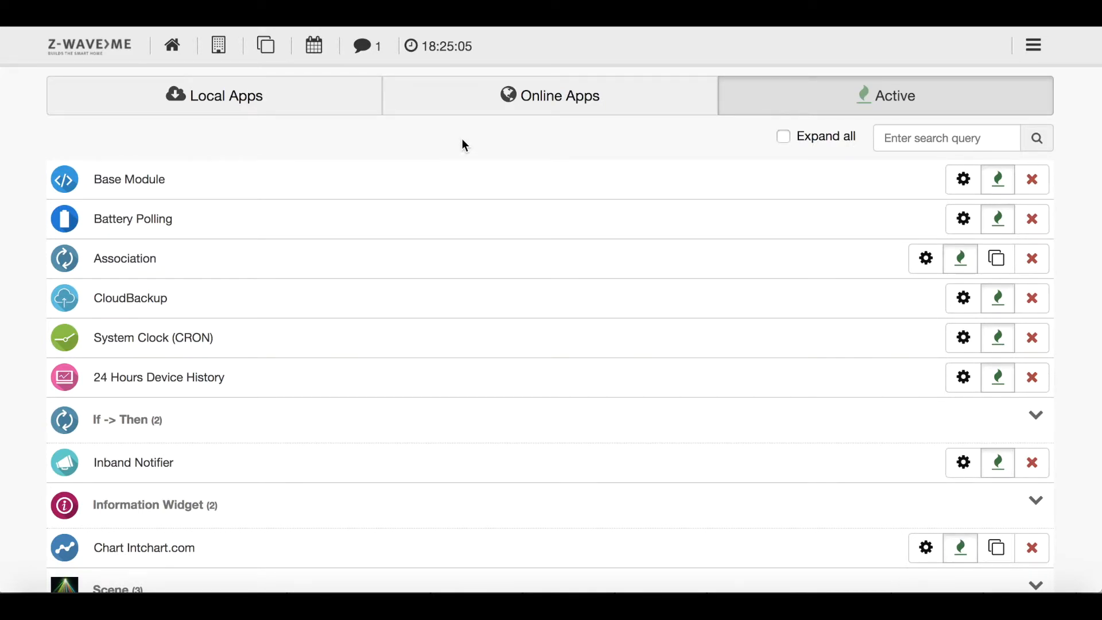
mouse_move(247, 282)
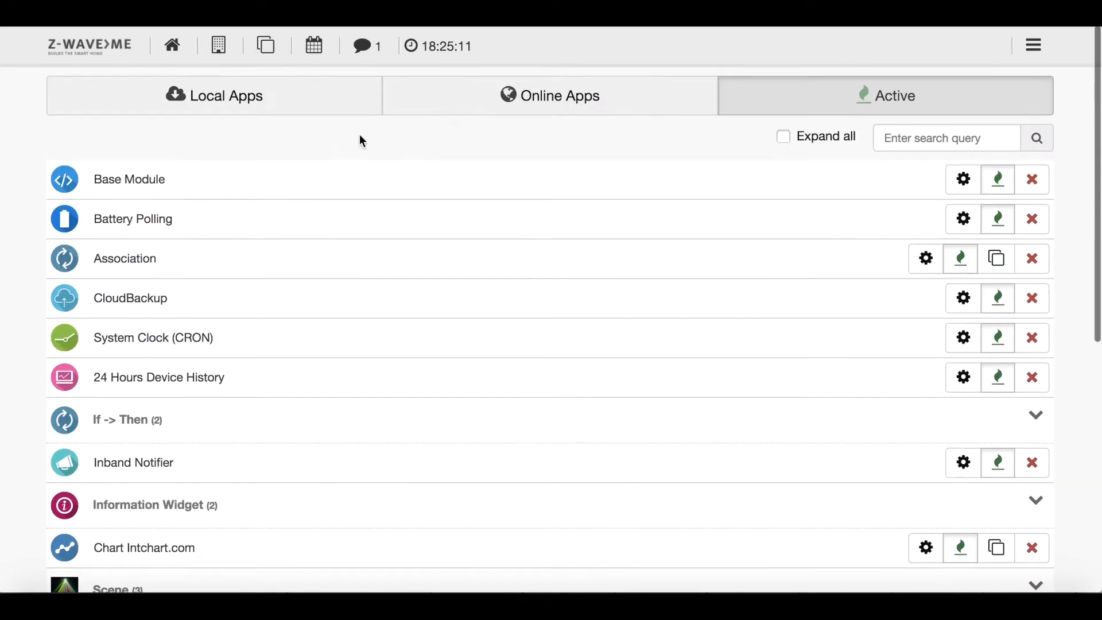
Filter the Local Apps catalogue by 'heating'
left_click(214, 95)
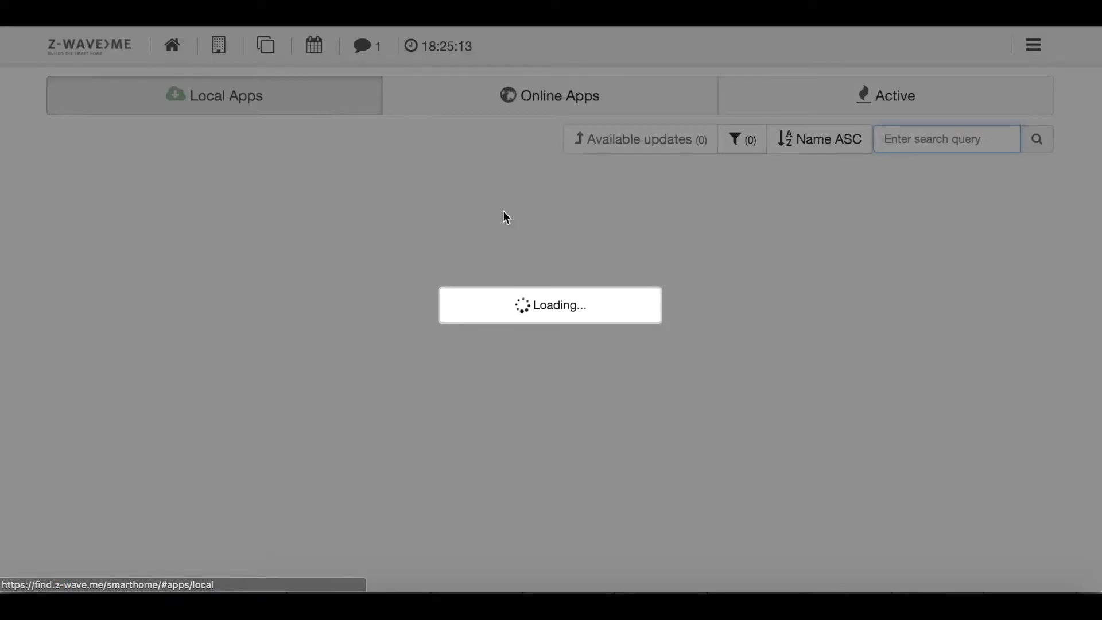
mouse_move(562, 256)
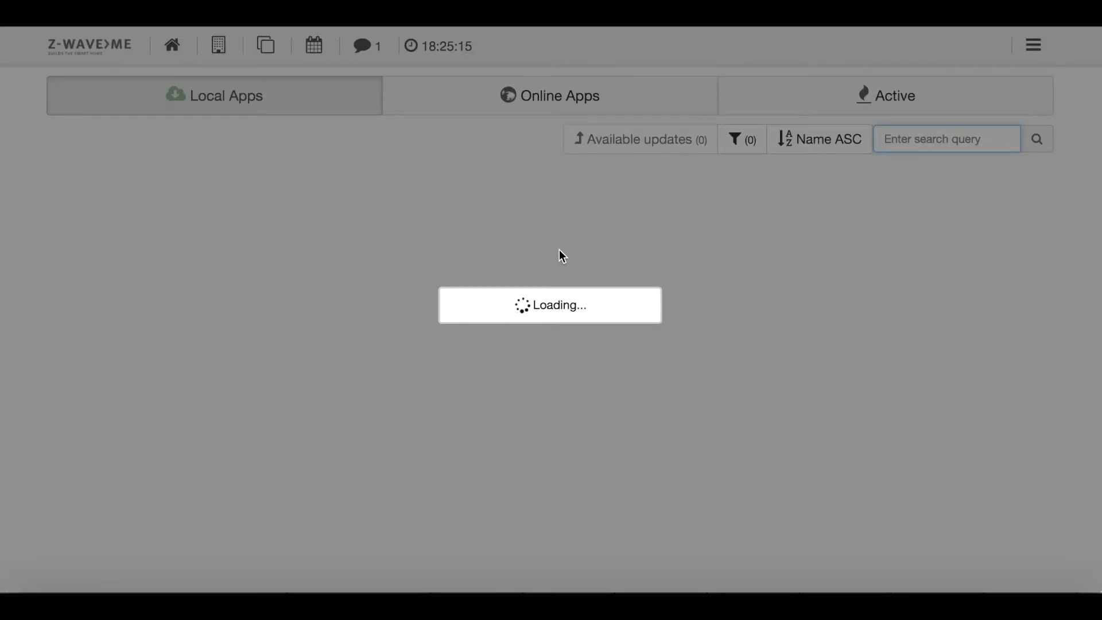
type("heating")
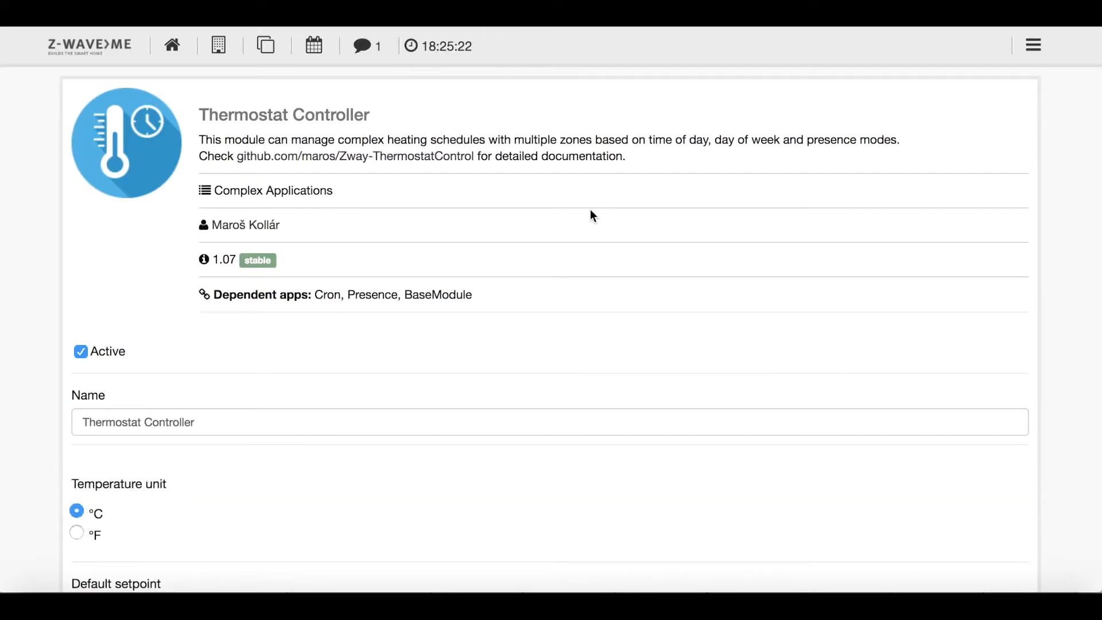
Set the default setpoint to 17, maximum to 24 and minimum to 17
scroll("down", 3)
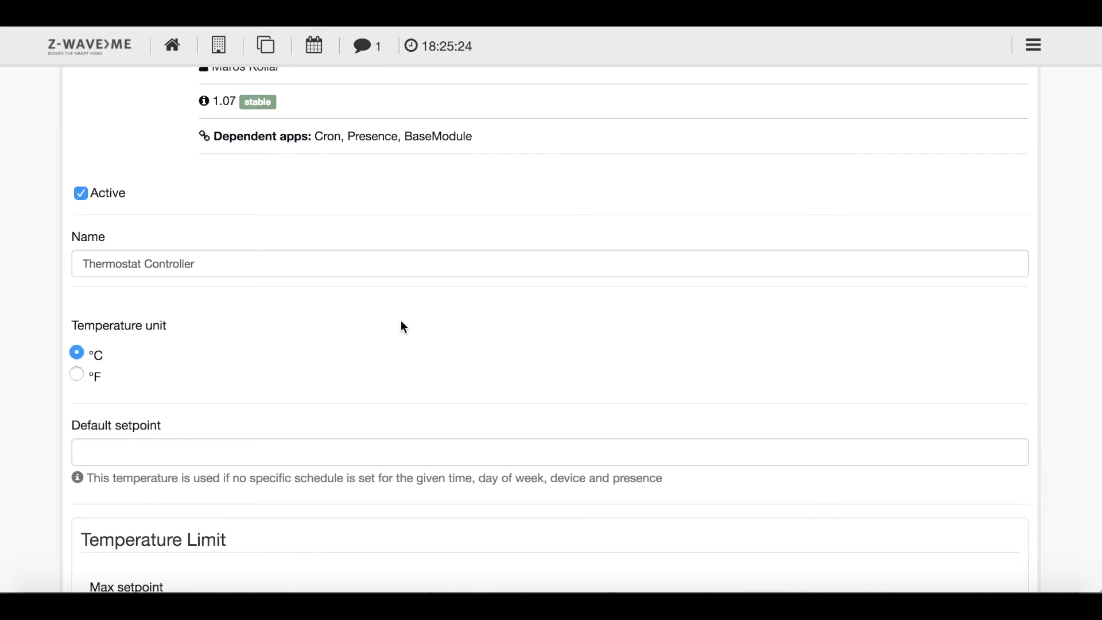
scroll("down", 3)
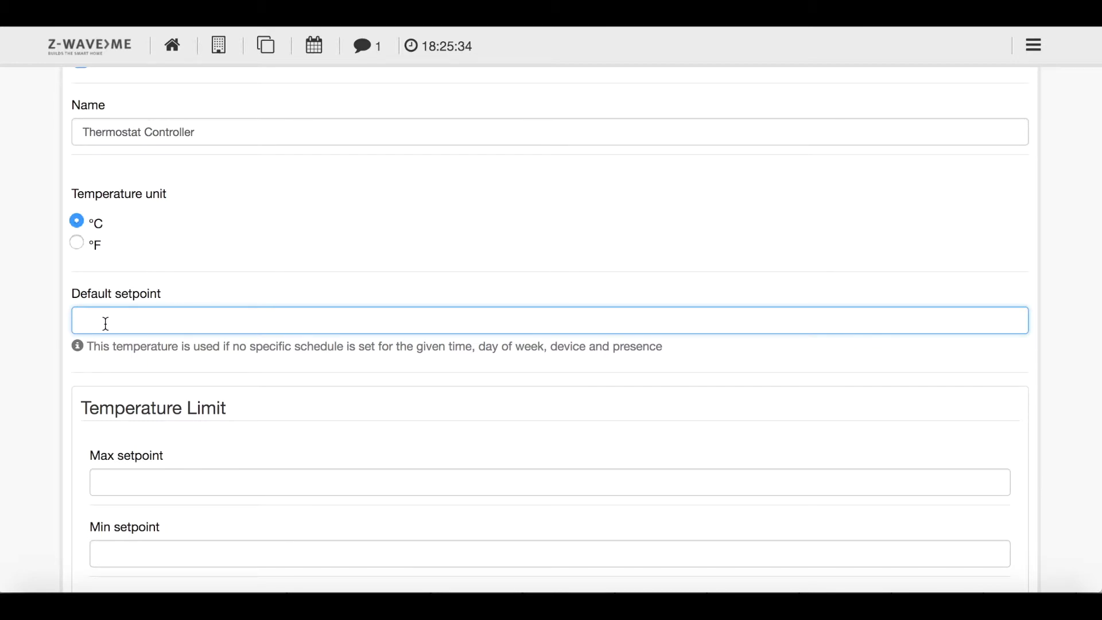
type("1")
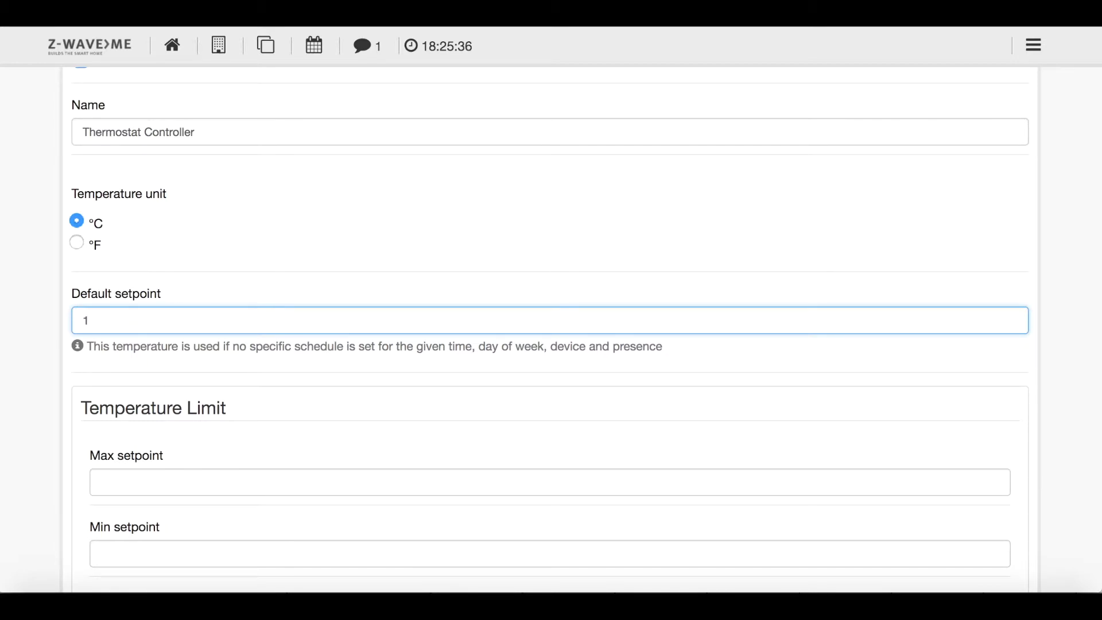
type("7")
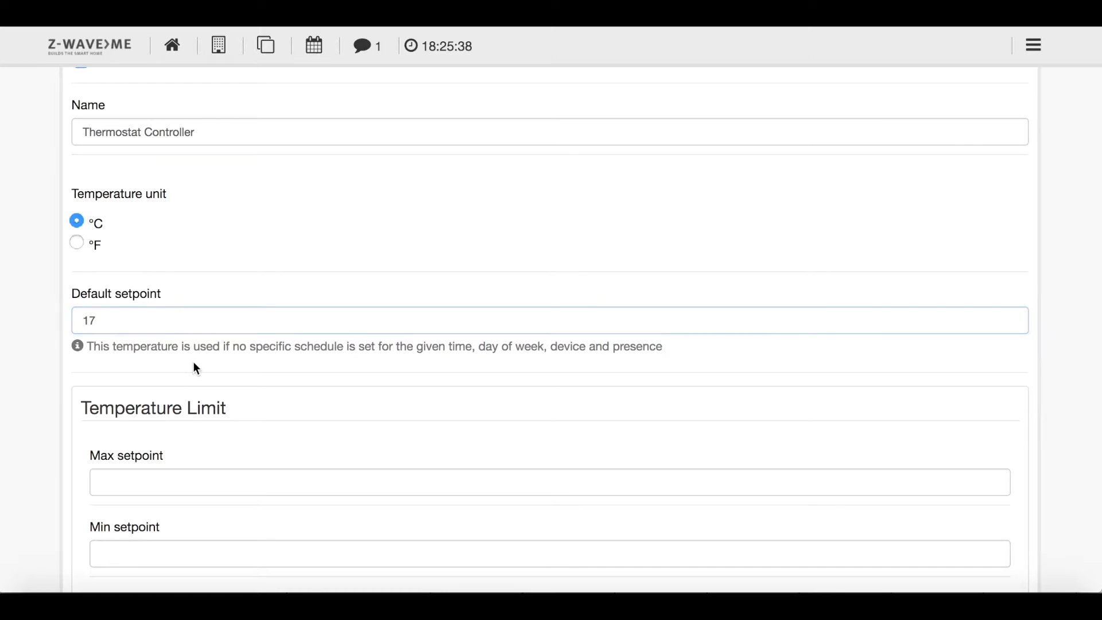
scroll("down", 3)
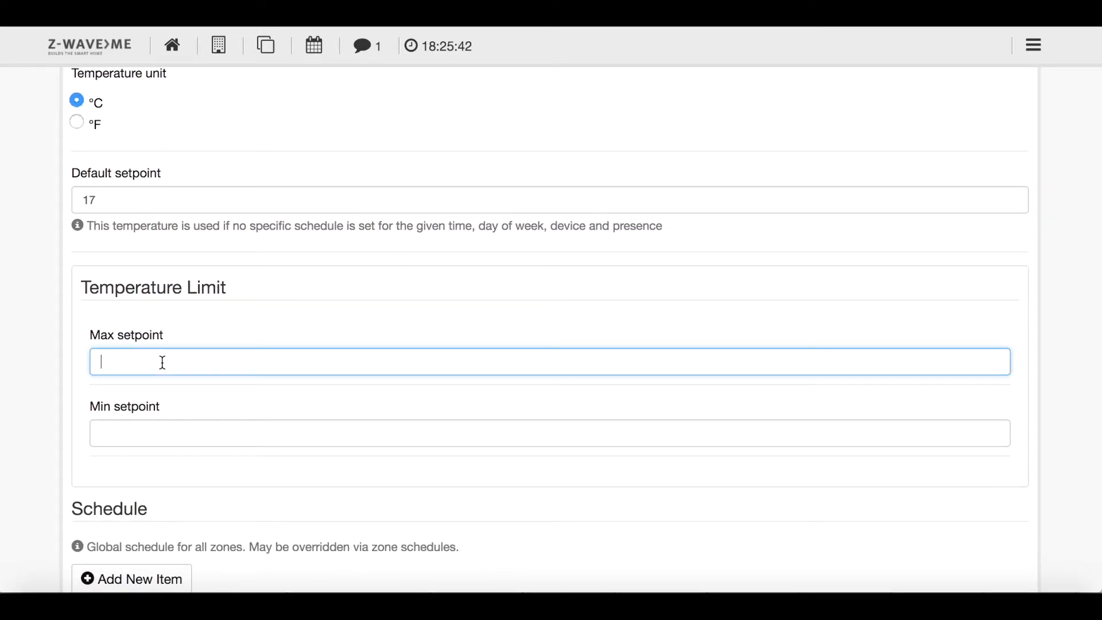
type("24")
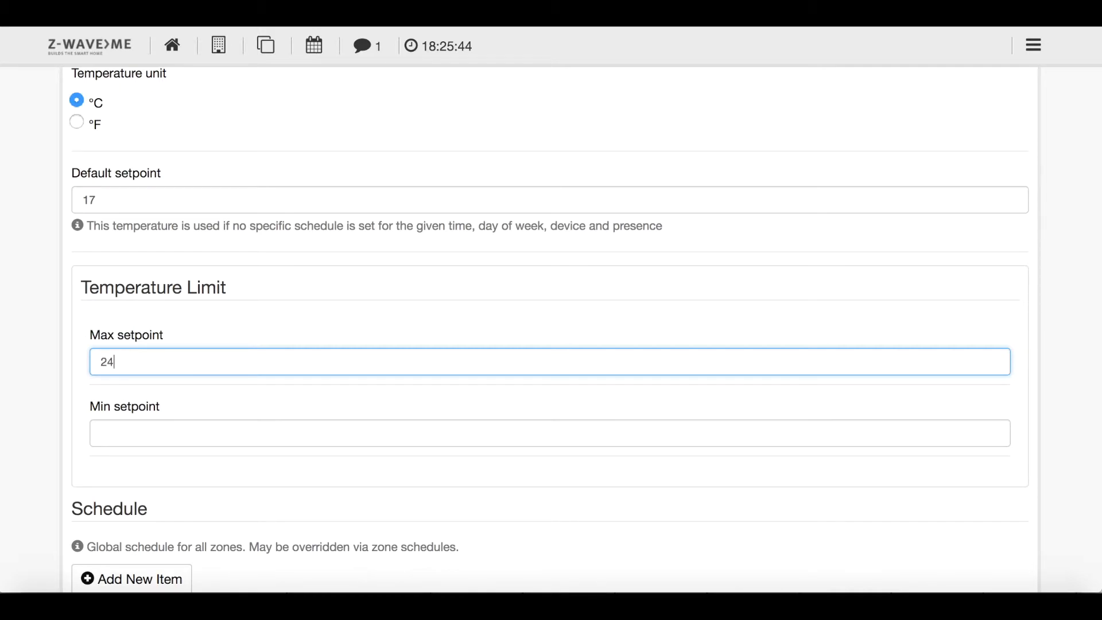
mouse_move(187, 369)
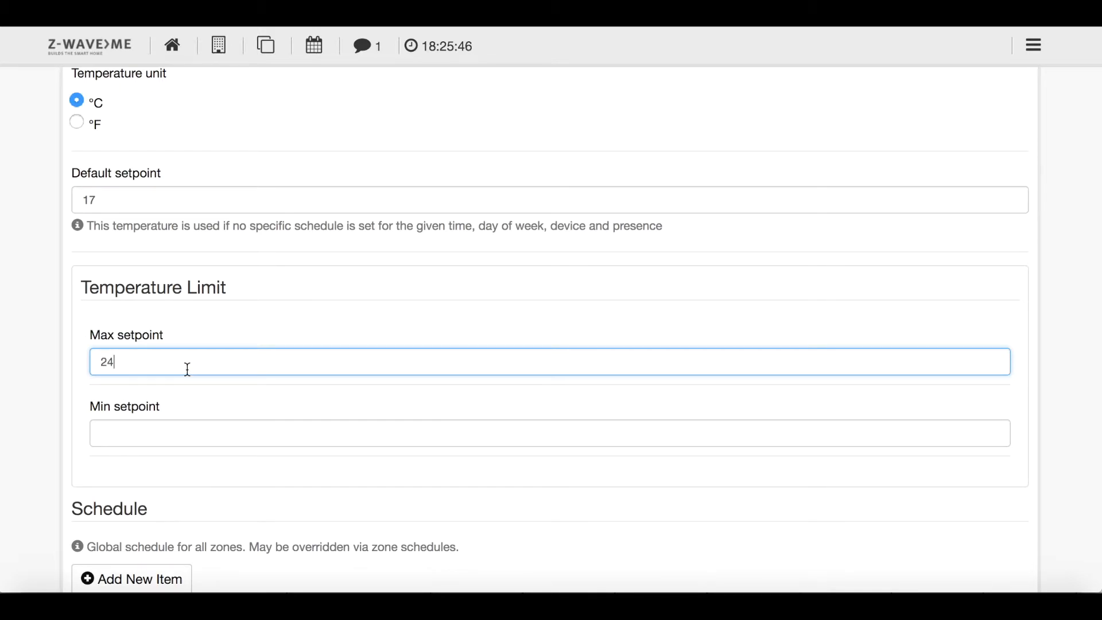
scroll("down", 3)
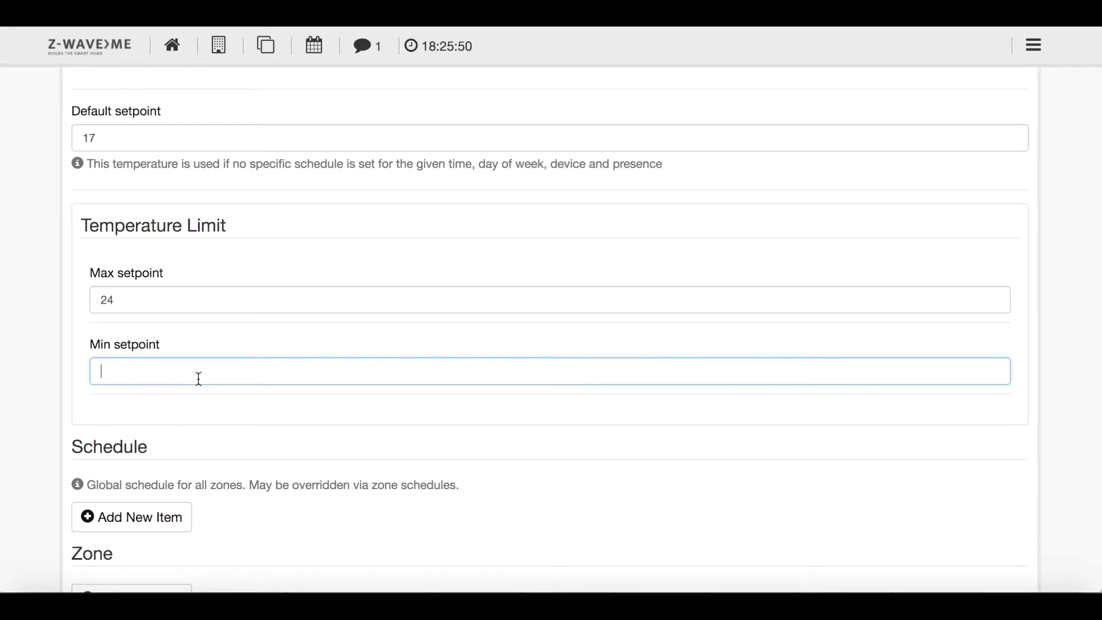
type("1")
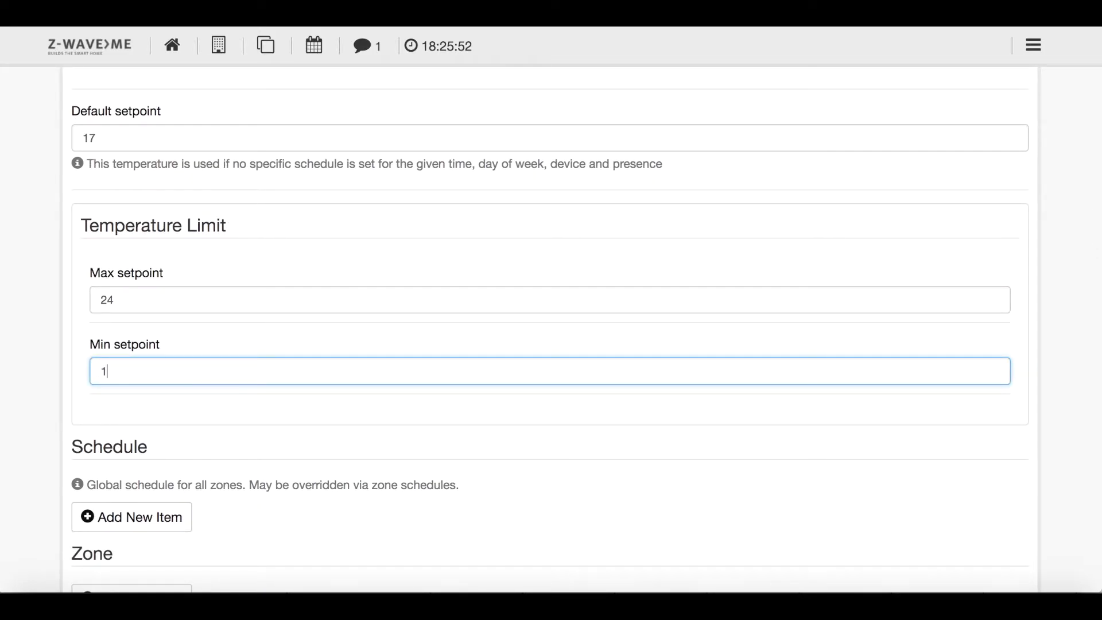
type("7")
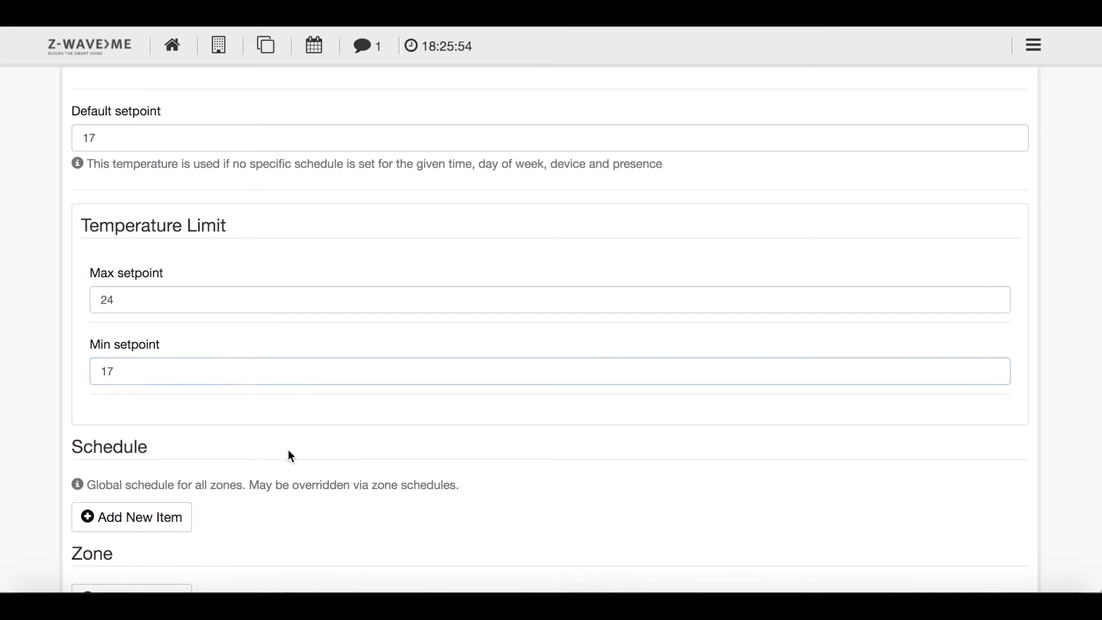
scroll("down", 3)
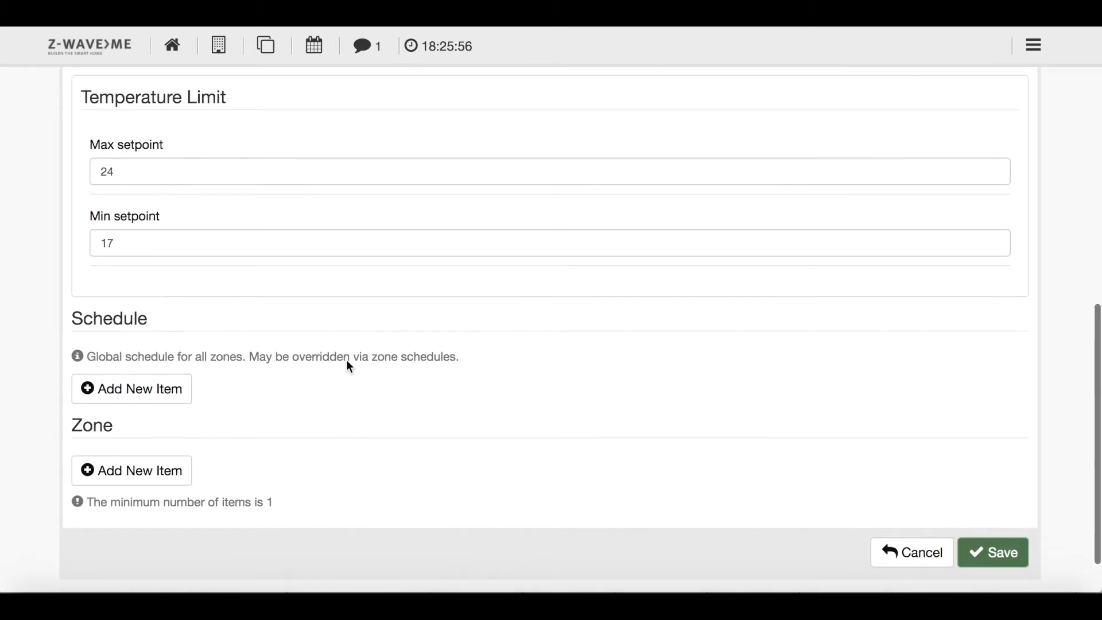
Add a new global schedule entry applied to Home presence
left_click(131, 389)
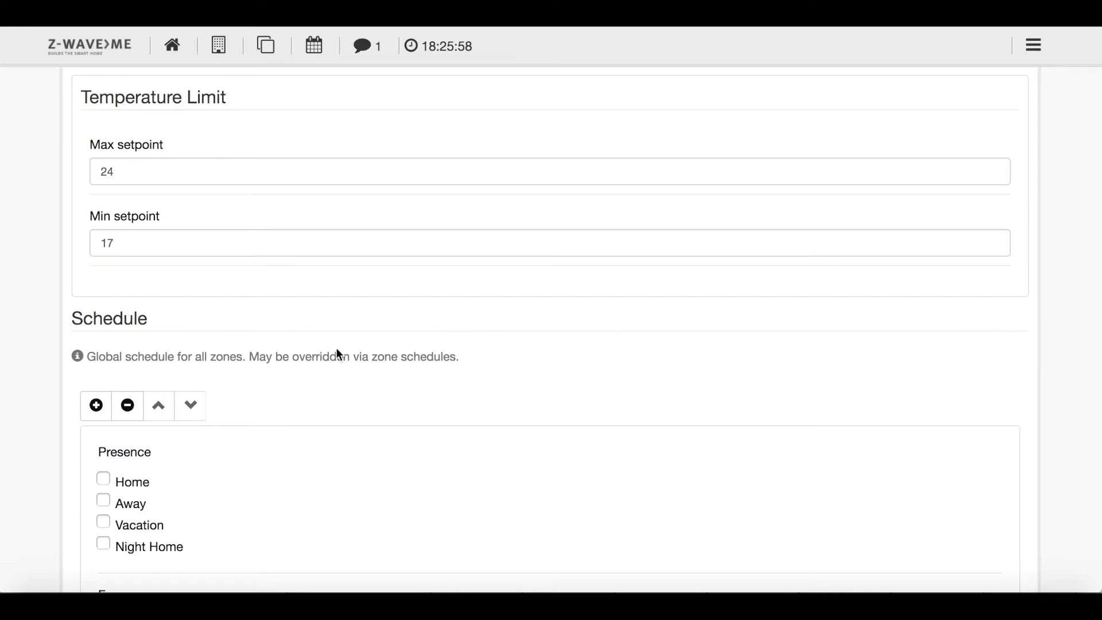
scroll("down", 3)
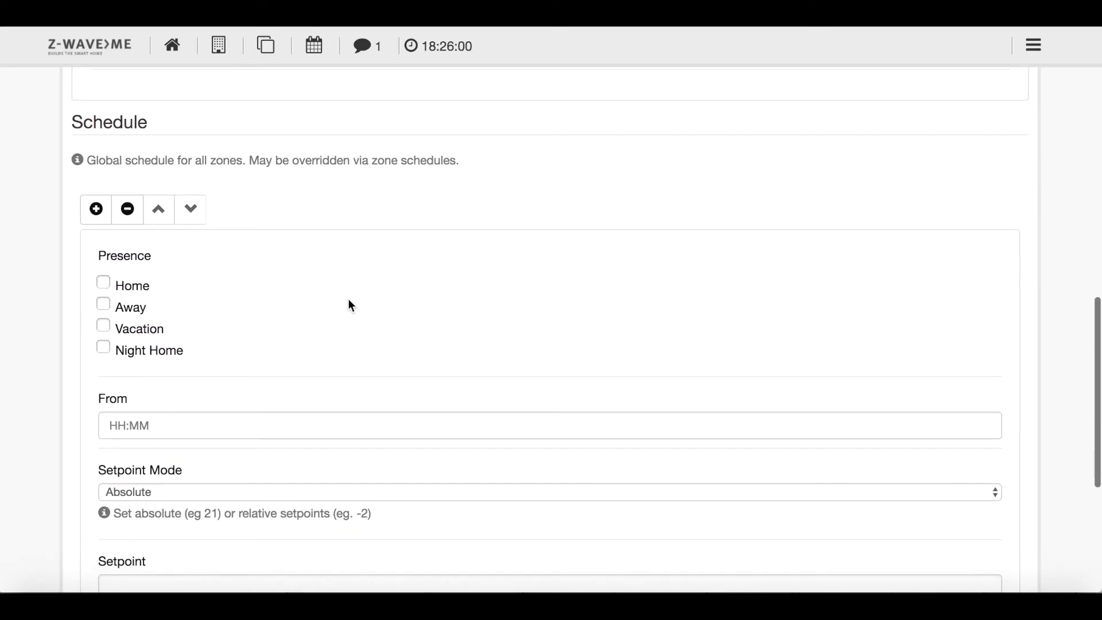
scroll("down", 3)
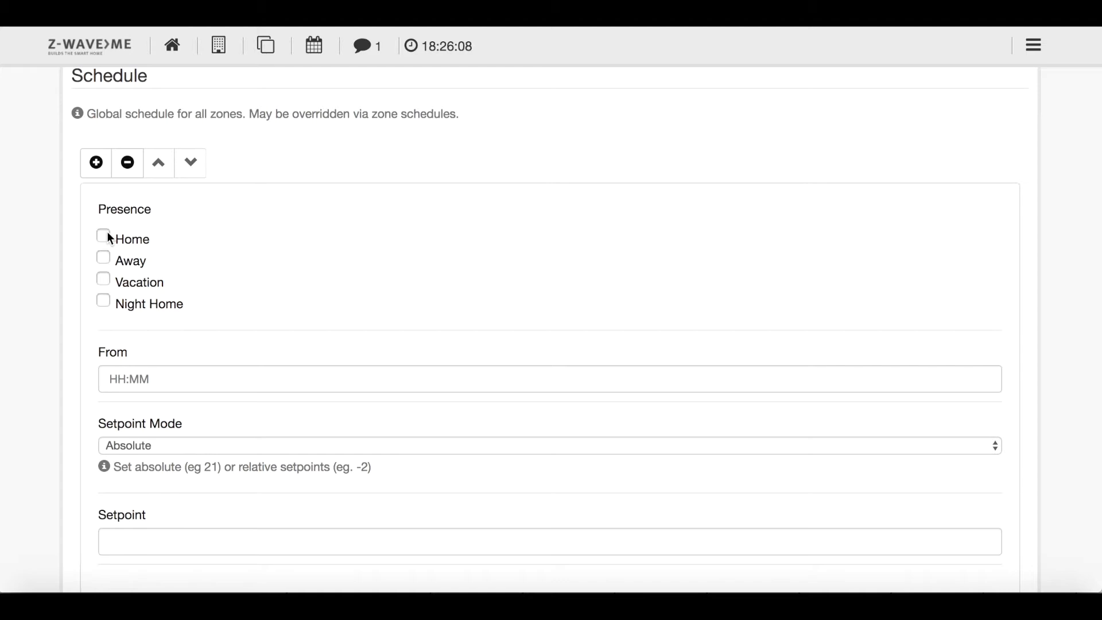
left_click(102, 234)
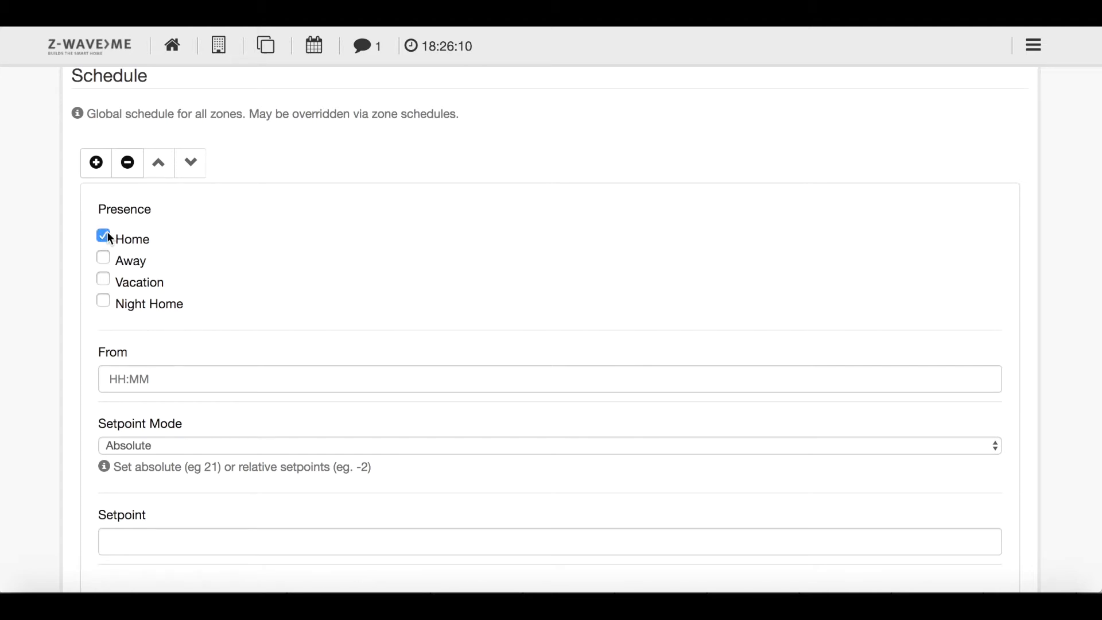
scroll("down", 3)
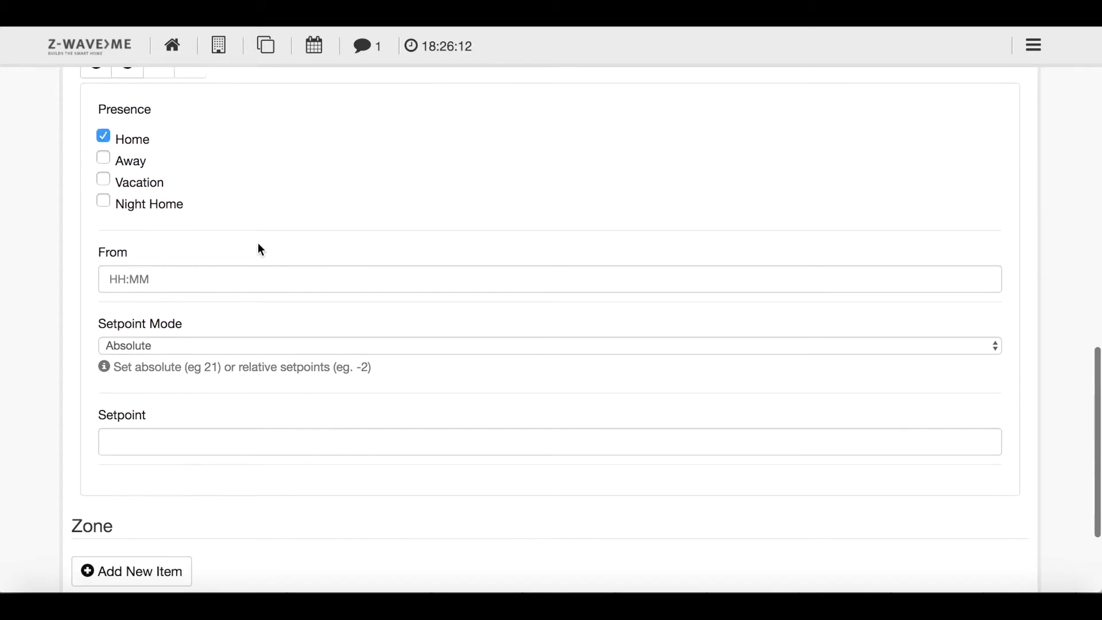
Raise the entry's start time to 07:00
left_click(549, 279)
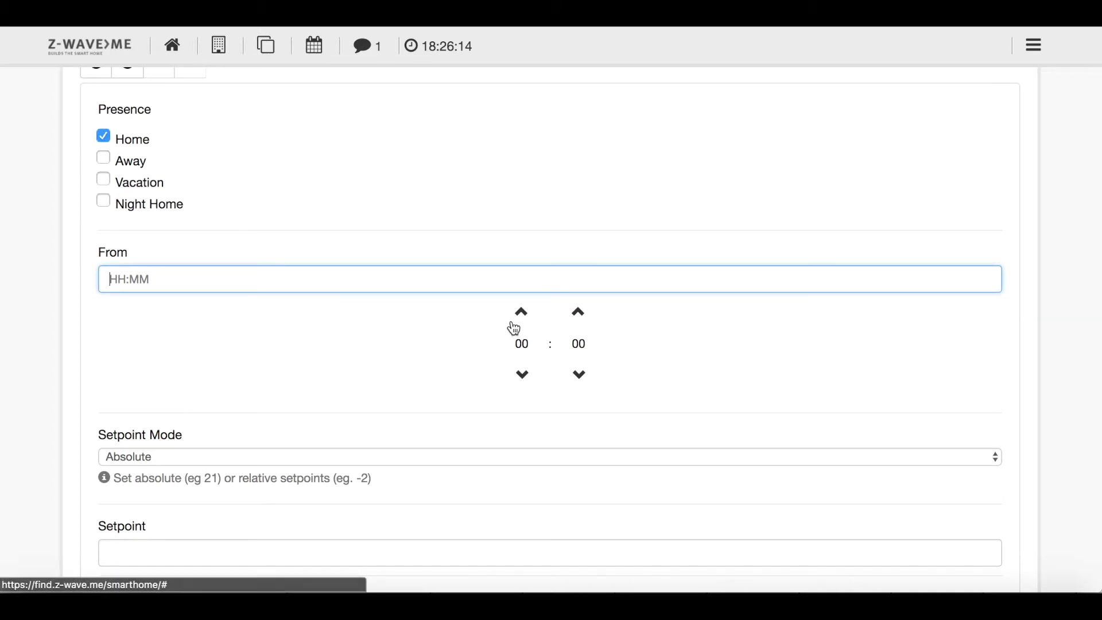
mouse_move(527, 314)
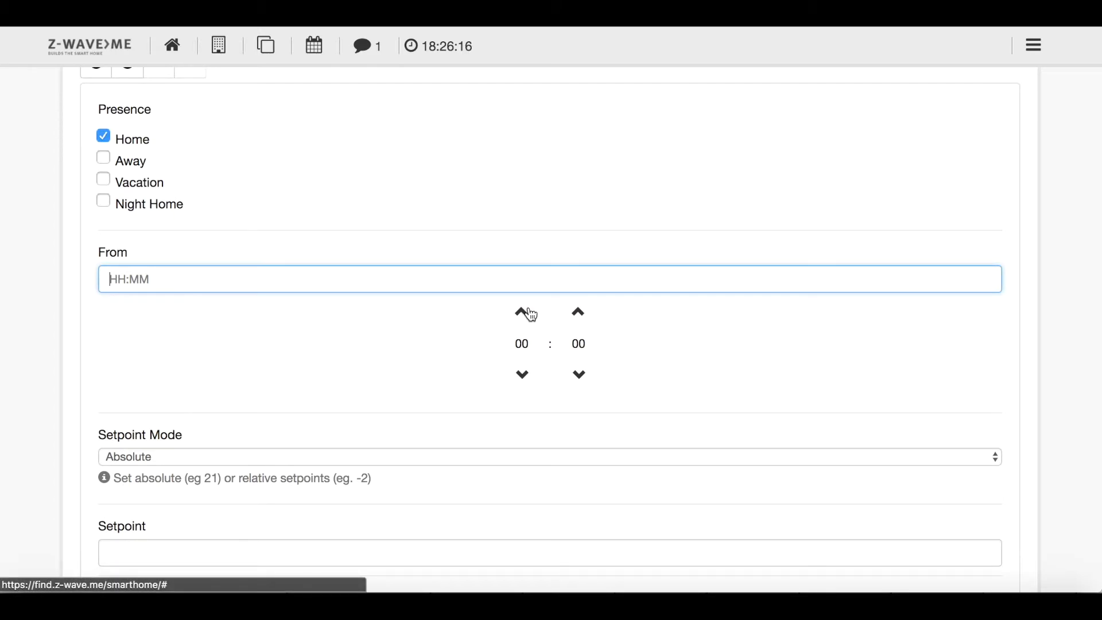
left_click(521, 312)
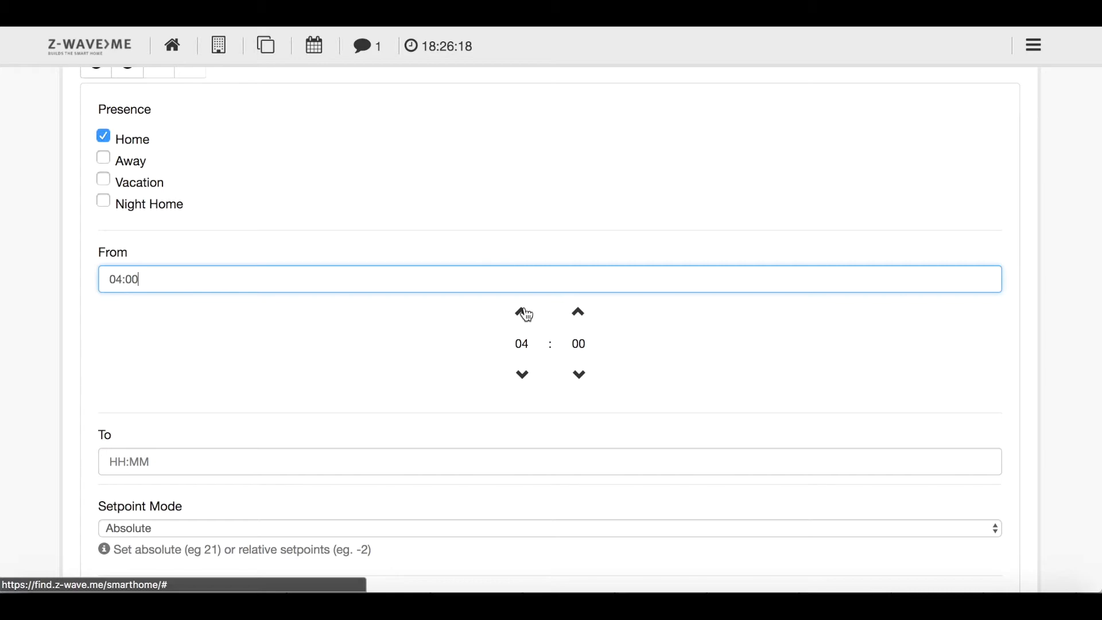
left_click(577, 311)
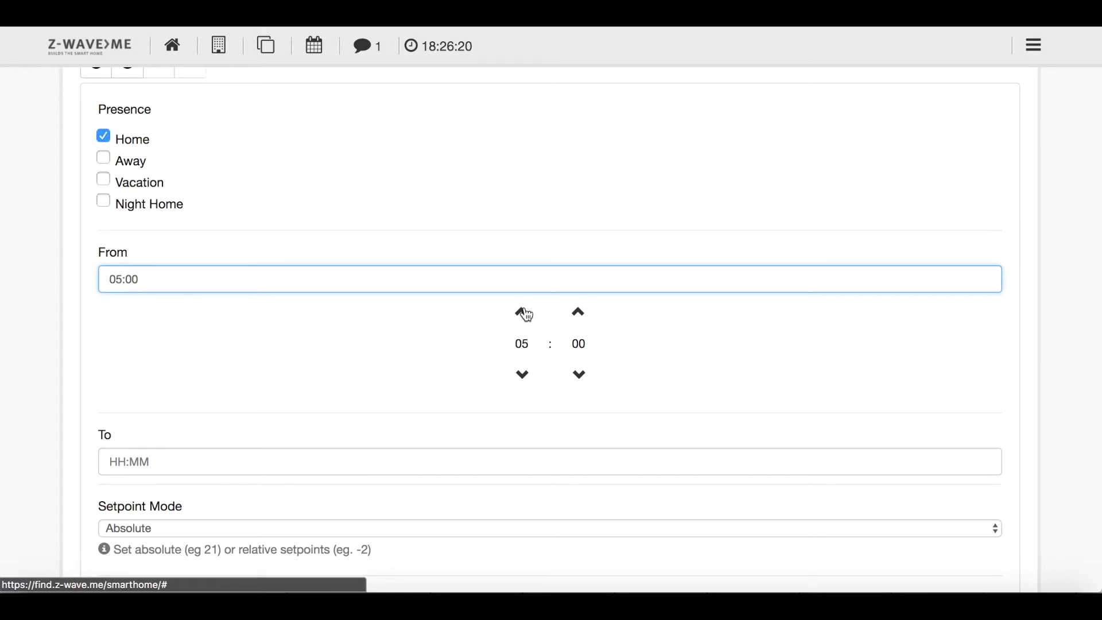
left_click(521, 312)
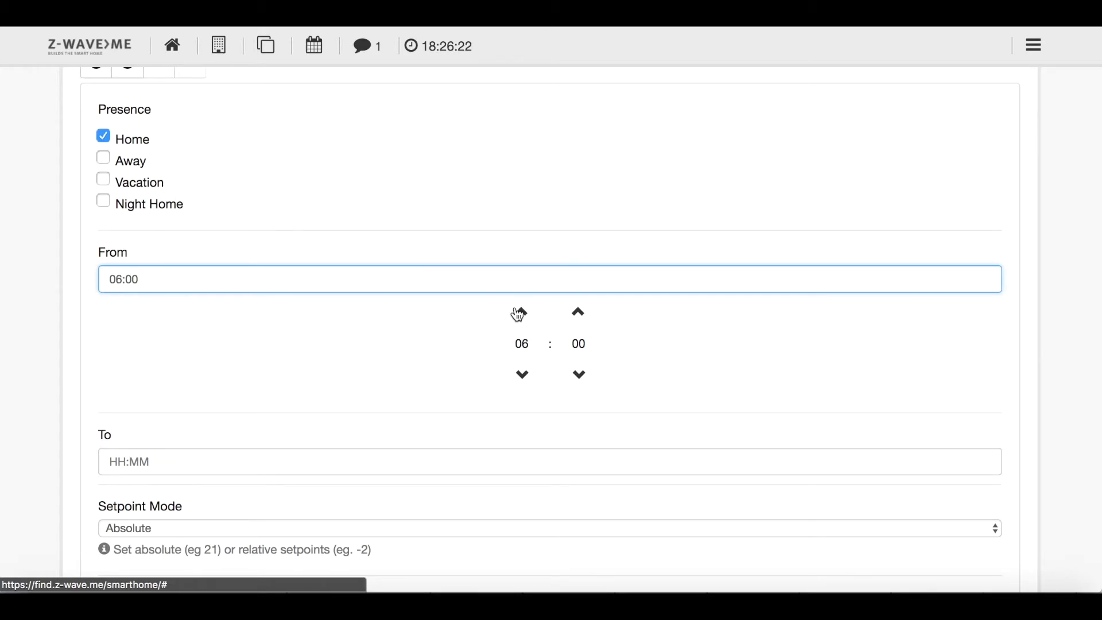
left_click(521, 312)
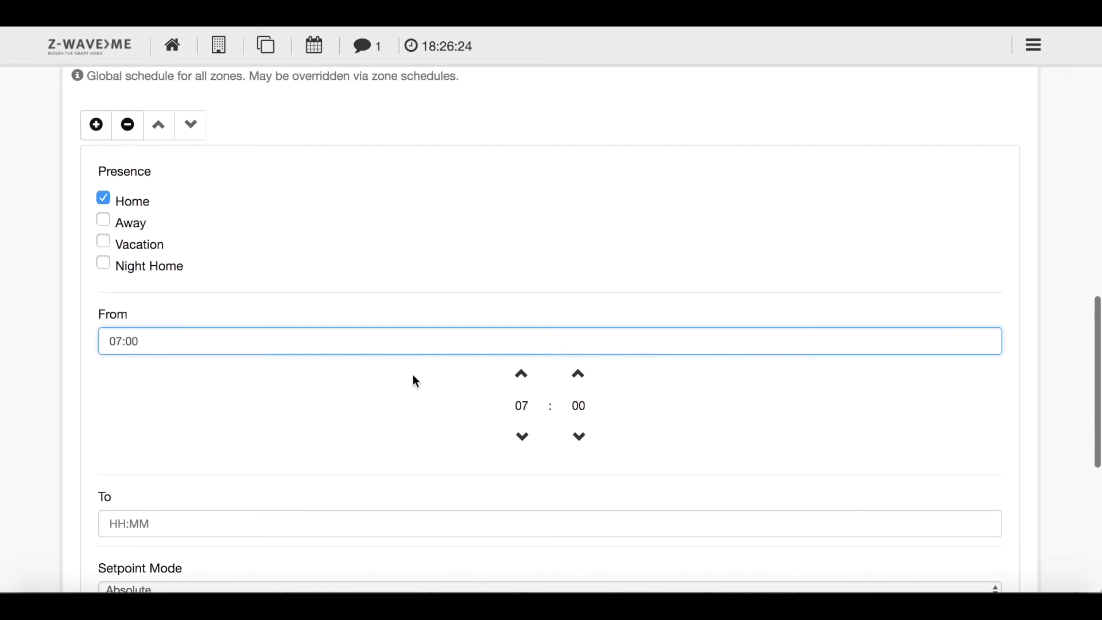
scroll("down", 3)
type("06:00")
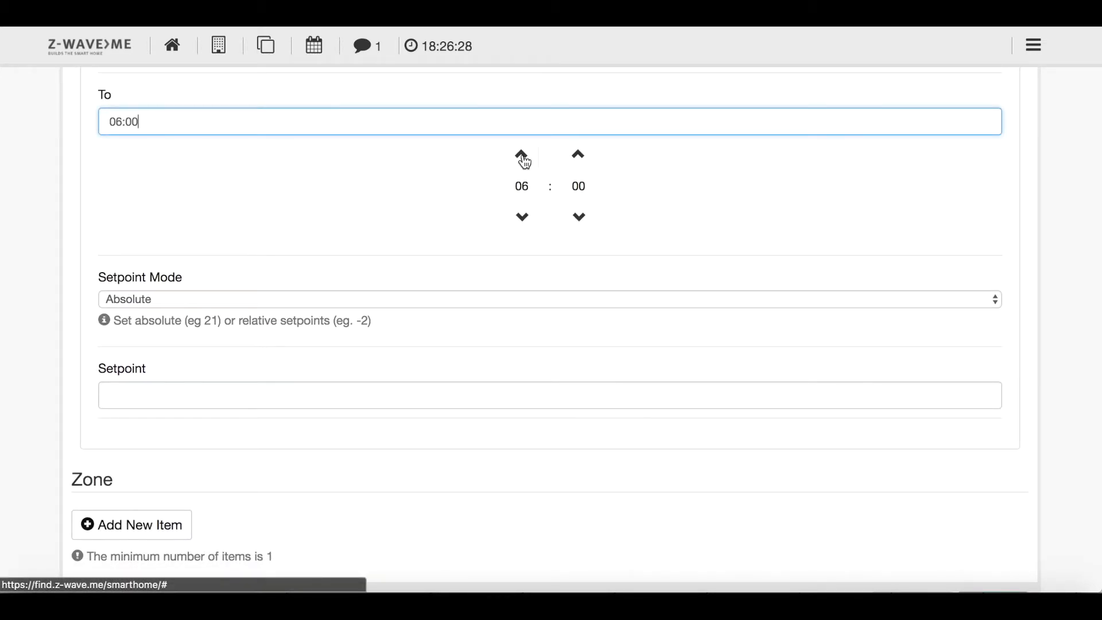
Adjust the entry to run from 06:15 to 07:45
left_click(521, 154)
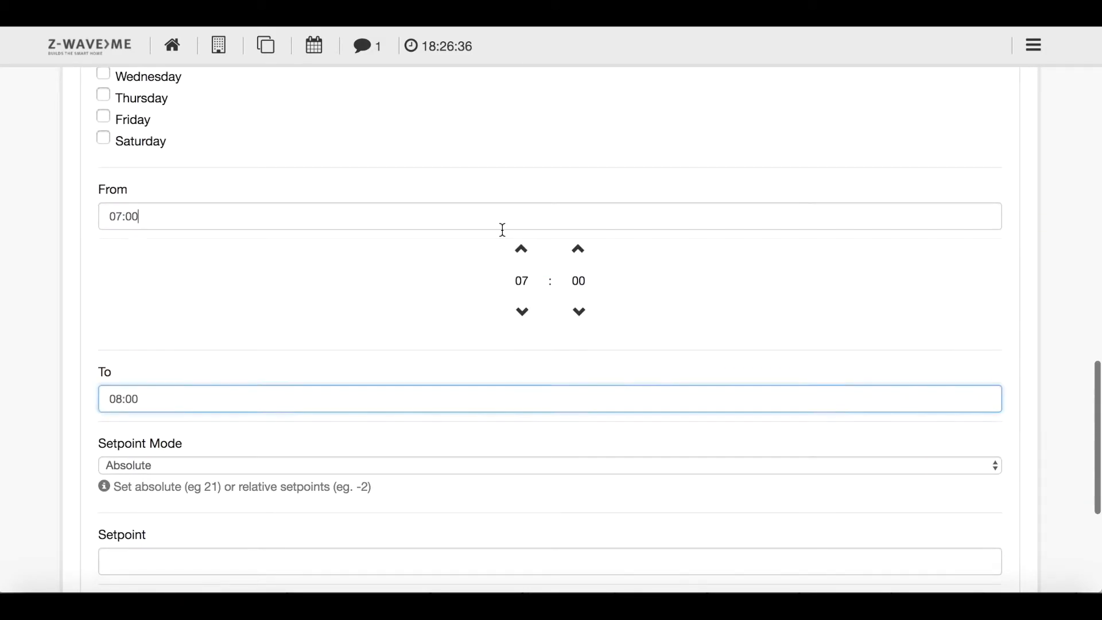
left_click(521, 311)
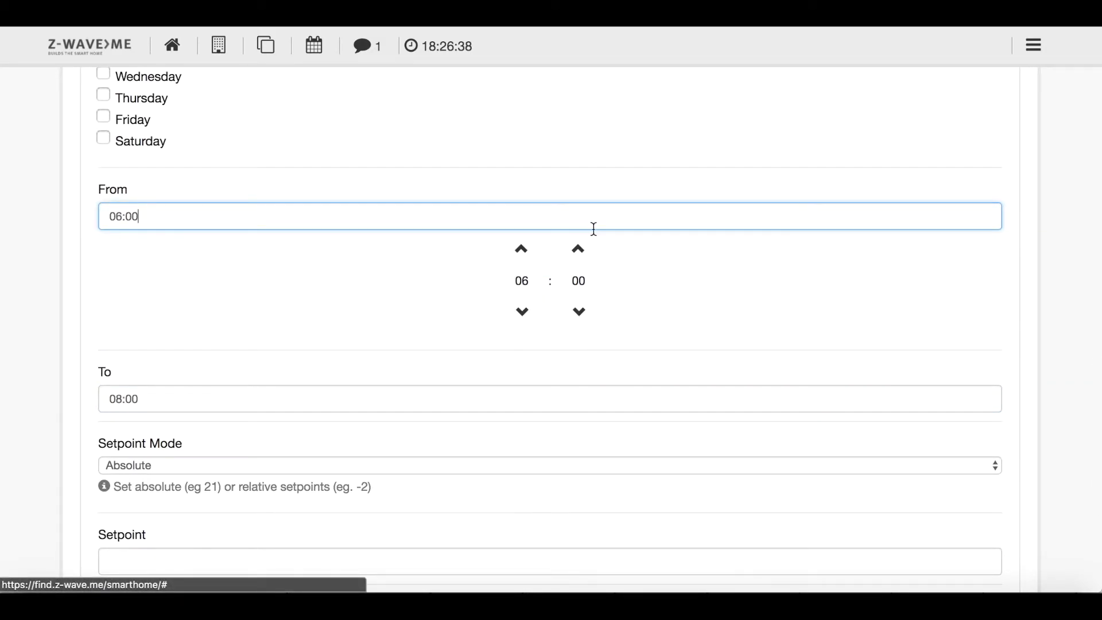
left_click(578, 249)
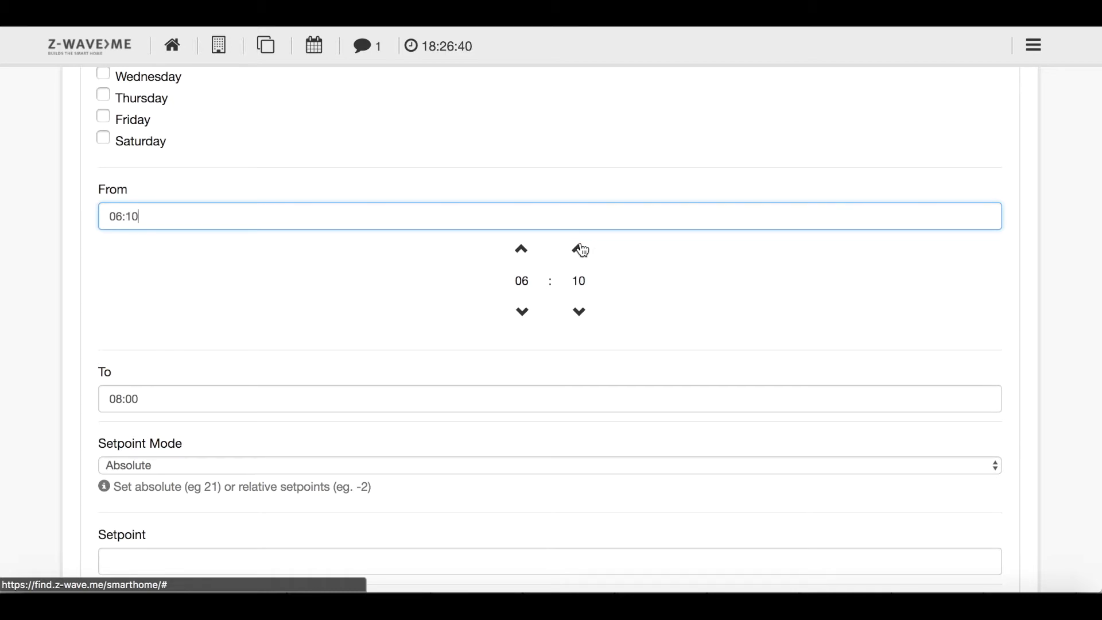
left_click(578, 249)
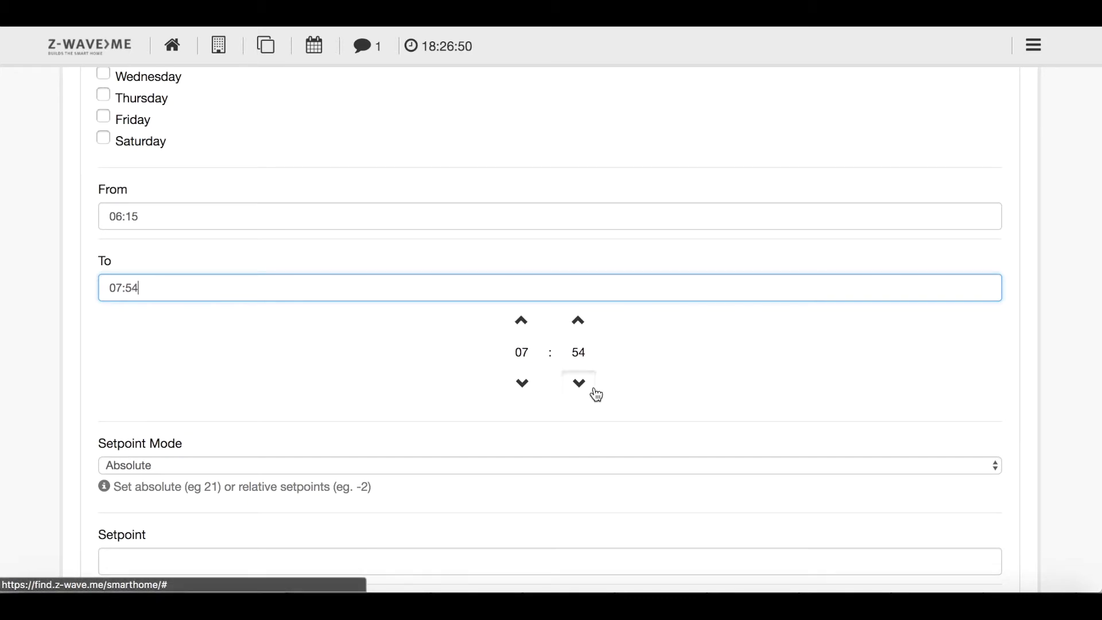
left_click(578, 383)
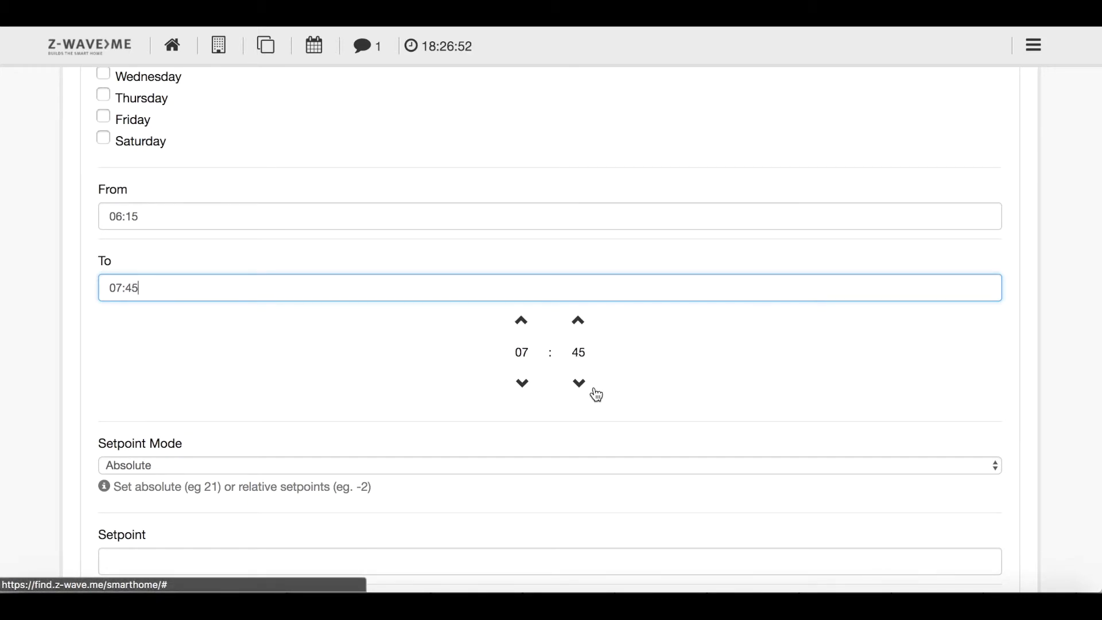
scroll("down", 3)
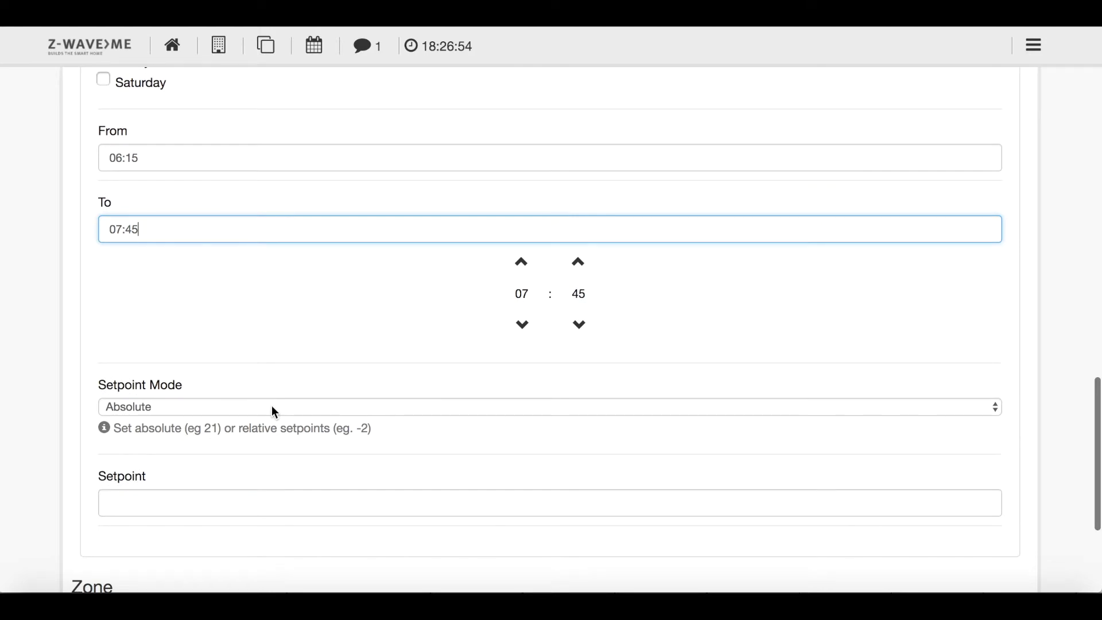
Keep Absolute setpoint mode and enter a setpoint of 22
left_click(548, 406)
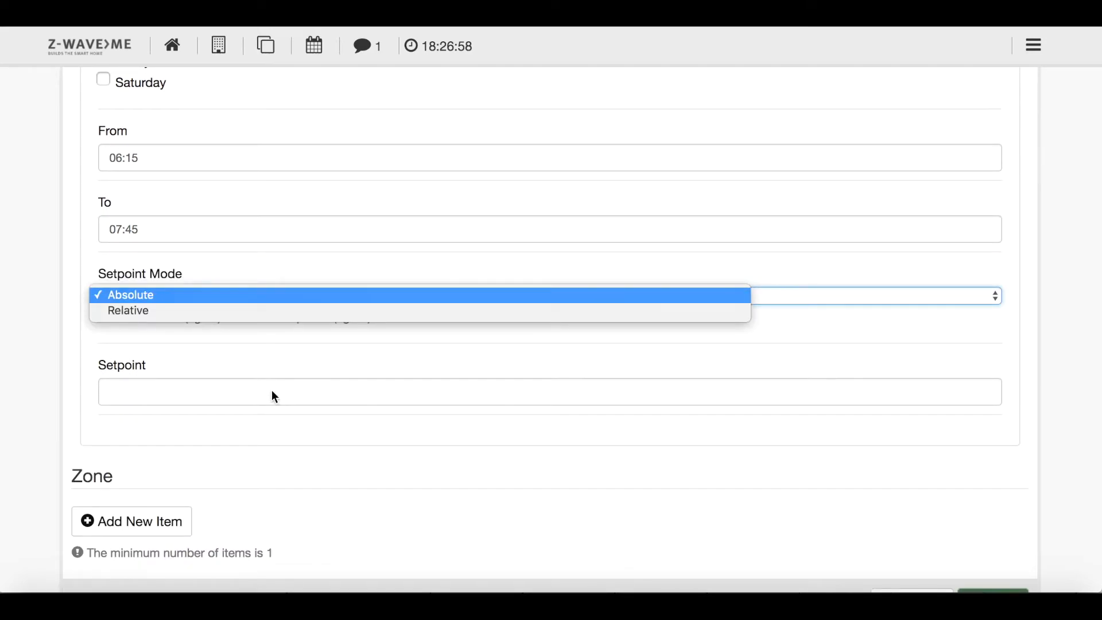
left_click(131, 295)
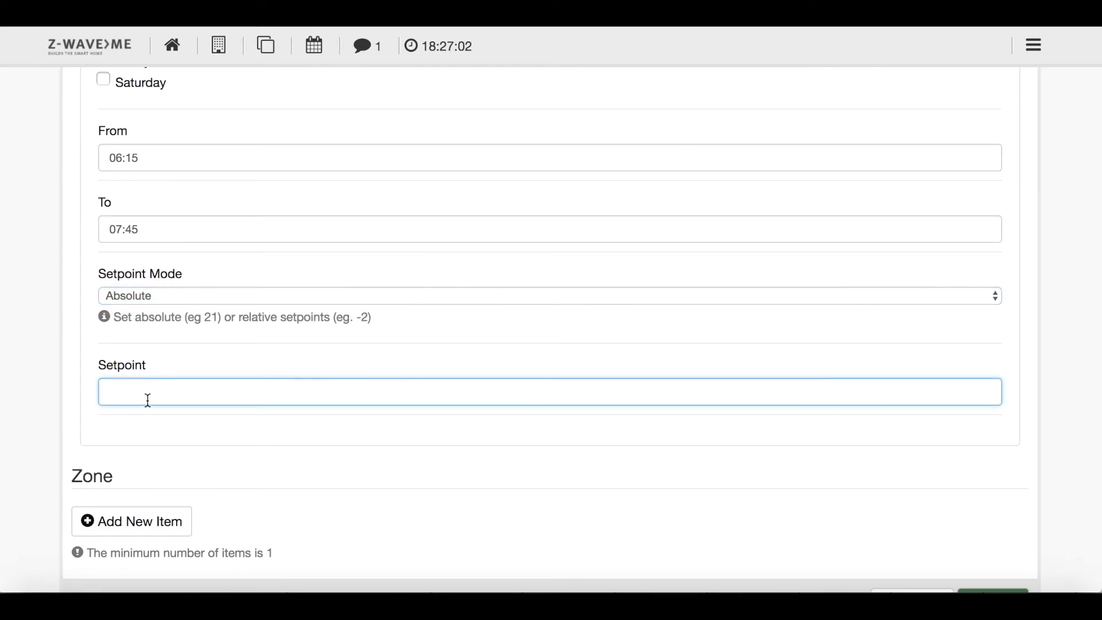
type("2")
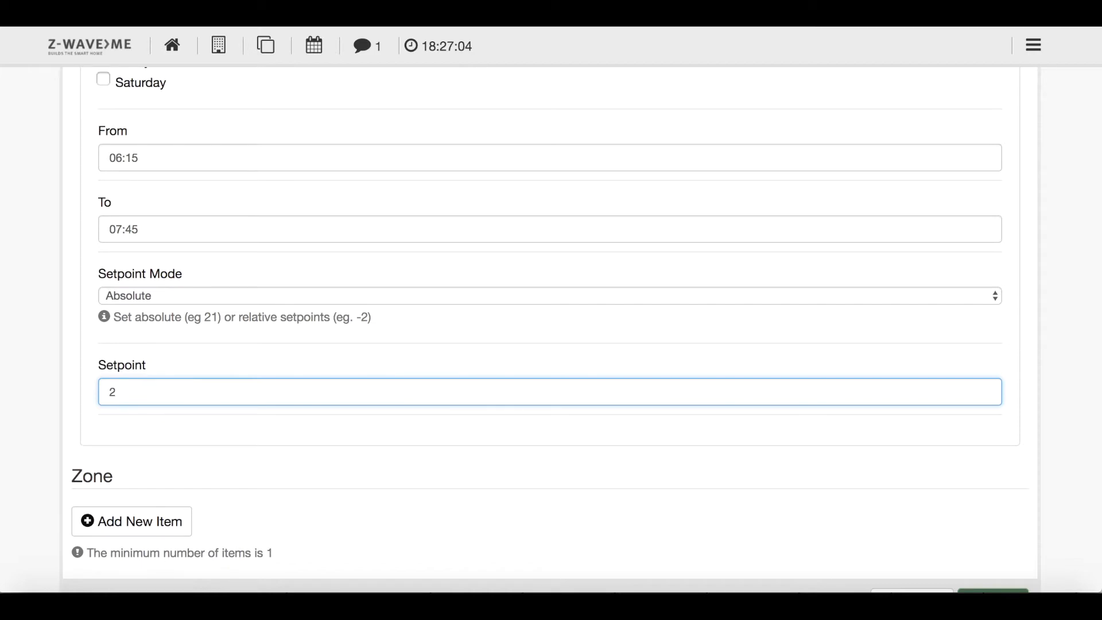
type("2")
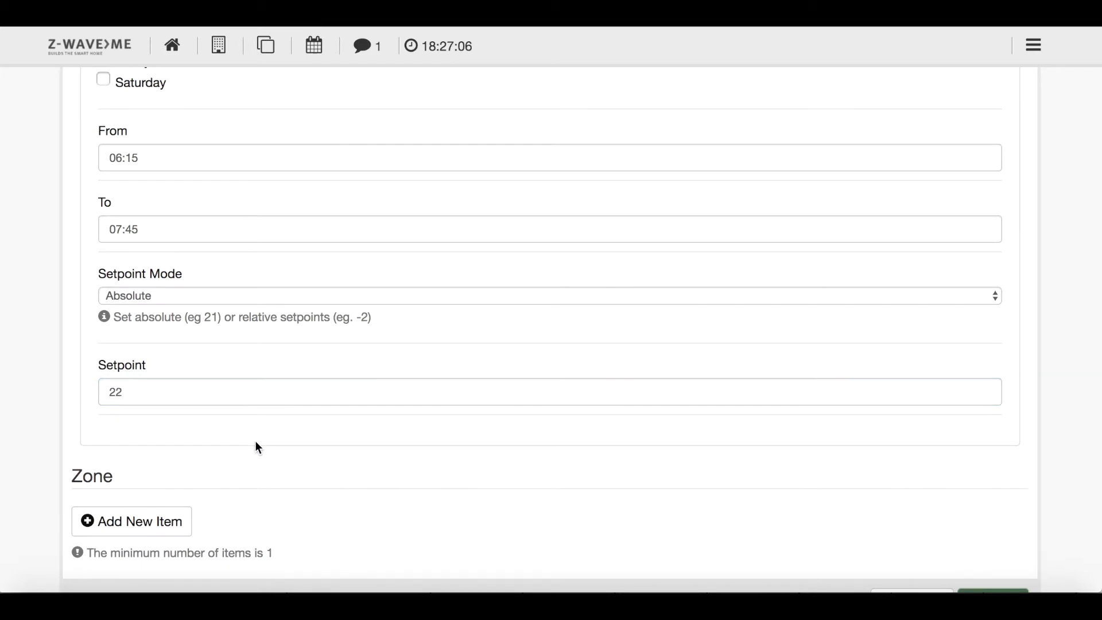
scroll("down", 3)
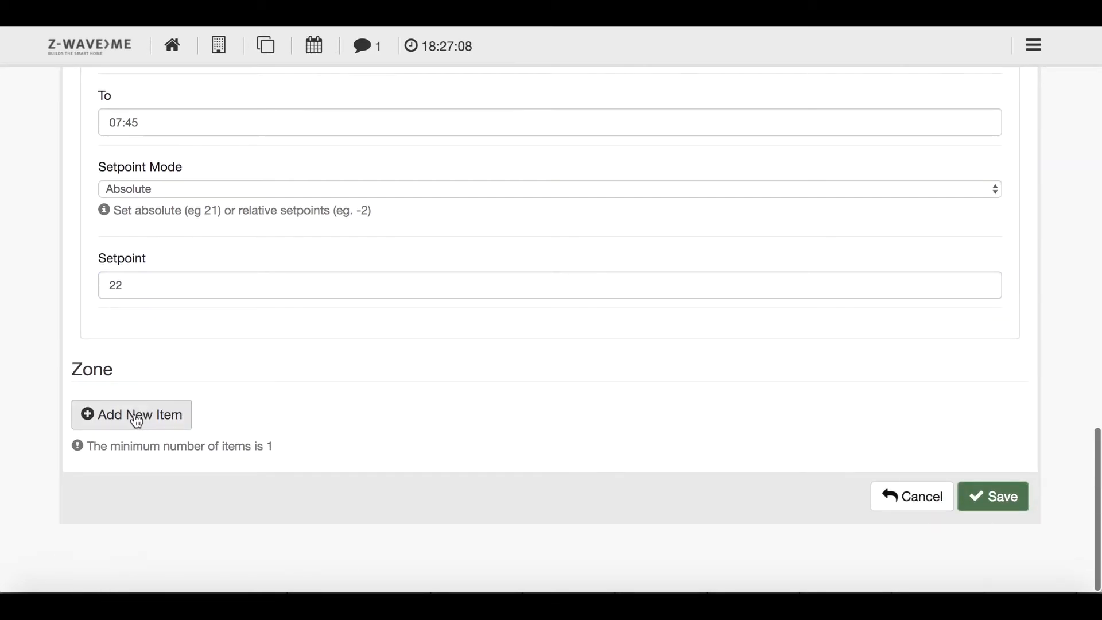
Add a new zone below the global schedule
left_click(131, 414)
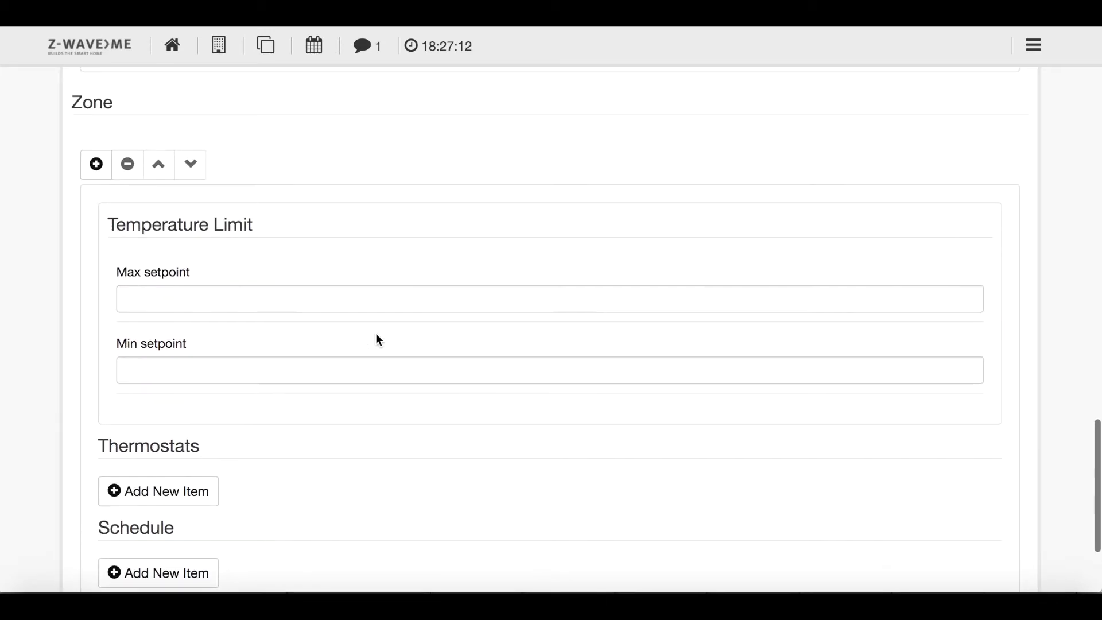
scroll("down", 3)
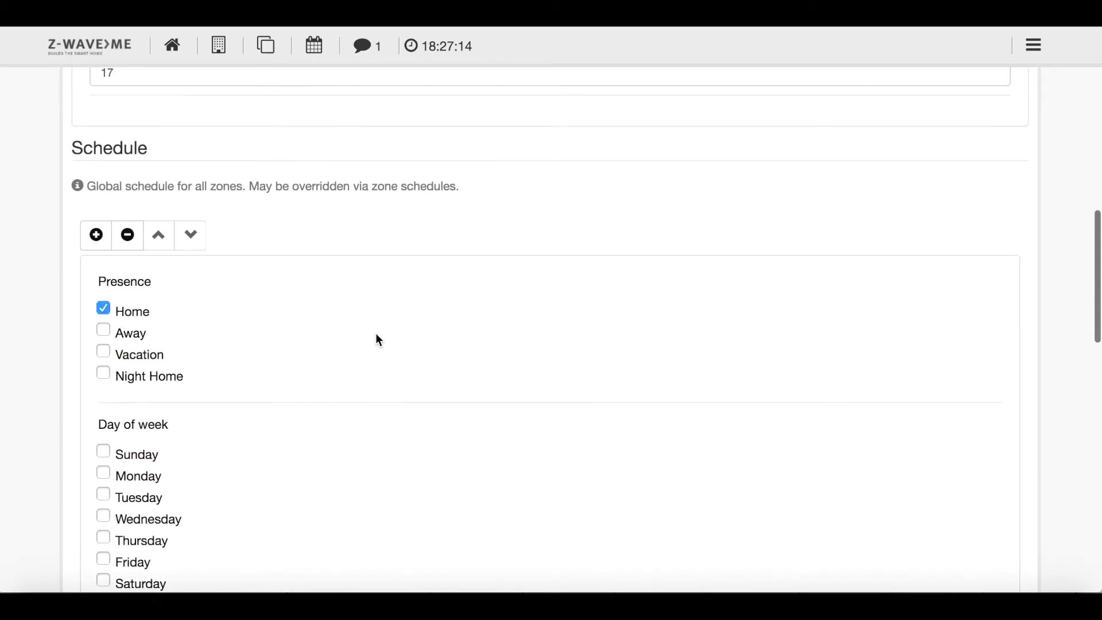
scroll("down", 3)
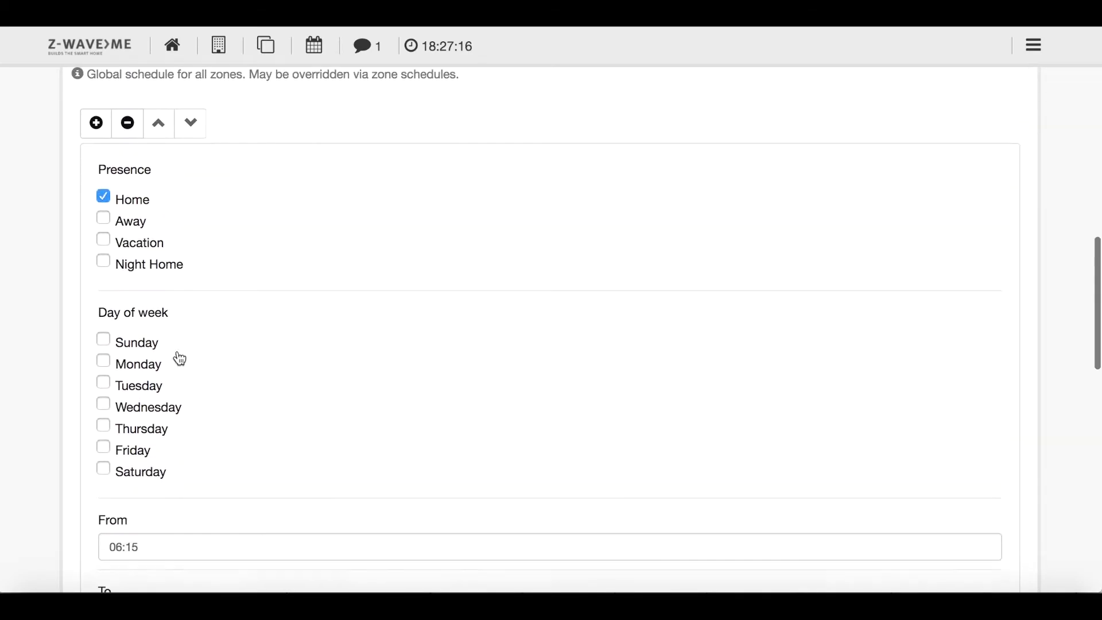
Tick Sunday and Monday so the Home entry covers all seven weekdays
left_click(103, 314)
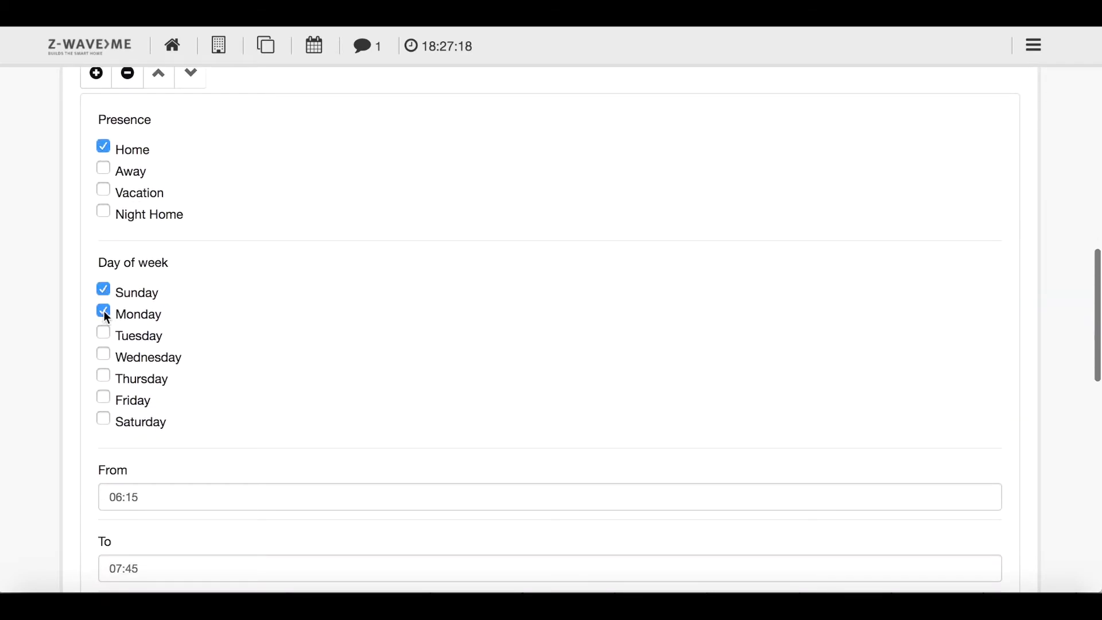
left_click(103, 375)
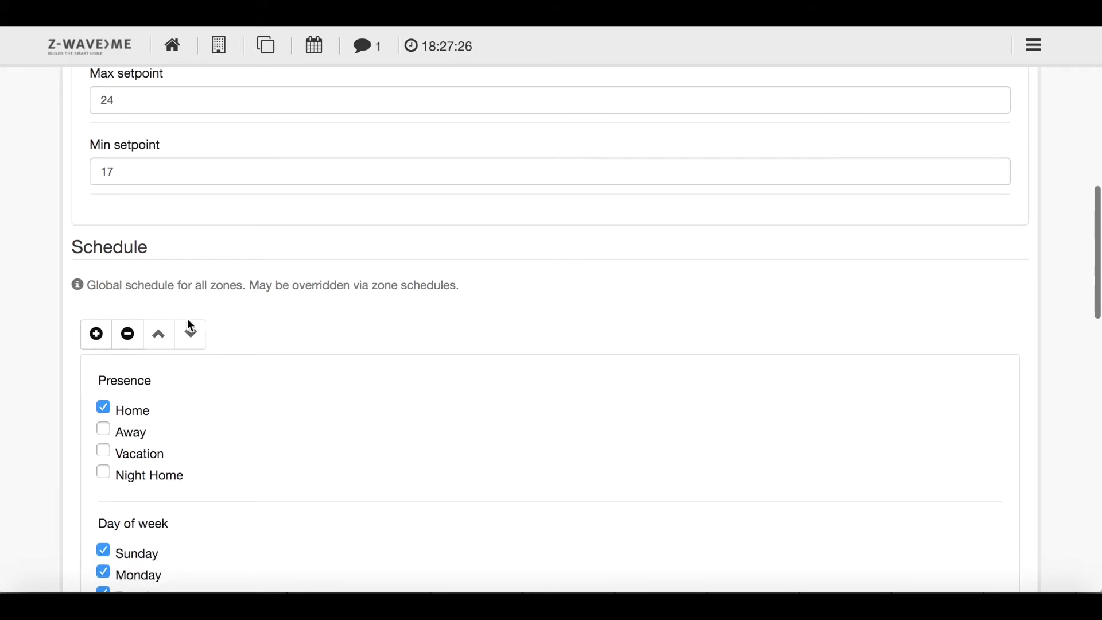
scroll("down", 3)
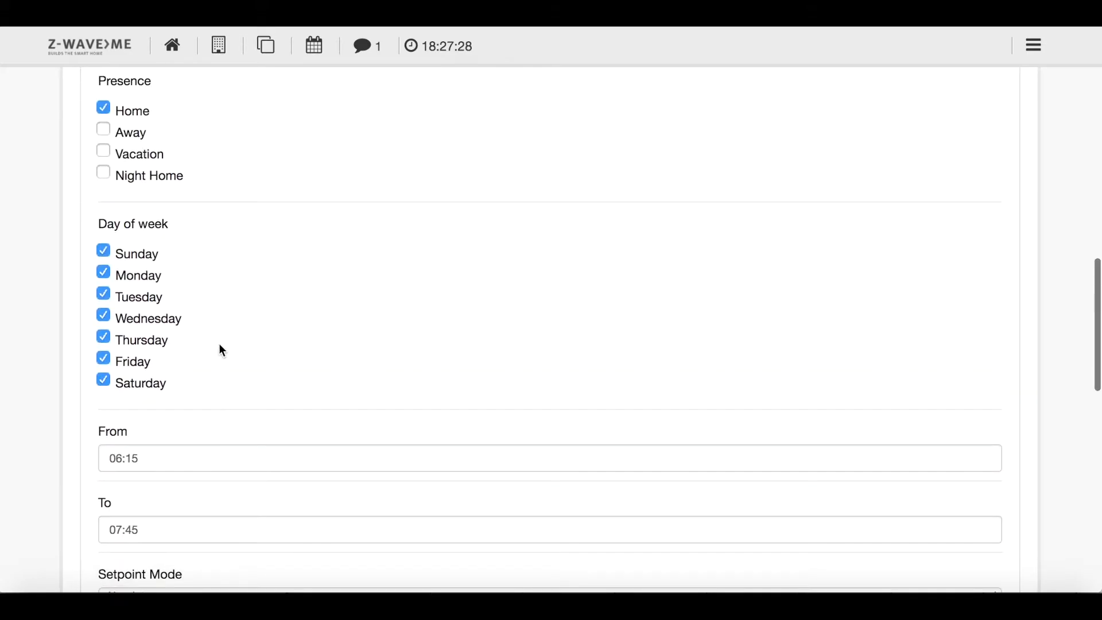
scroll("down", 3)
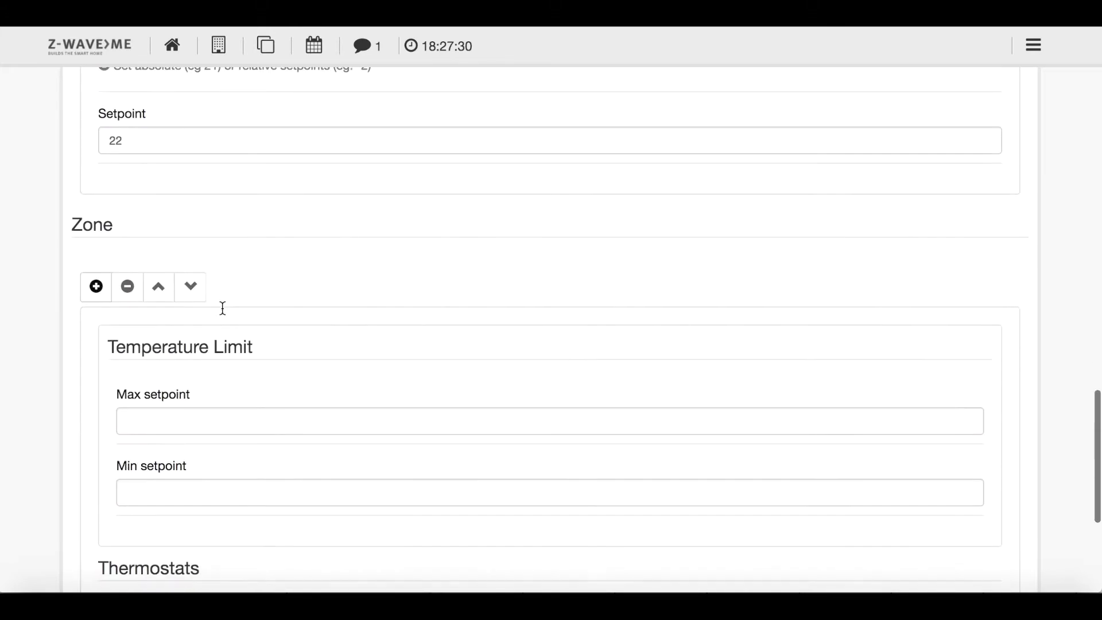
scroll("down", 3)
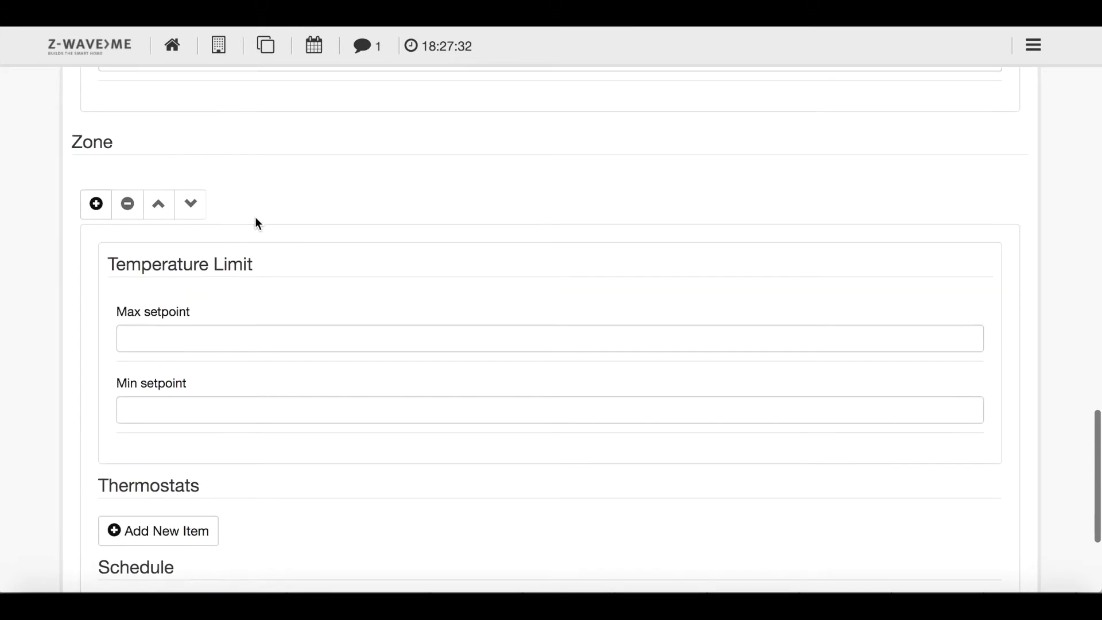
Enter 23 as the zone's Max setpoint and 17 as its Min setpoint
left_click(548, 337)
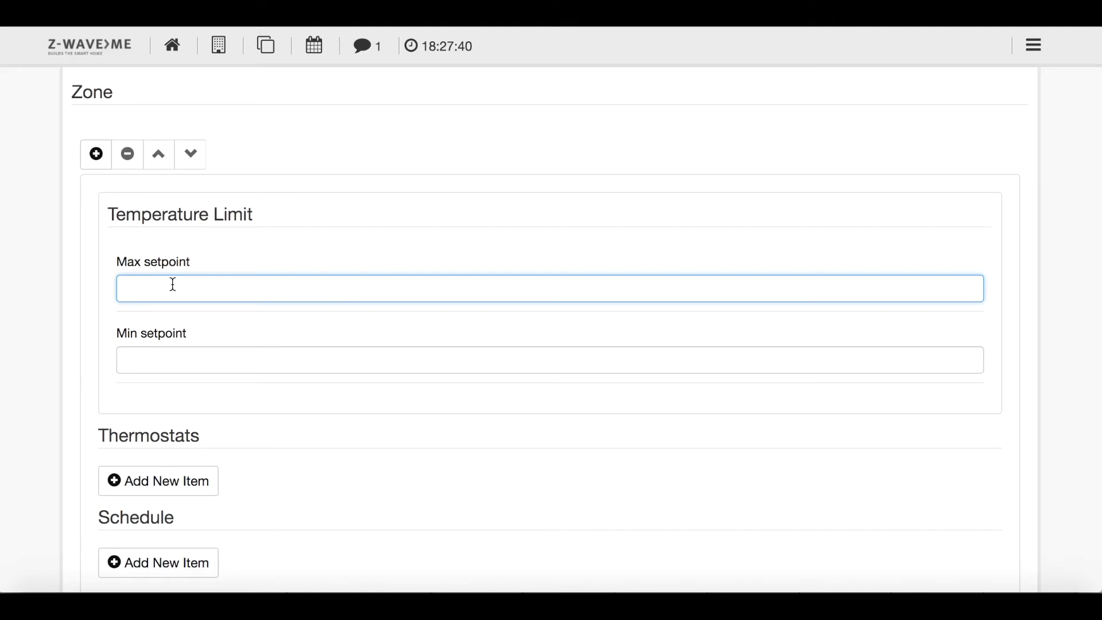
type("2")
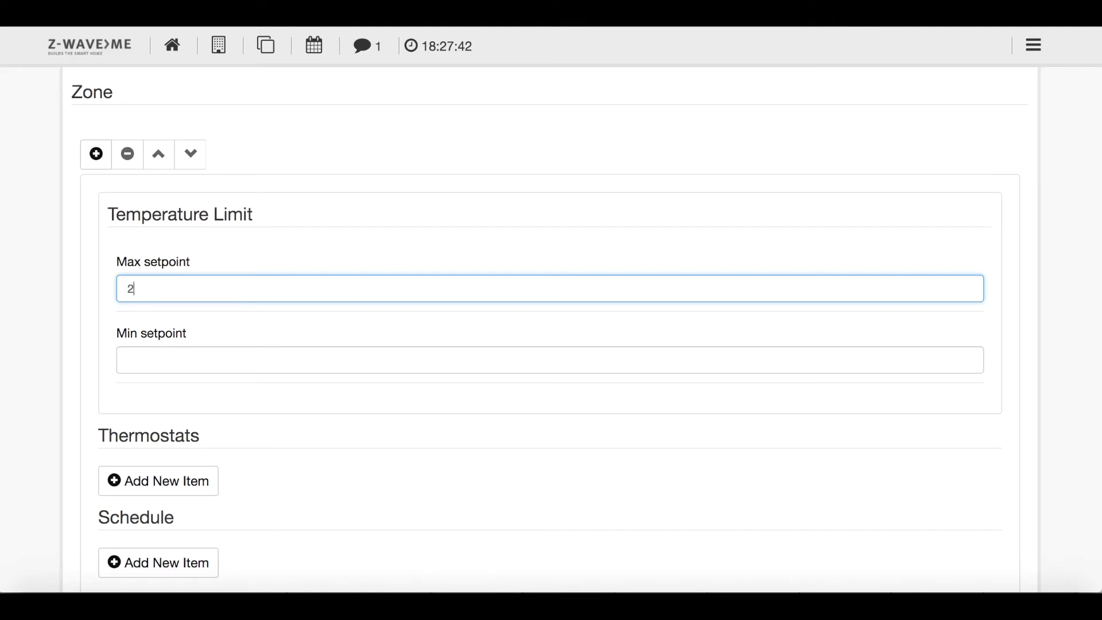
type("3")
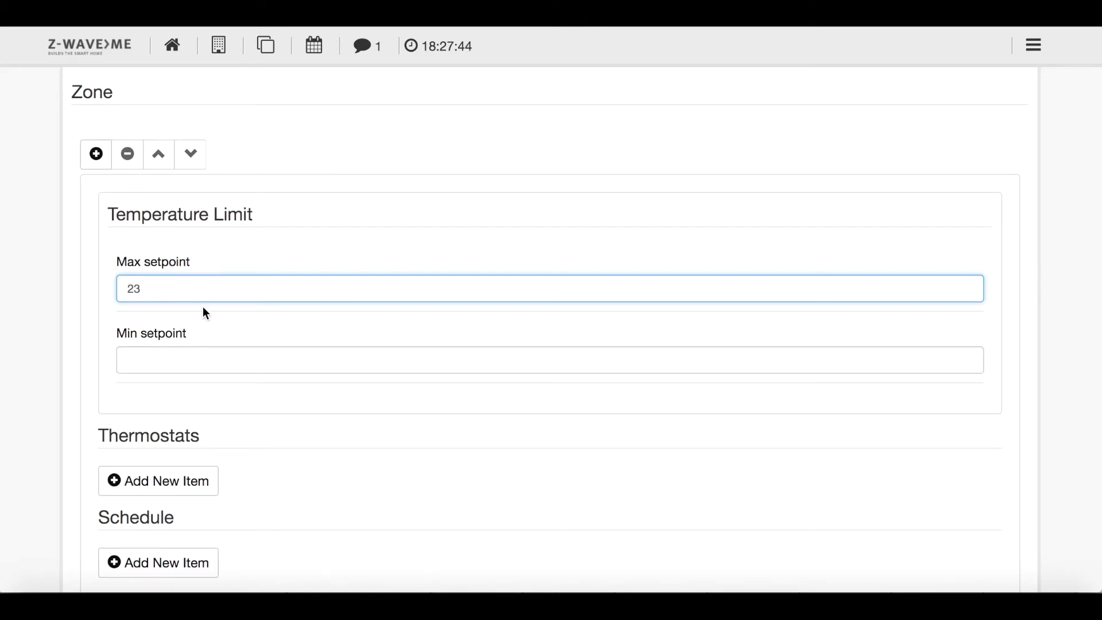
left_click(549, 359)
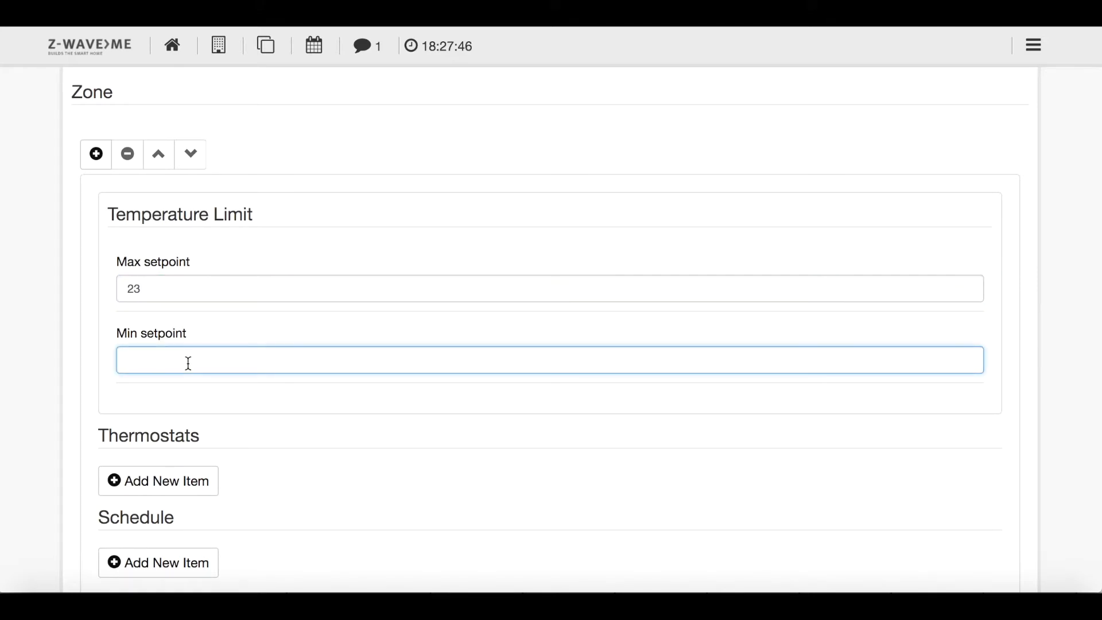
type("1")
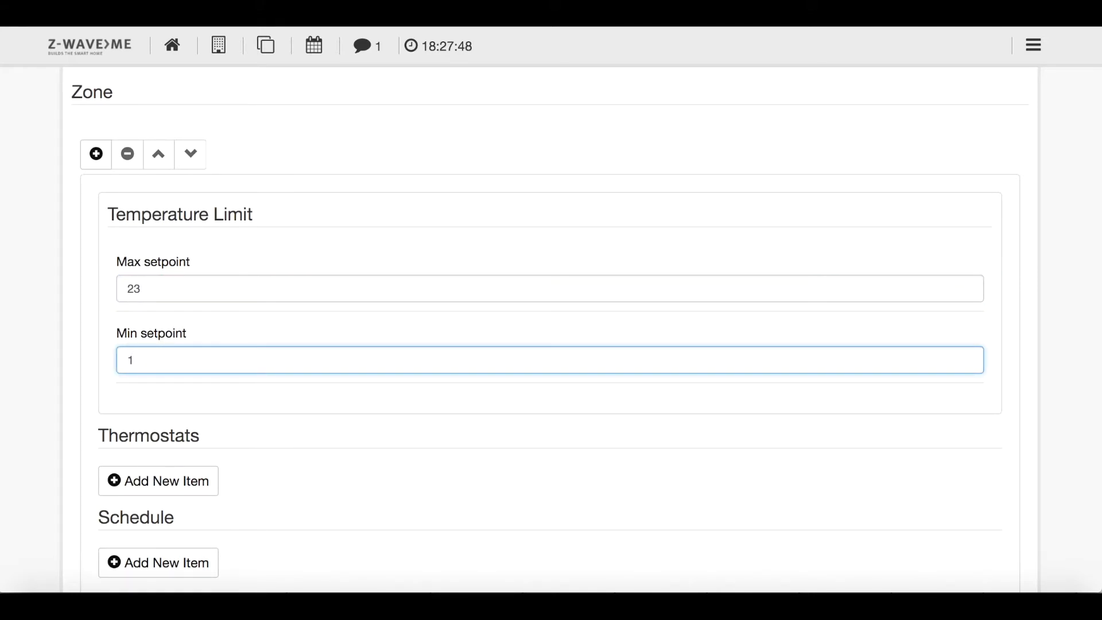
type("17")
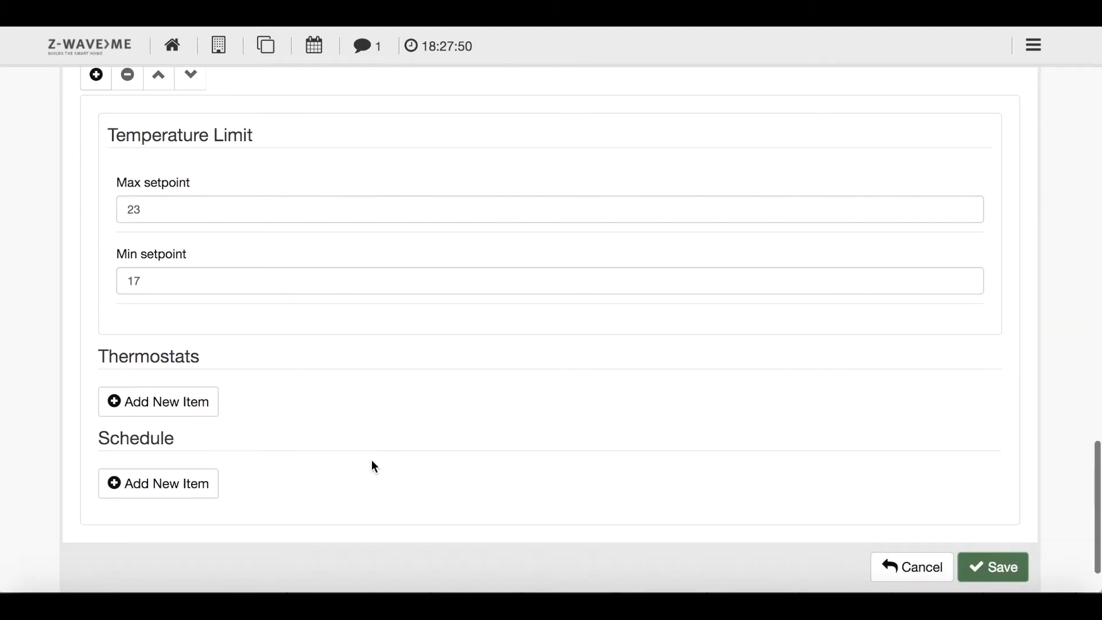
Add WOHNZIMMER - Thermostat links and WOHNZIMMER - Thermostat rechts as the zone's thermostats
left_click(157, 402)
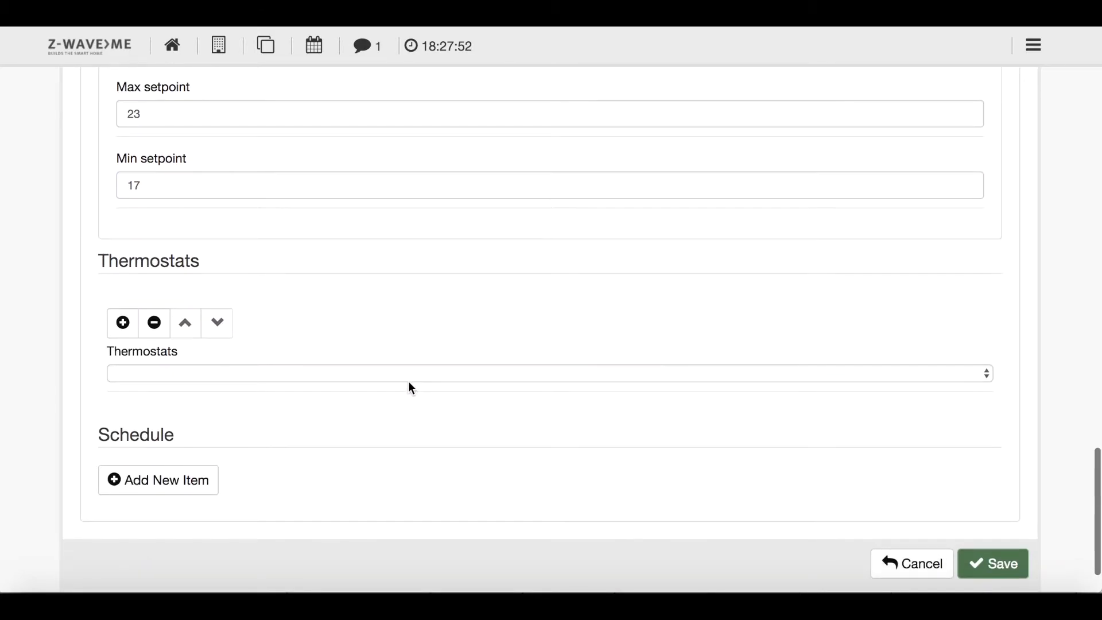
left_click(548, 373)
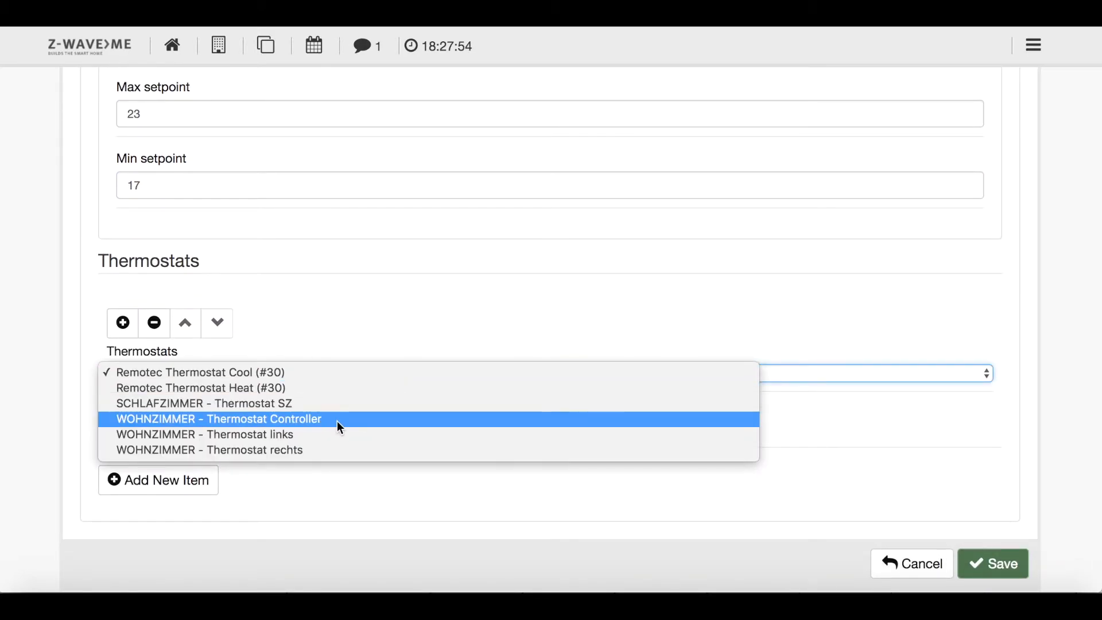
left_click(205, 433)
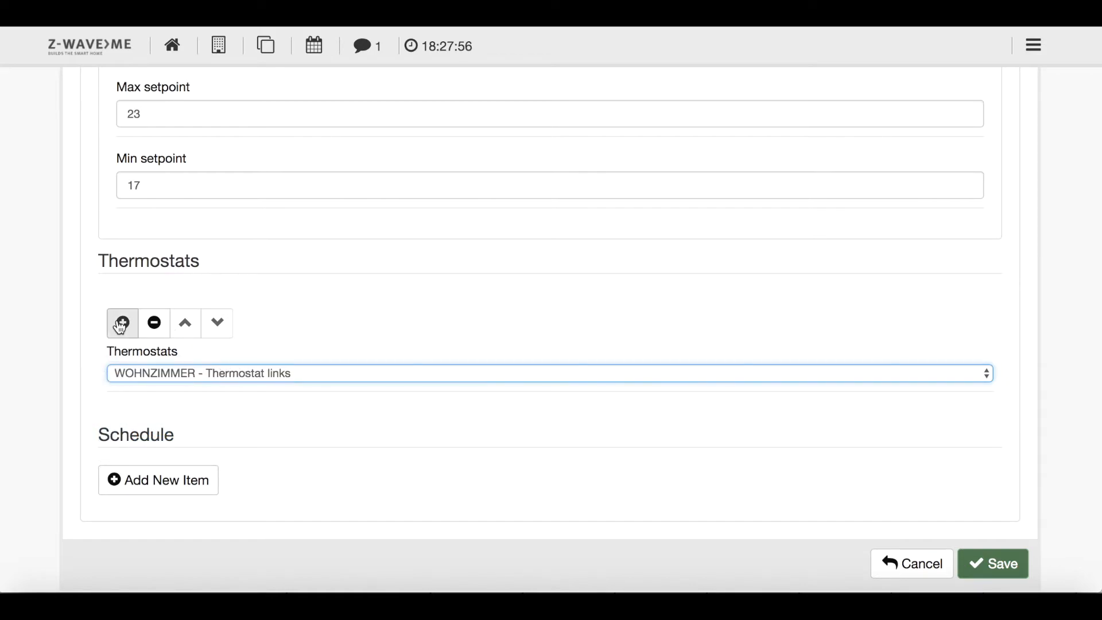
left_click(122, 322)
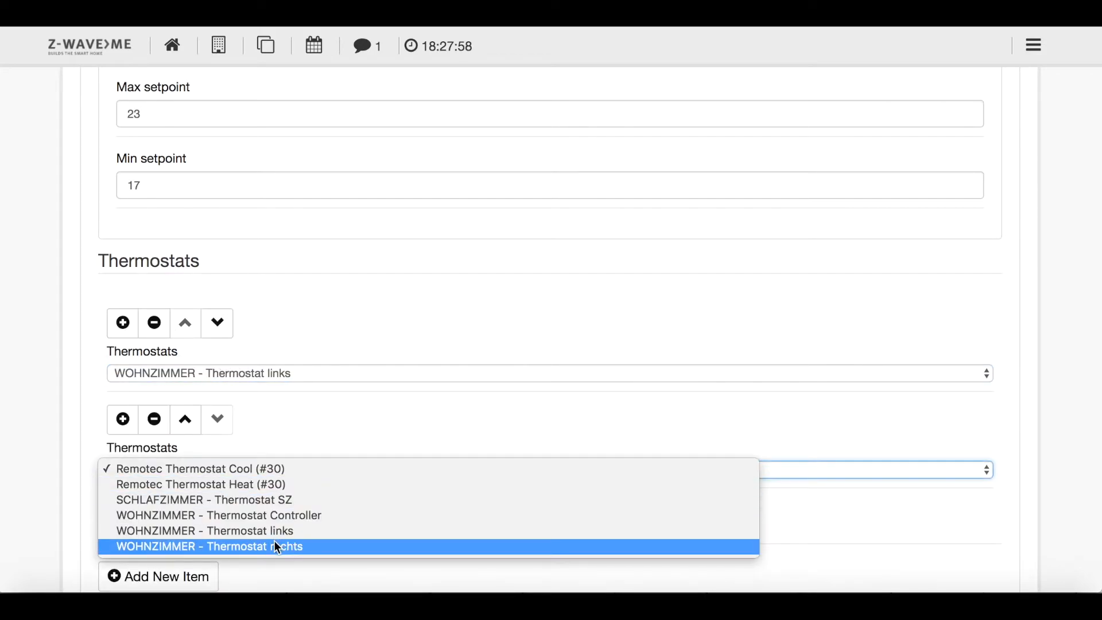
left_click(209, 546)
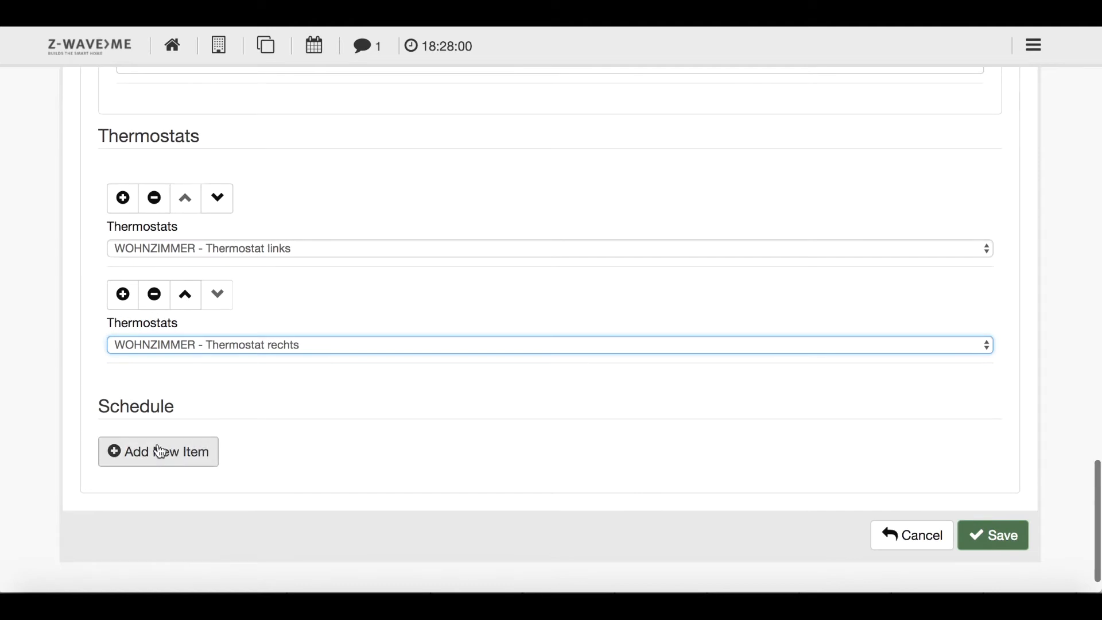
Add a zone schedule entry with Home presence ticked and review it
left_click(157, 451)
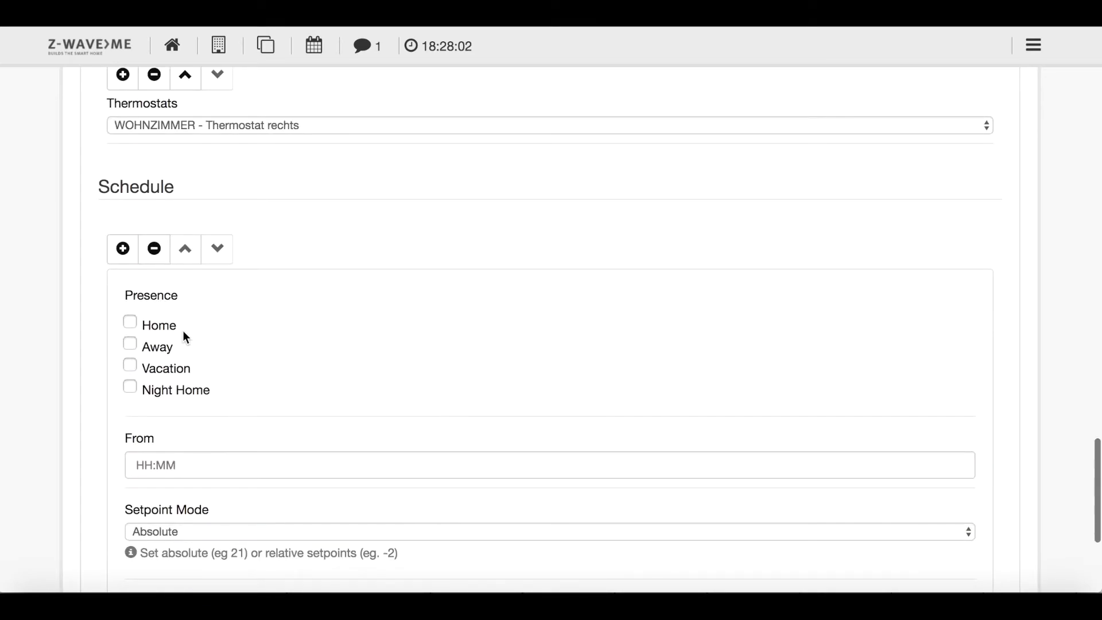
left_click(130, 321)
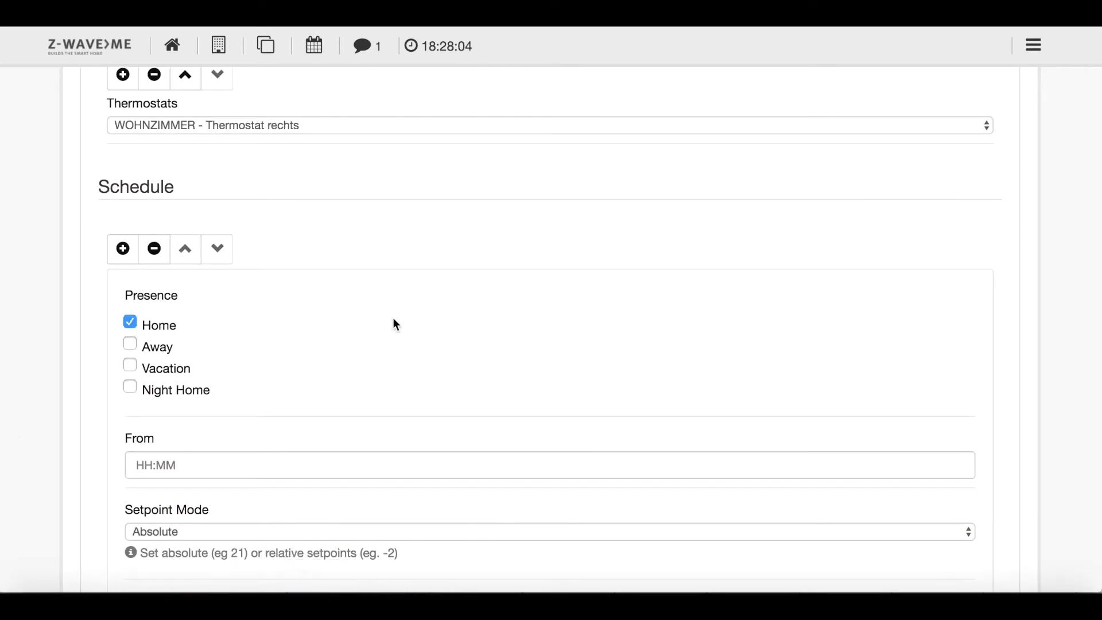
scroll("up", 3)
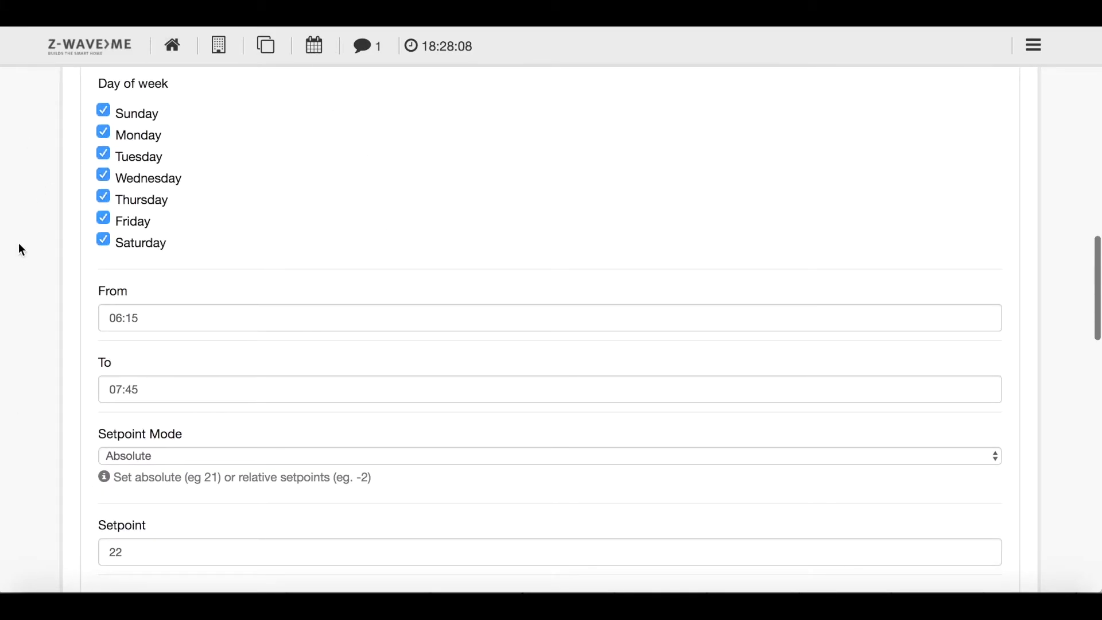
mouse_move(385, 211)
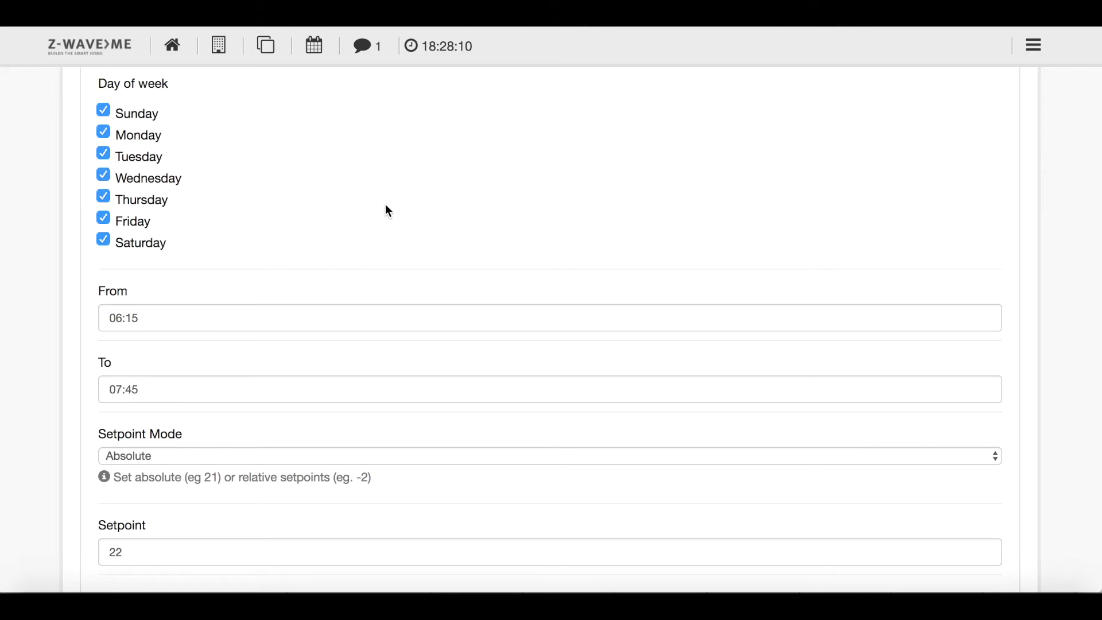
scroll("down", 3)
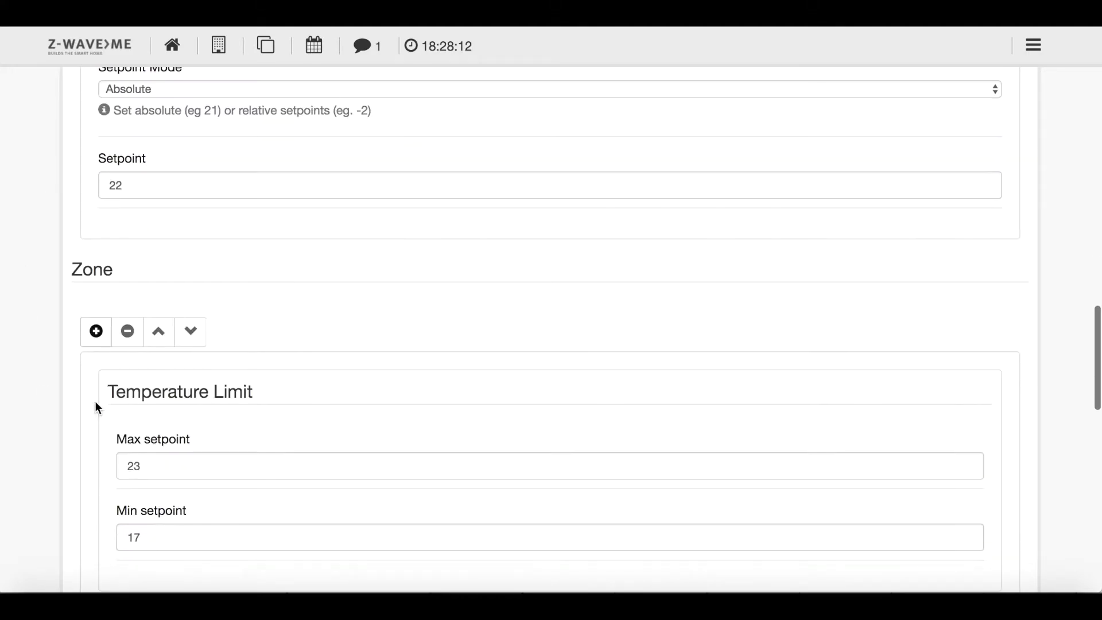
scroll("down", 3)
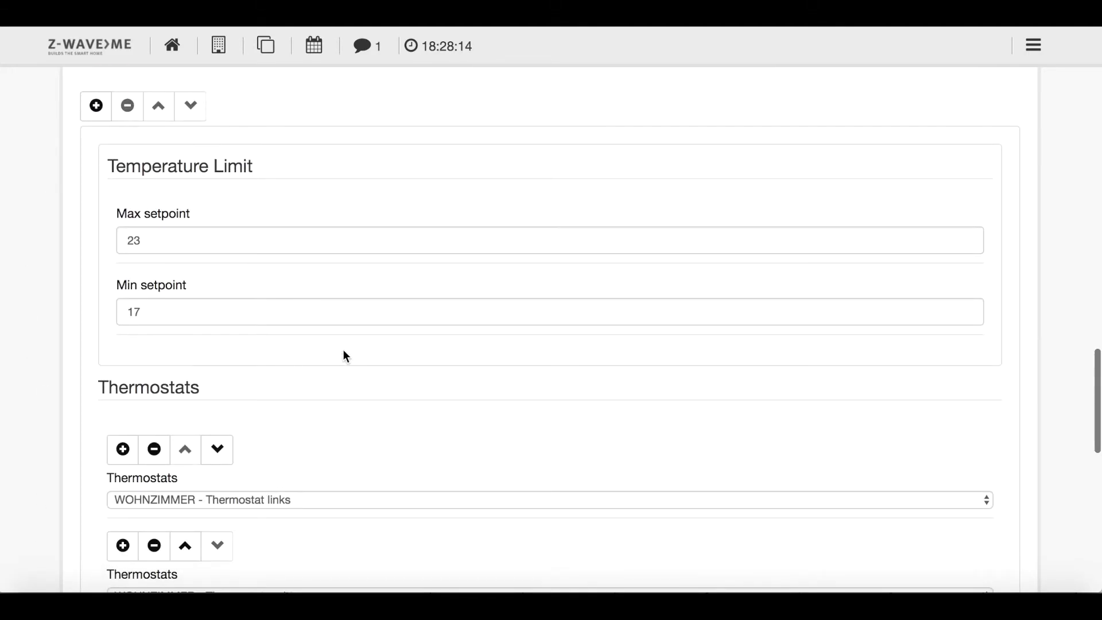
scroll("down", 3)
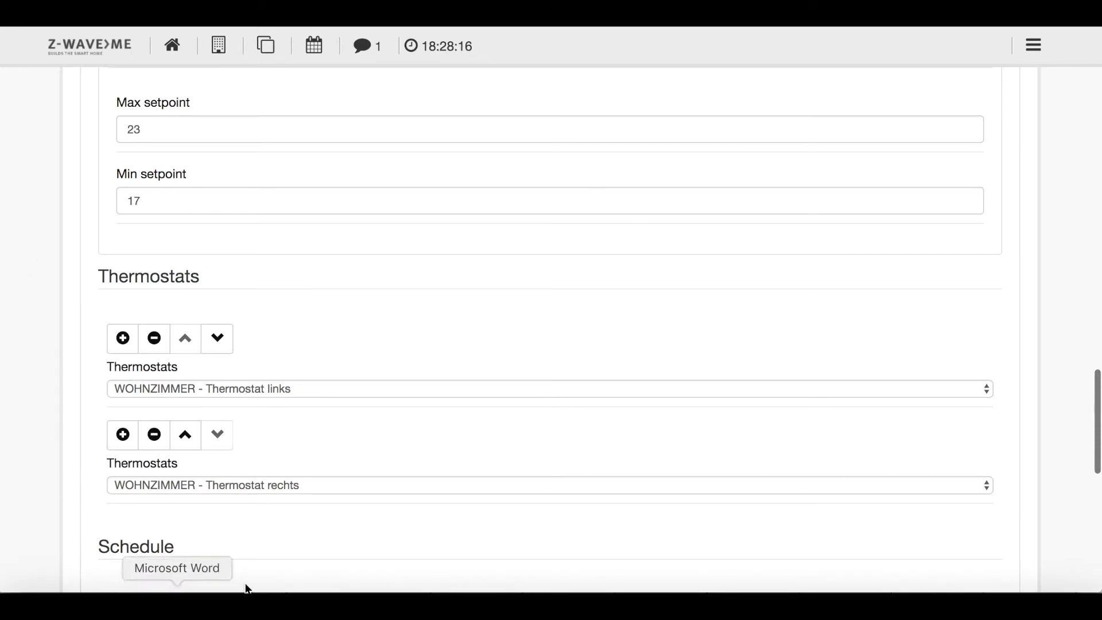
scroll("down", 3)
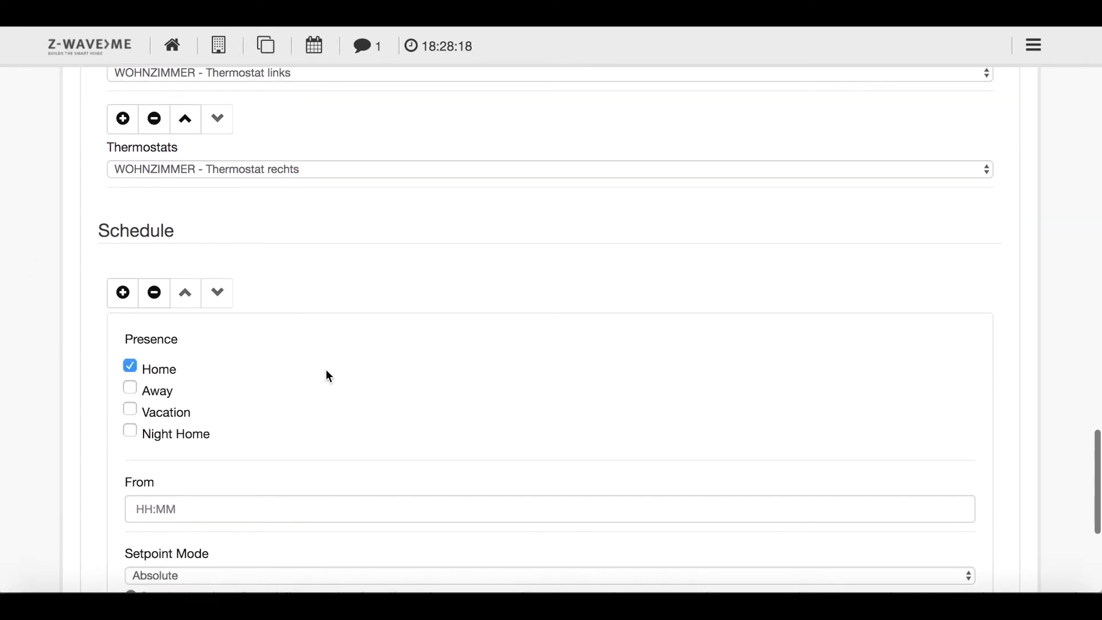
scroll("down", 3)
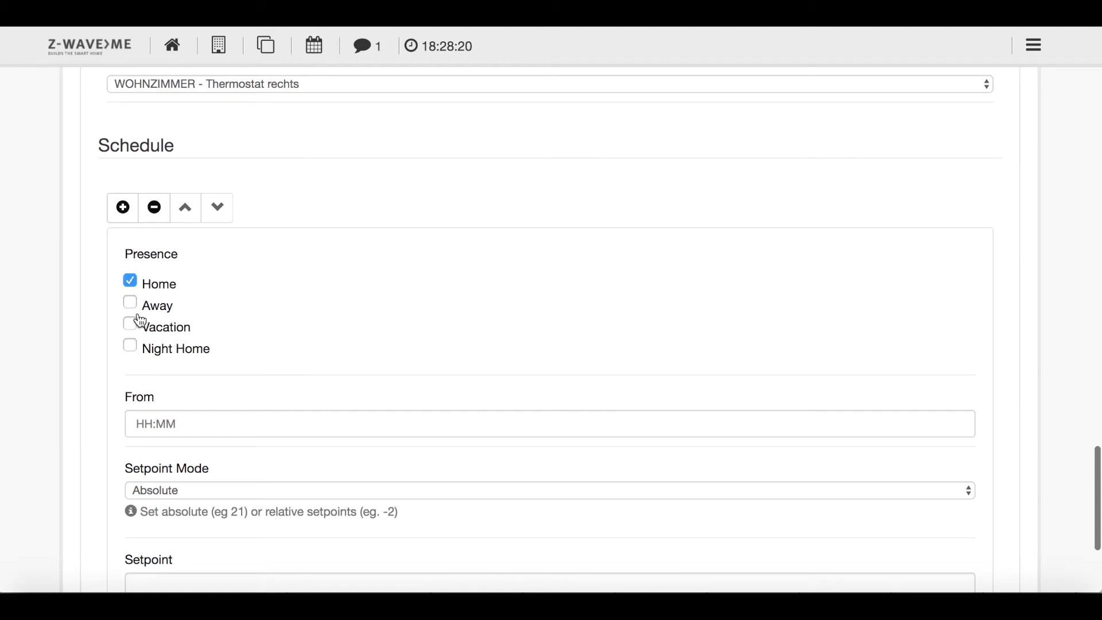
scroll("down", 3)
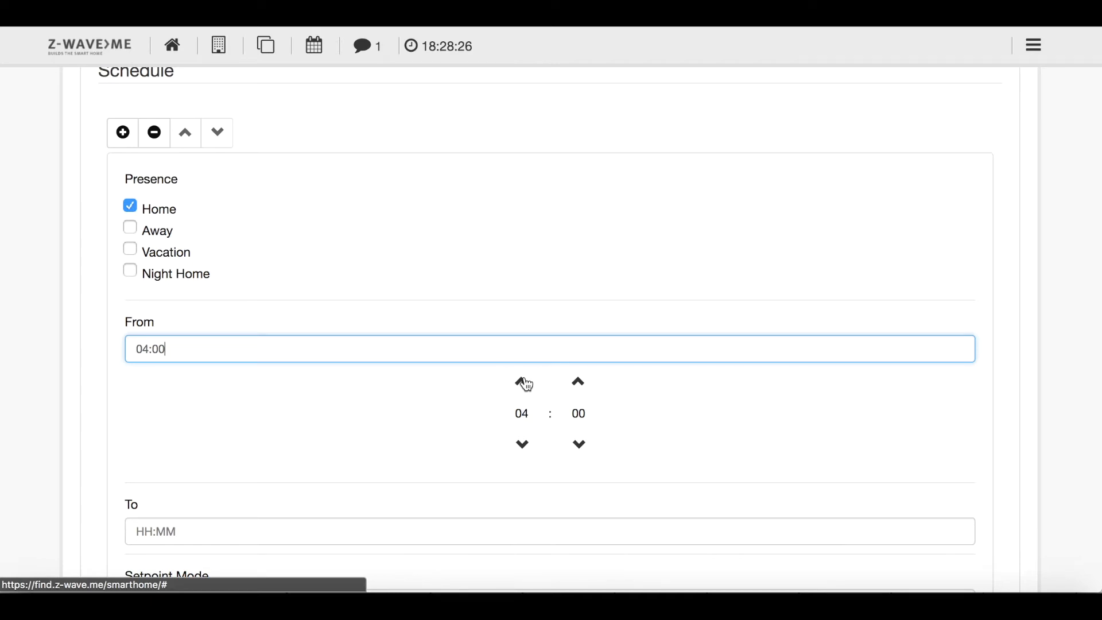
Adjust the Home entry's start time to 06:45 with the hour and minute spinners
left_click(521, 381)
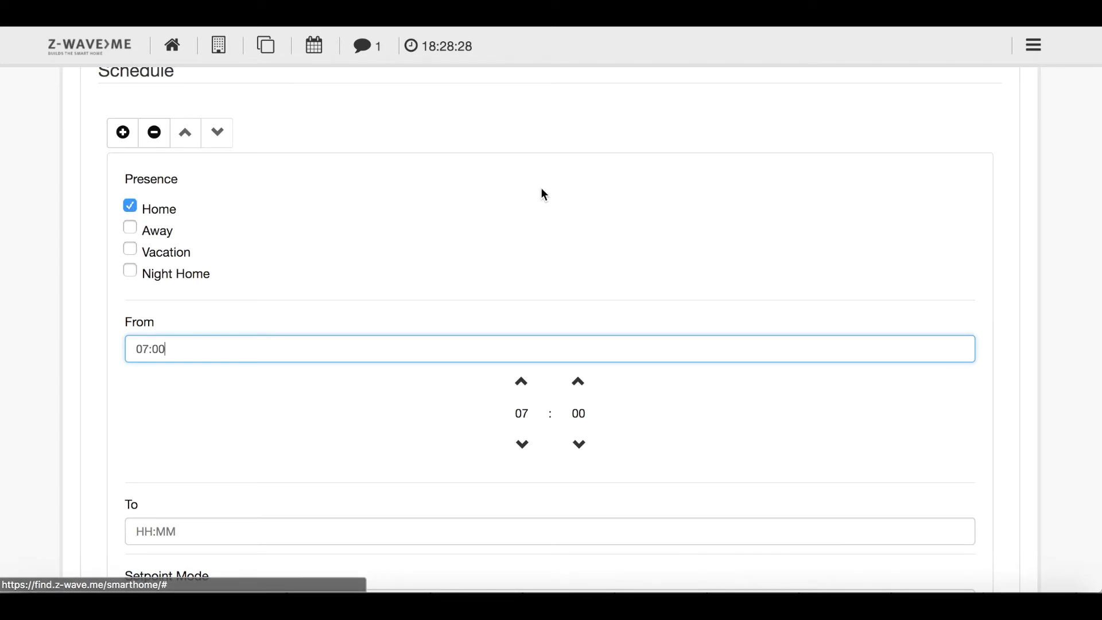
scroll("down", 3)
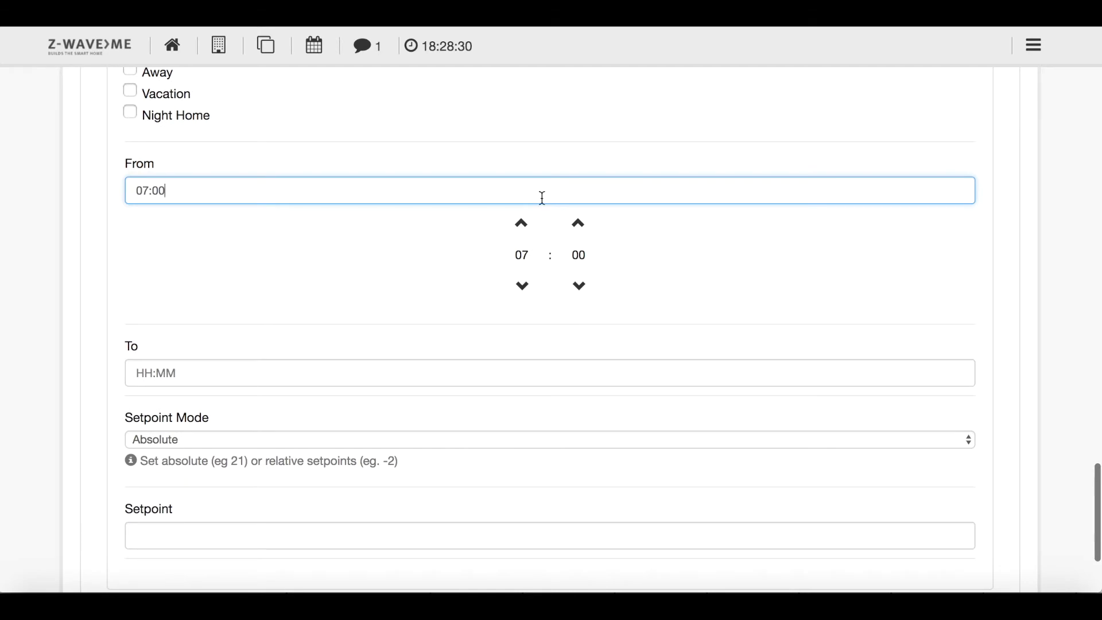
left_click(577, 285)
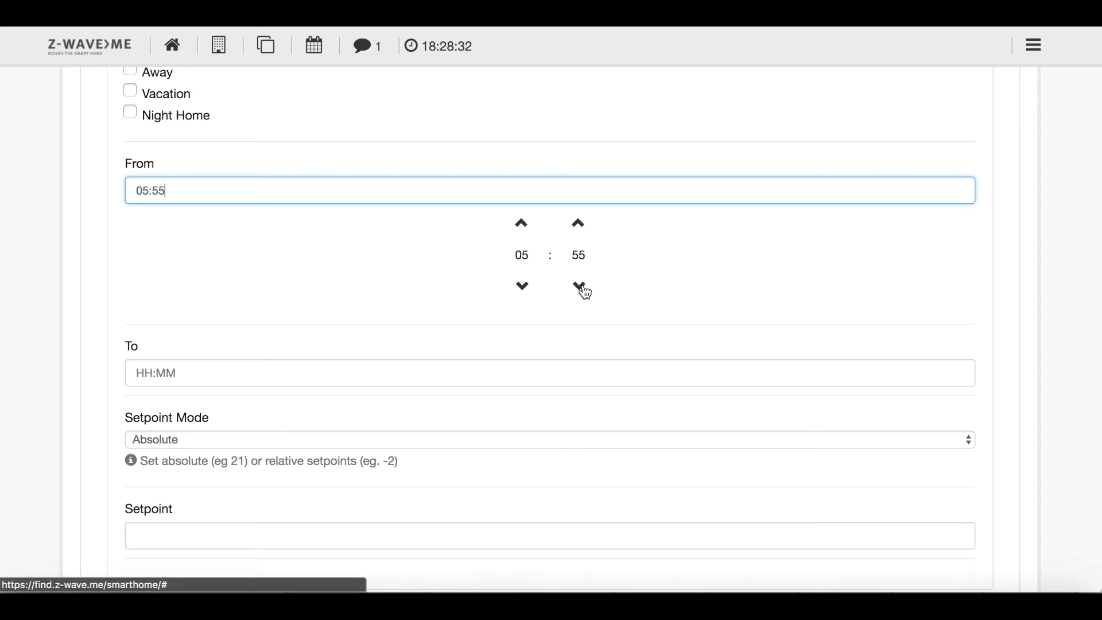
left_click(578, 286)
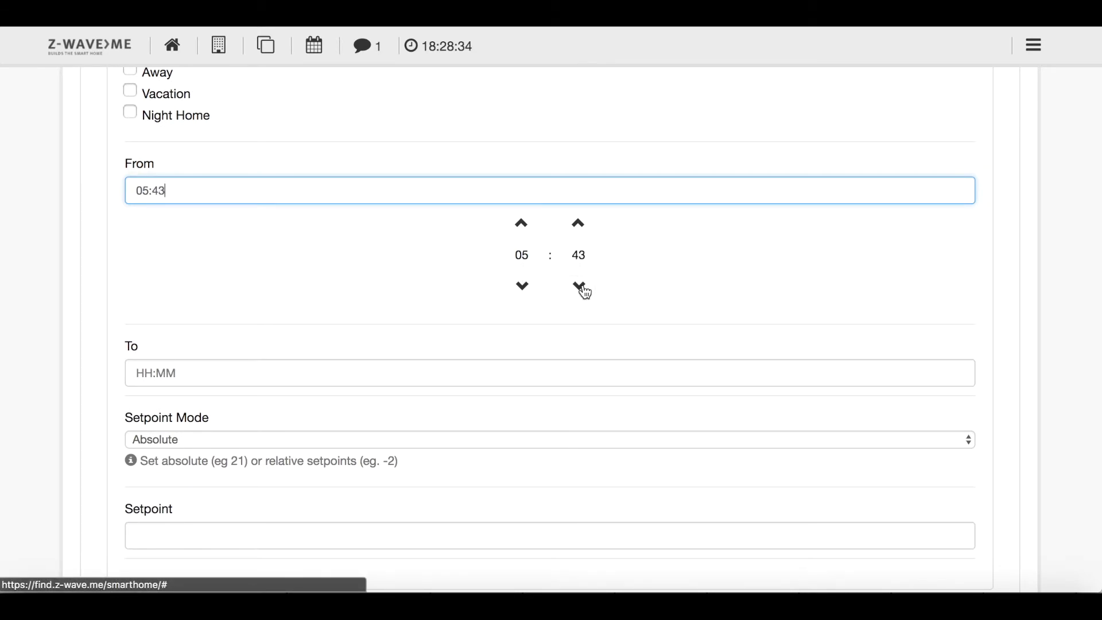
left_click(577, 222)
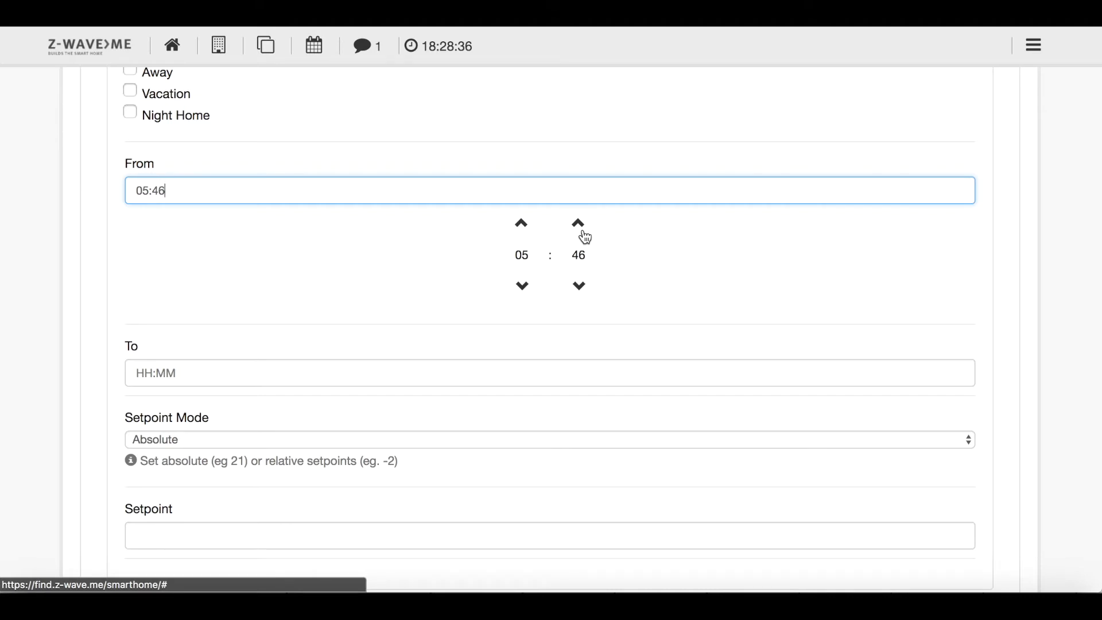
left_click(520, 222)
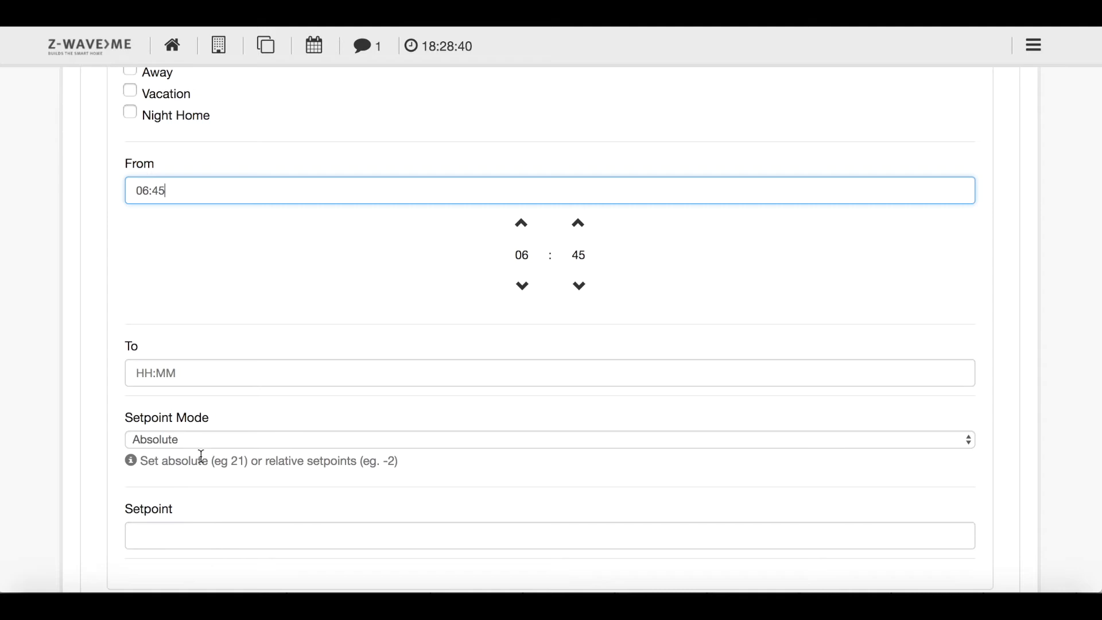
Give the entry setpoint 22, end time 07:45, and confirm Absolute setpoint mode
type("22")
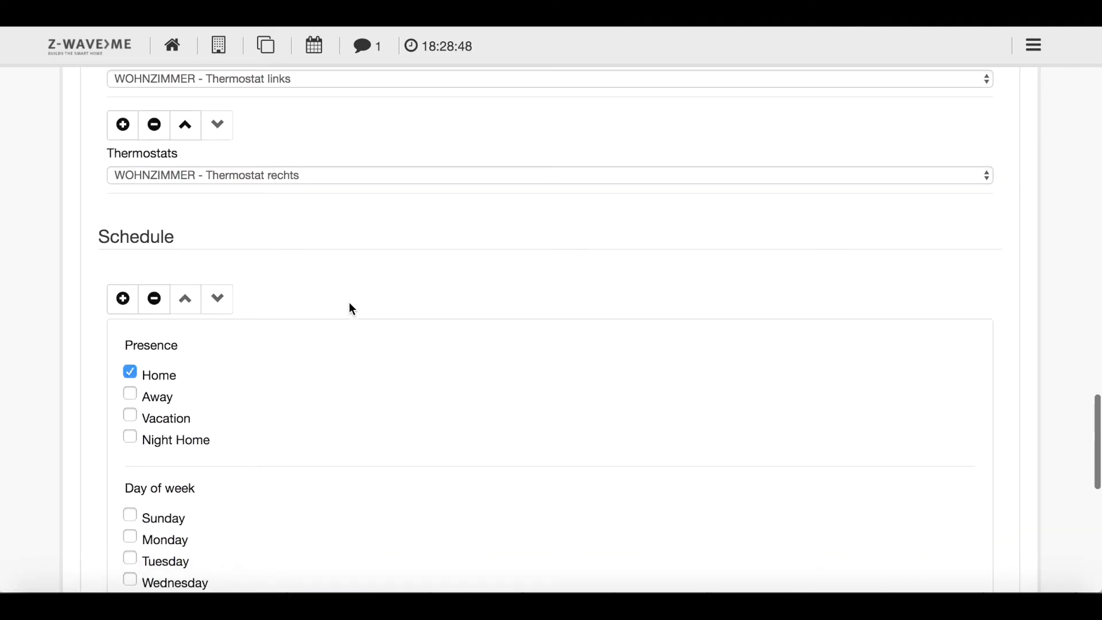
scroll("down", 3)
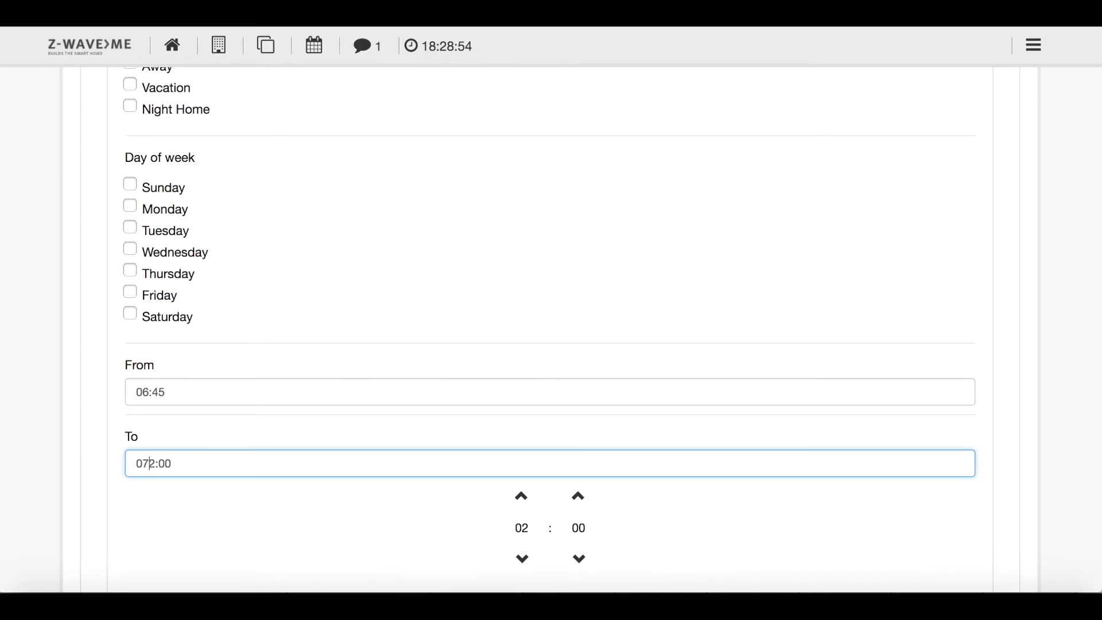
key("Backspace")
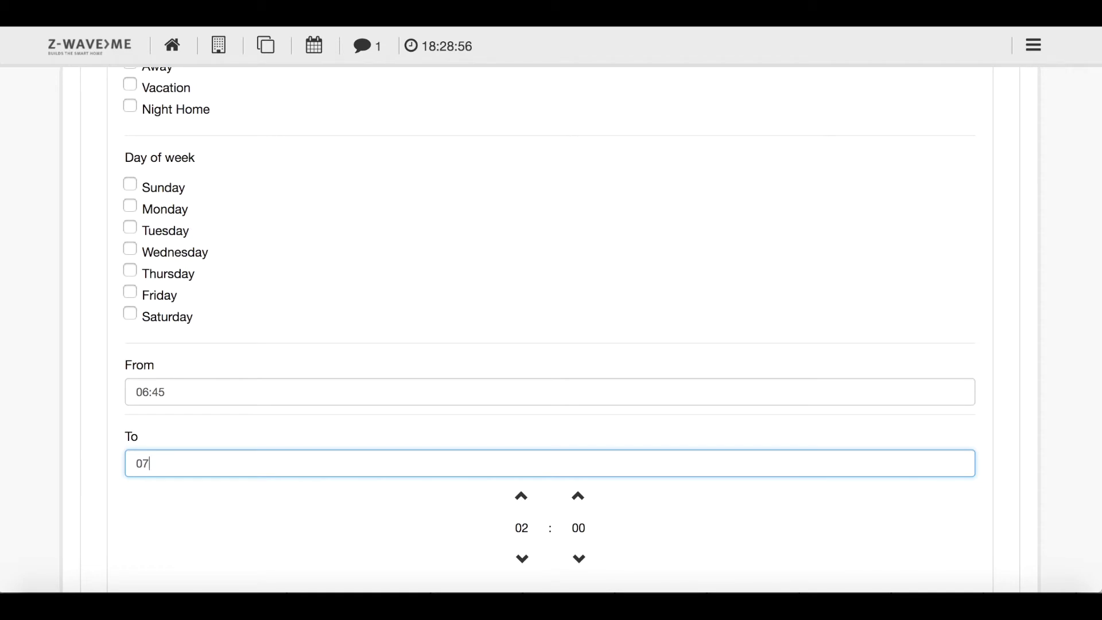
type(":45")
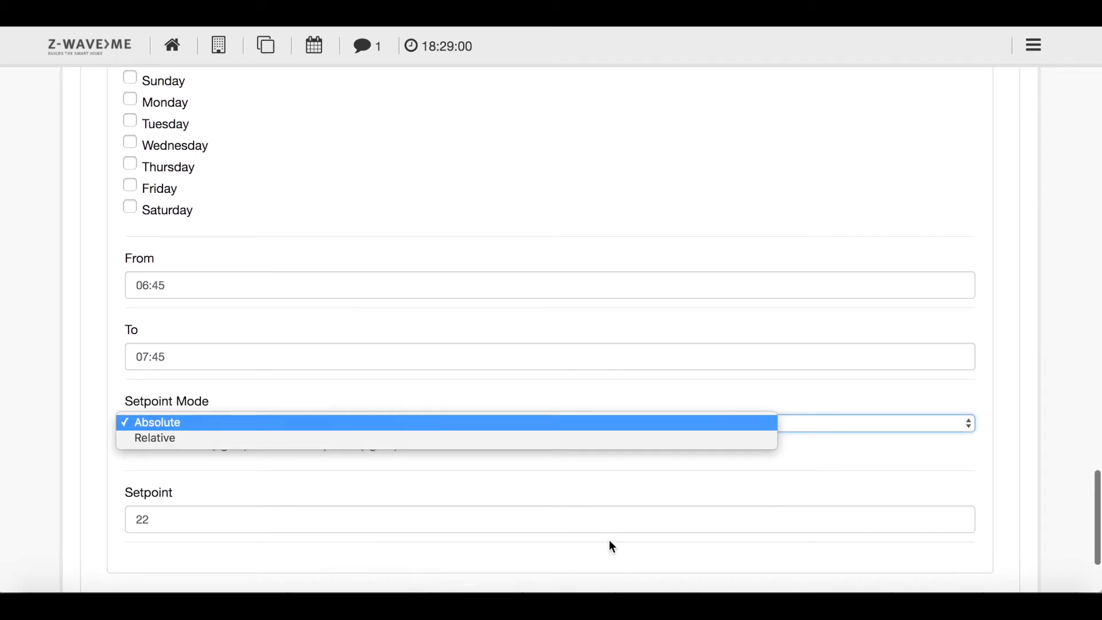
left_click(155, 421)
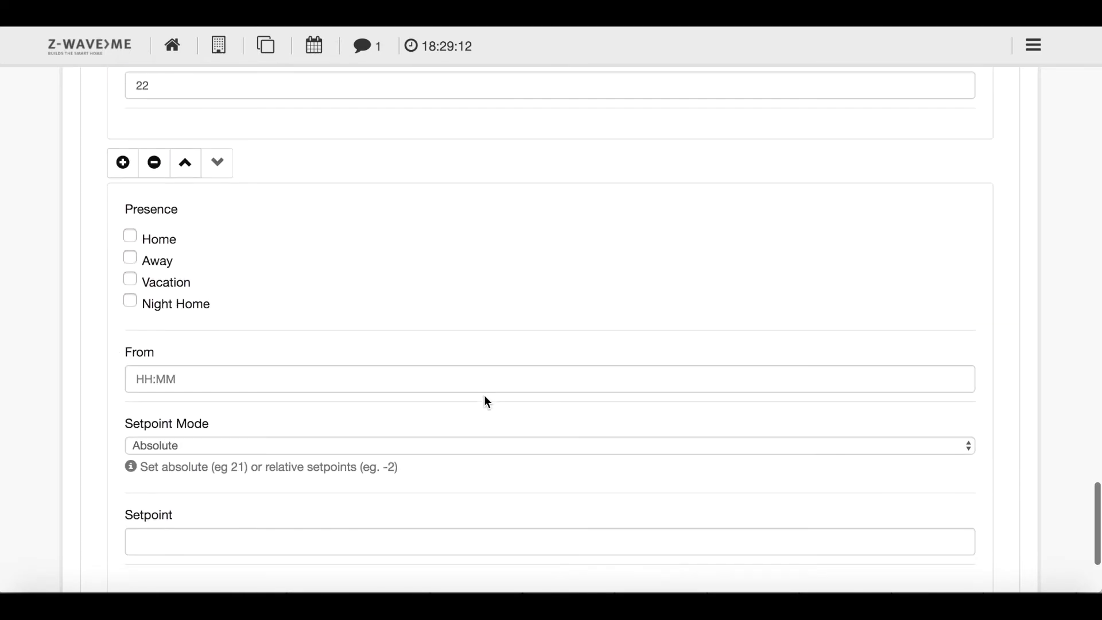
Tick Home on the new entry and set its start time to 17:00
left_click(130, 234)
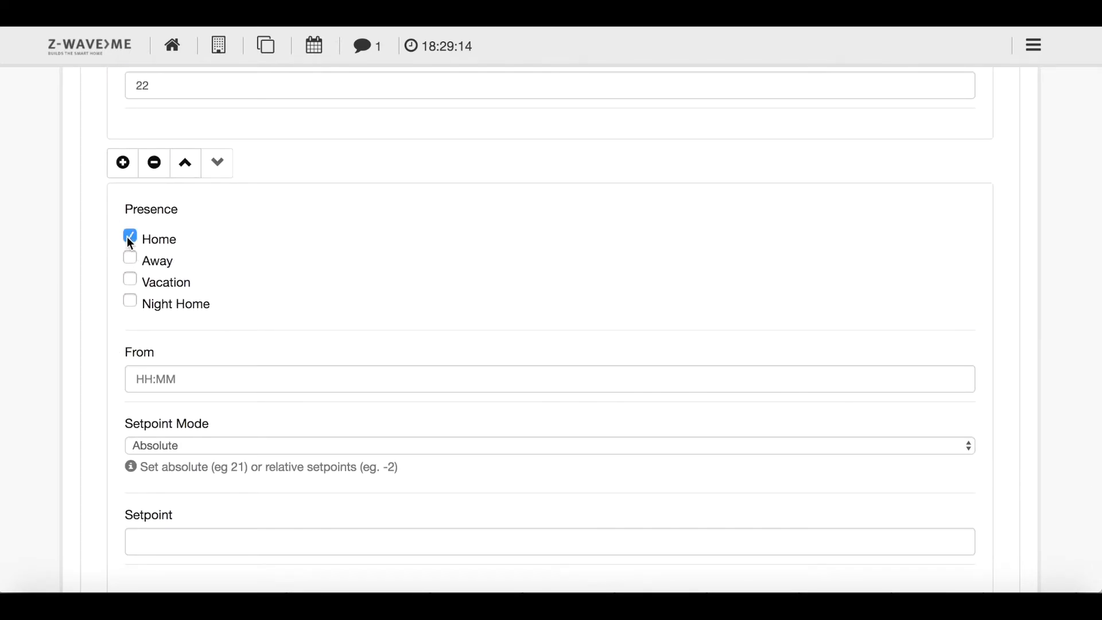
left_click(549, 378)
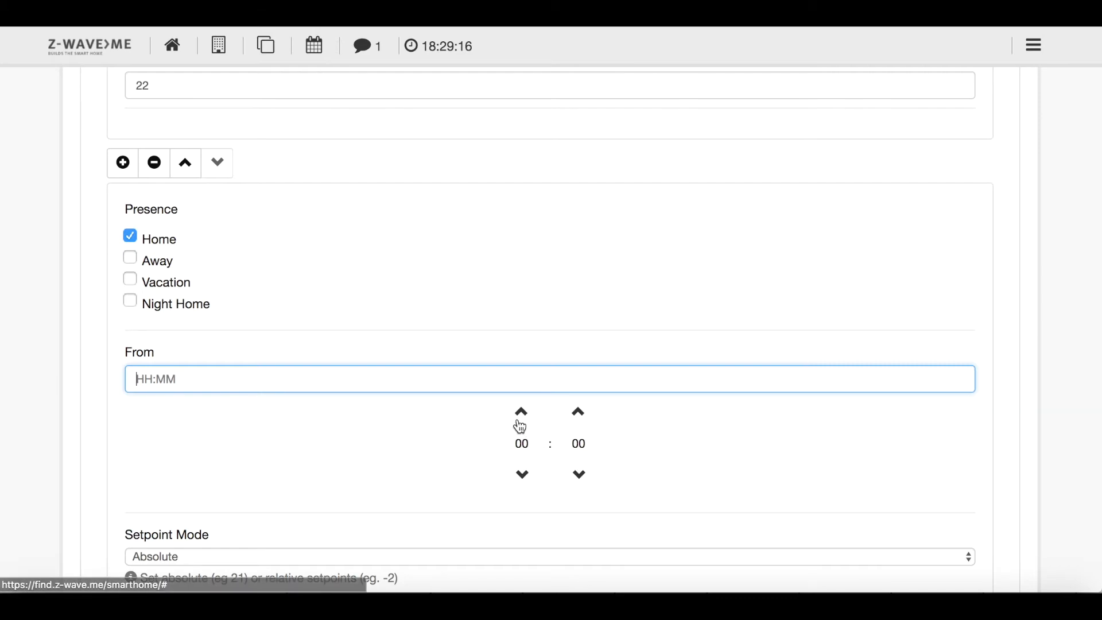
left_click(521, 410)
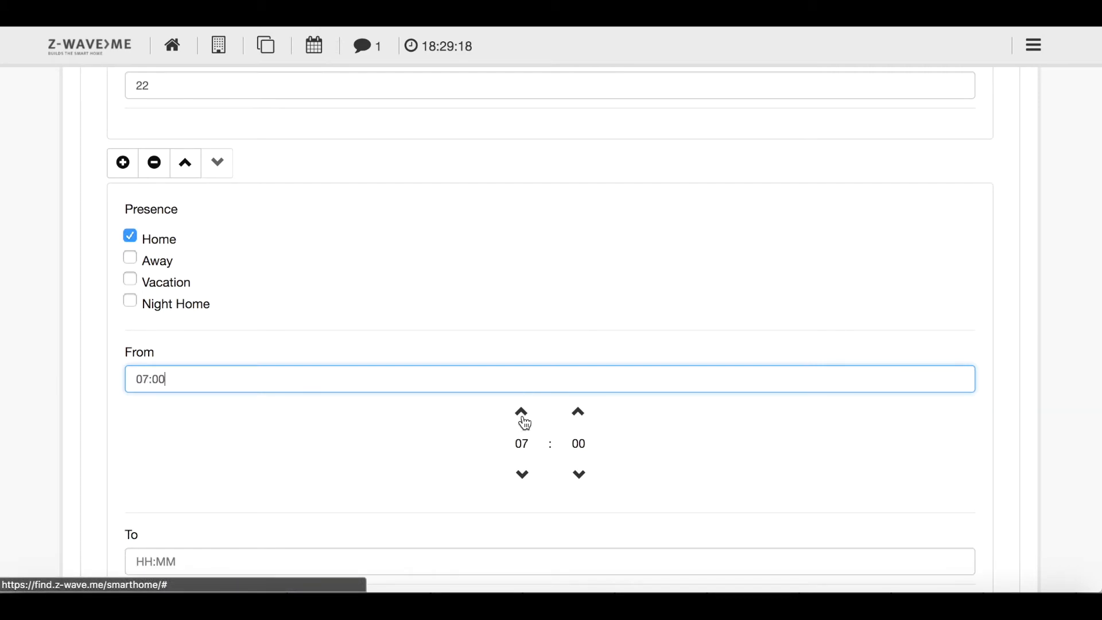
left_click(521, 411)
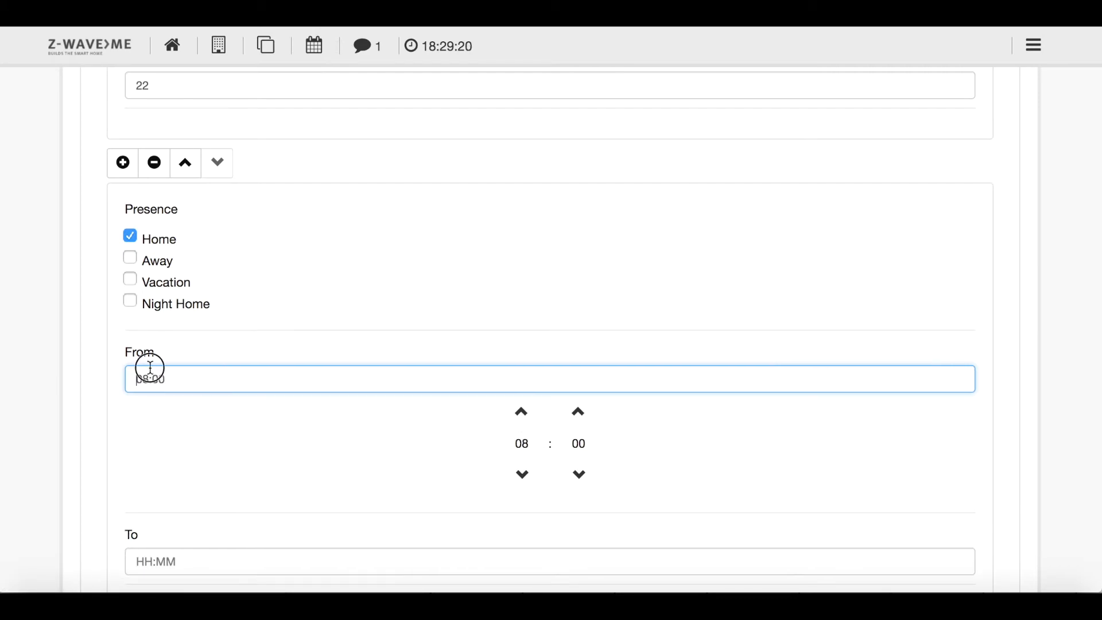
type("8:00")
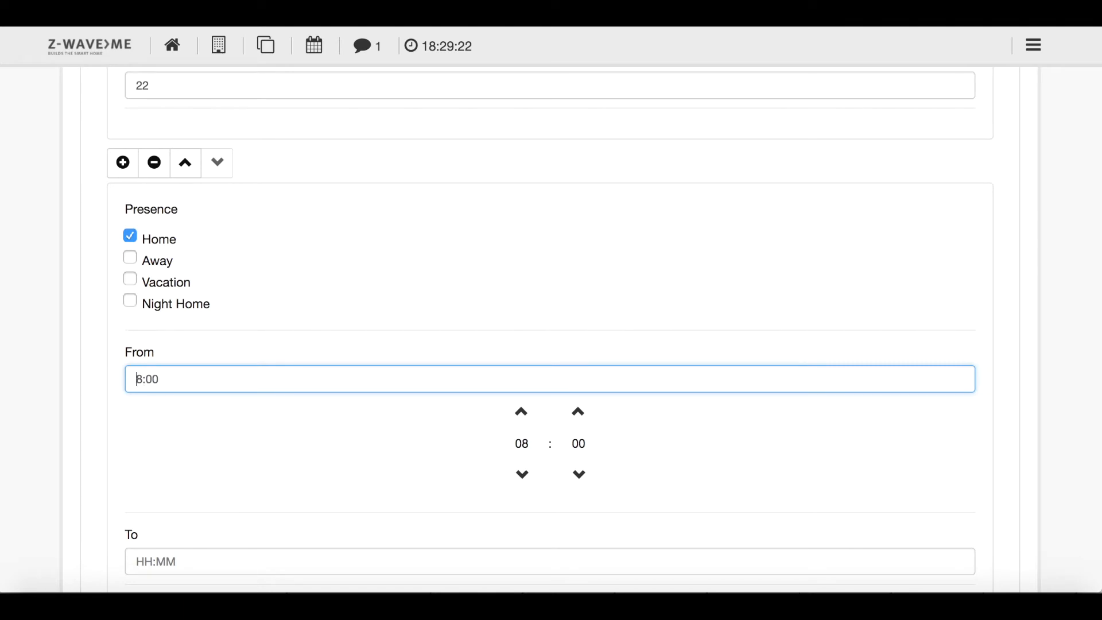
type("17")
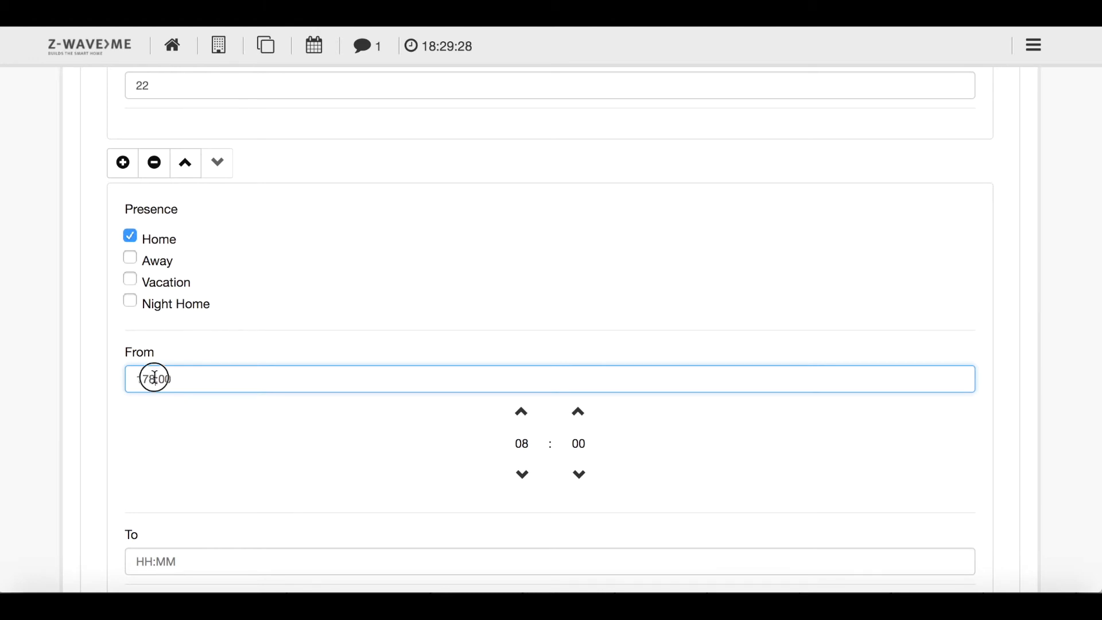
scroll("down", 3)
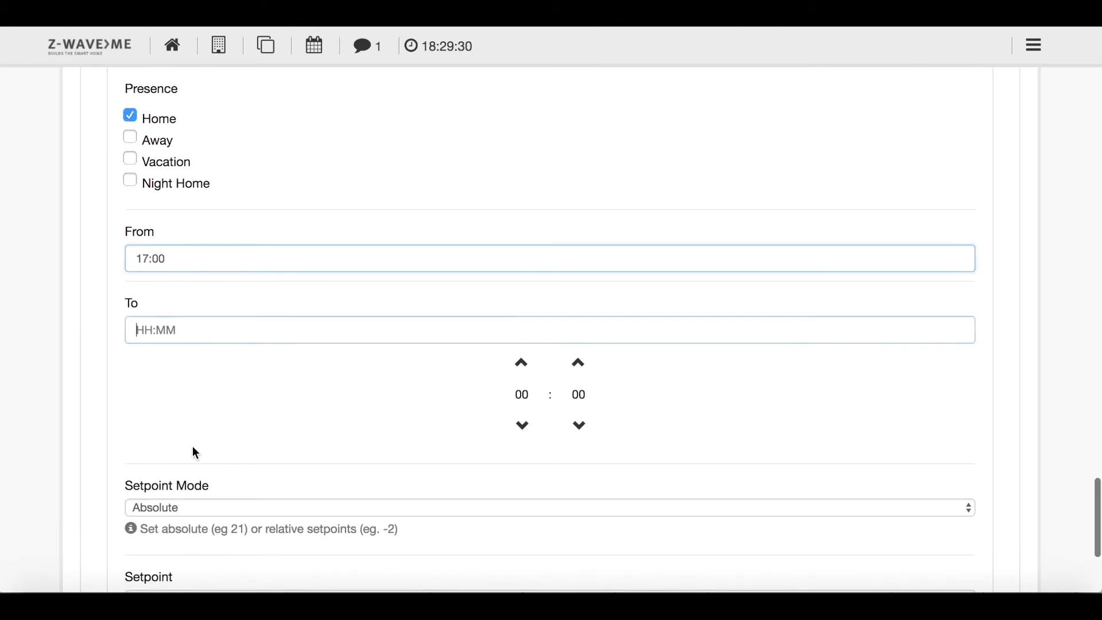
Set the evening entry's end time to 22:00 and its setpoint to 21
left_click(548, 329)
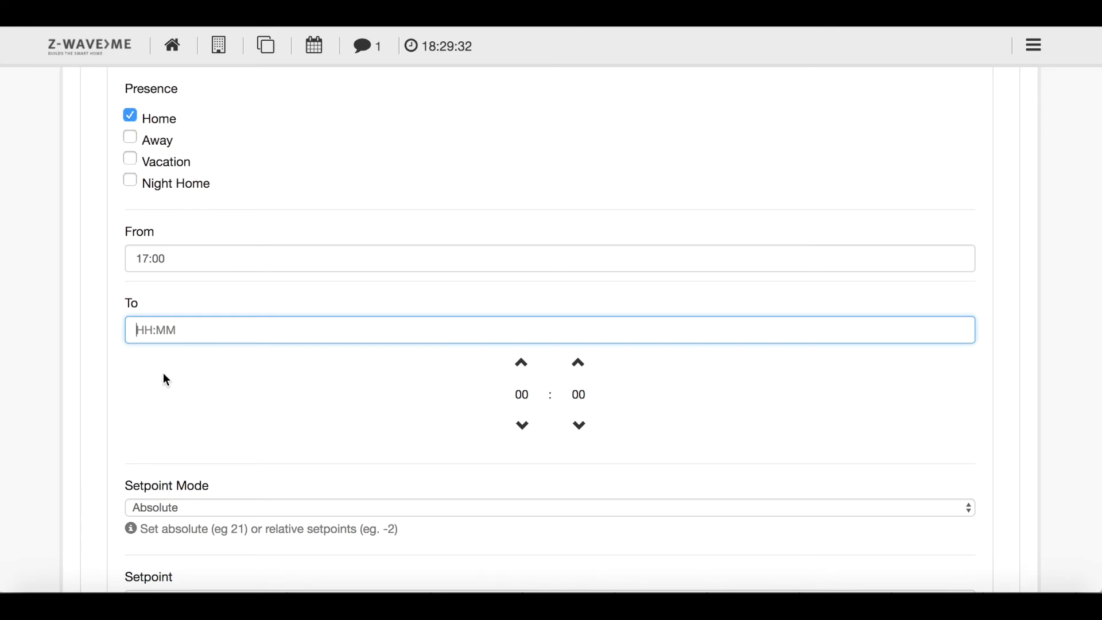
type("22:00")
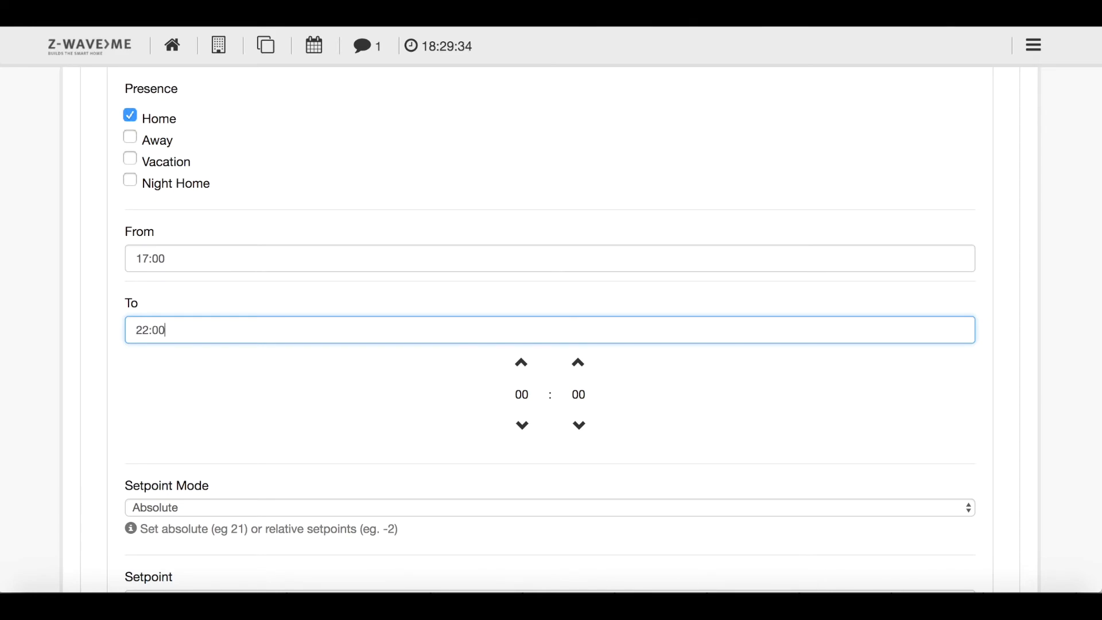
scroll("down", 3)
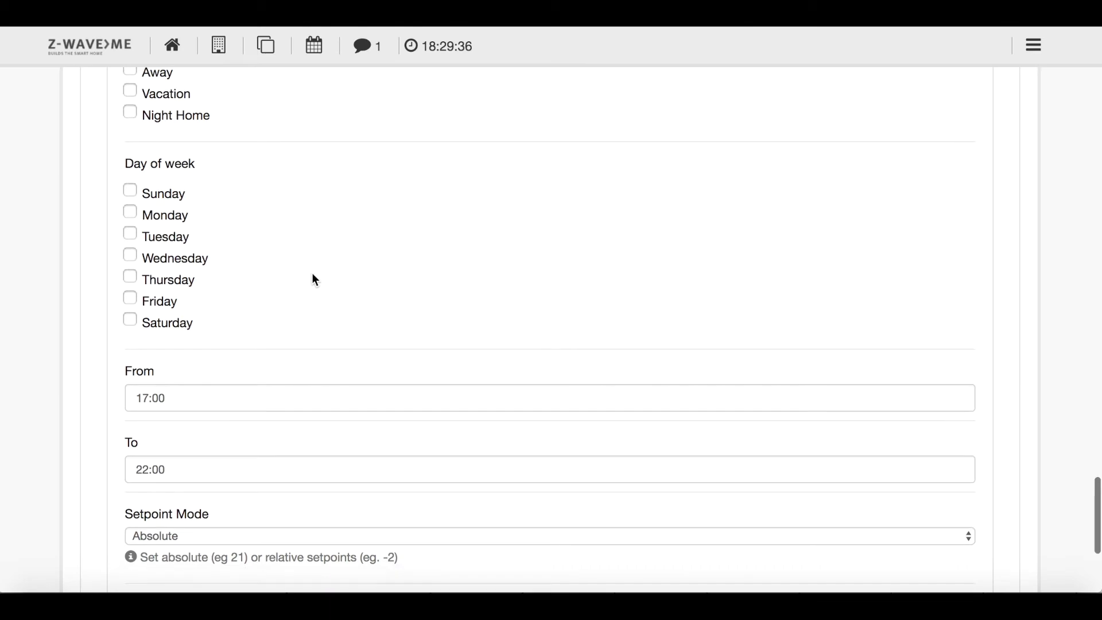
left_click(130, 232)
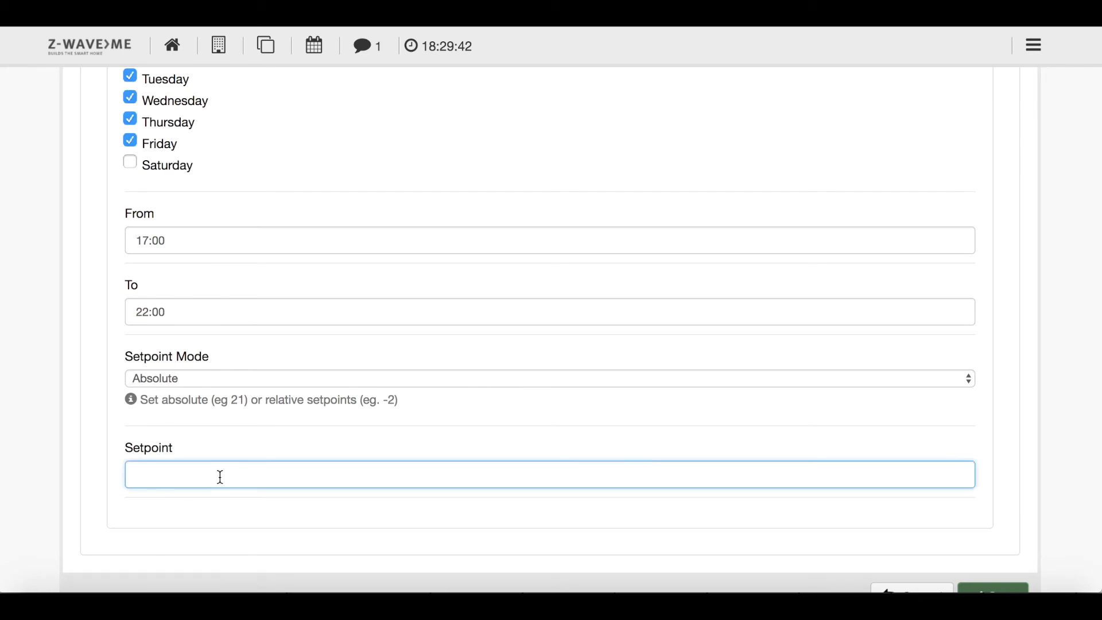
type("21")
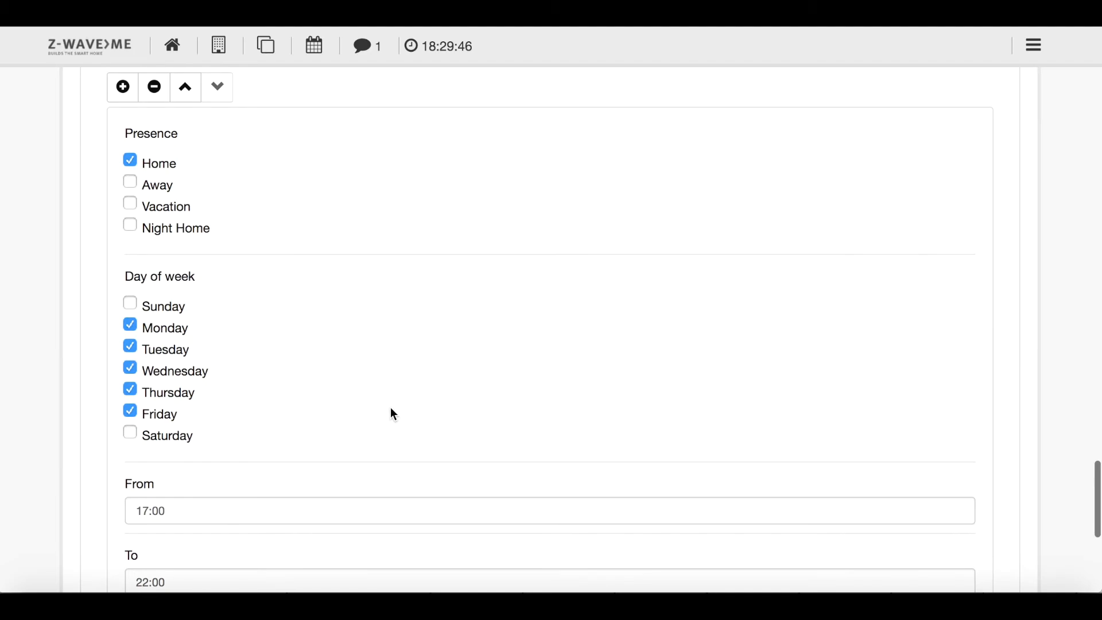
scroll("down", 3)
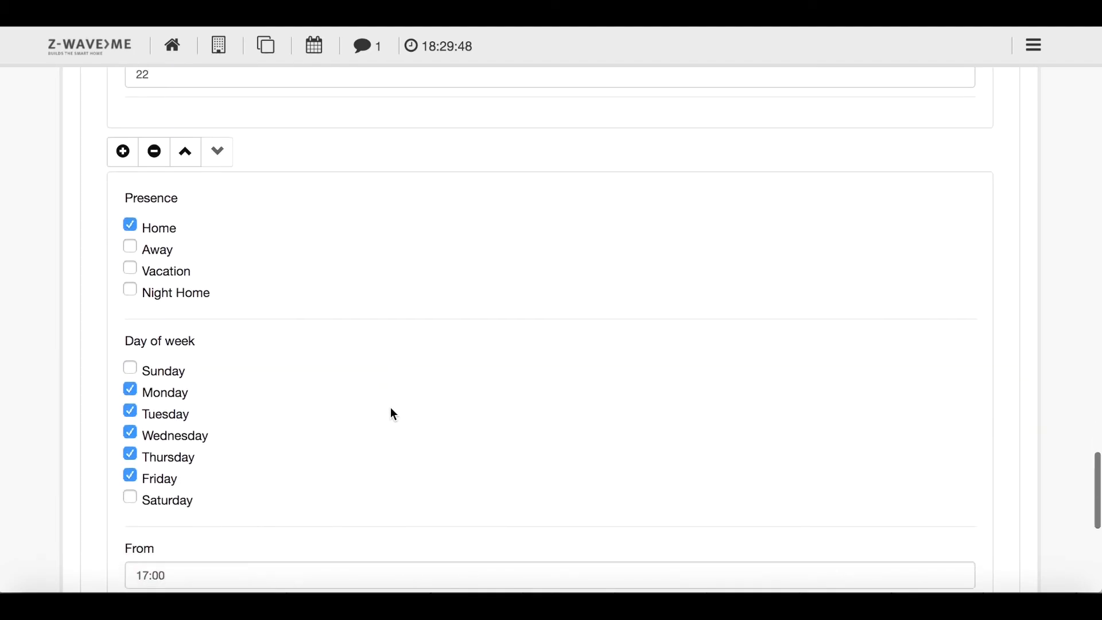
scroll("down", 3)
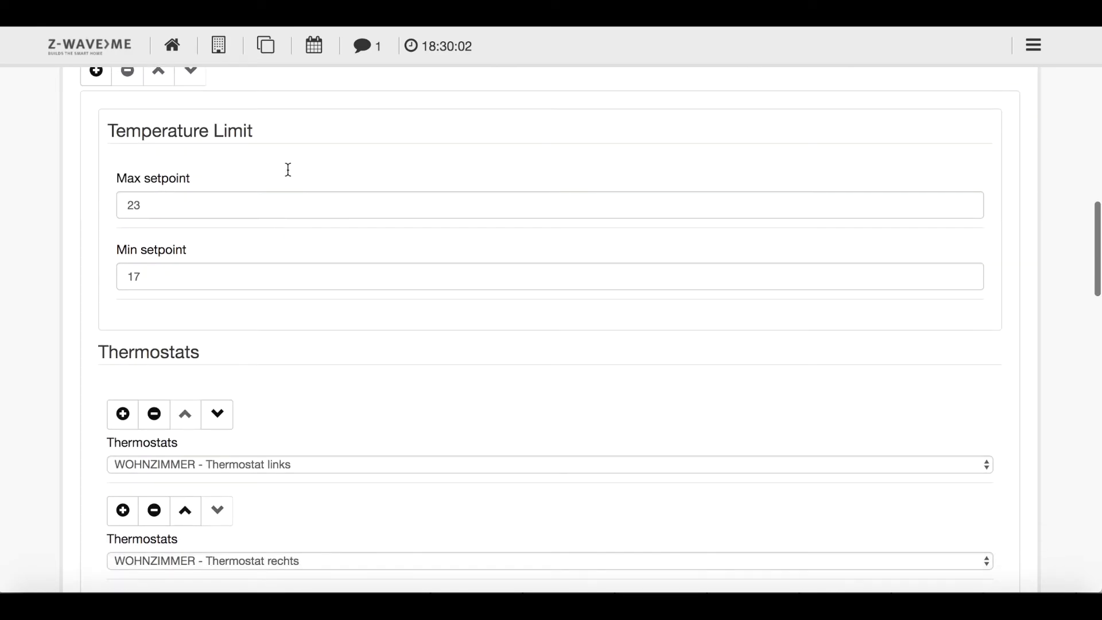
Scroll through the zone schedule to check both weekday Home entries: 06:45–07:45 at 22 and 17:00–22:00 at 21
scroll("down", 3)
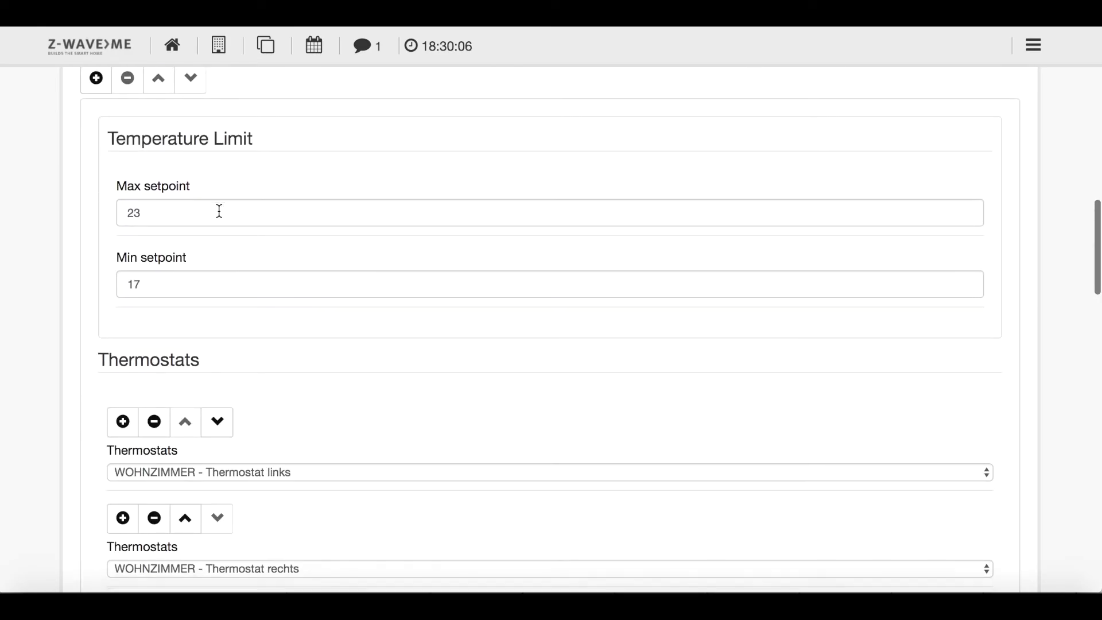
scroll("down", 3)
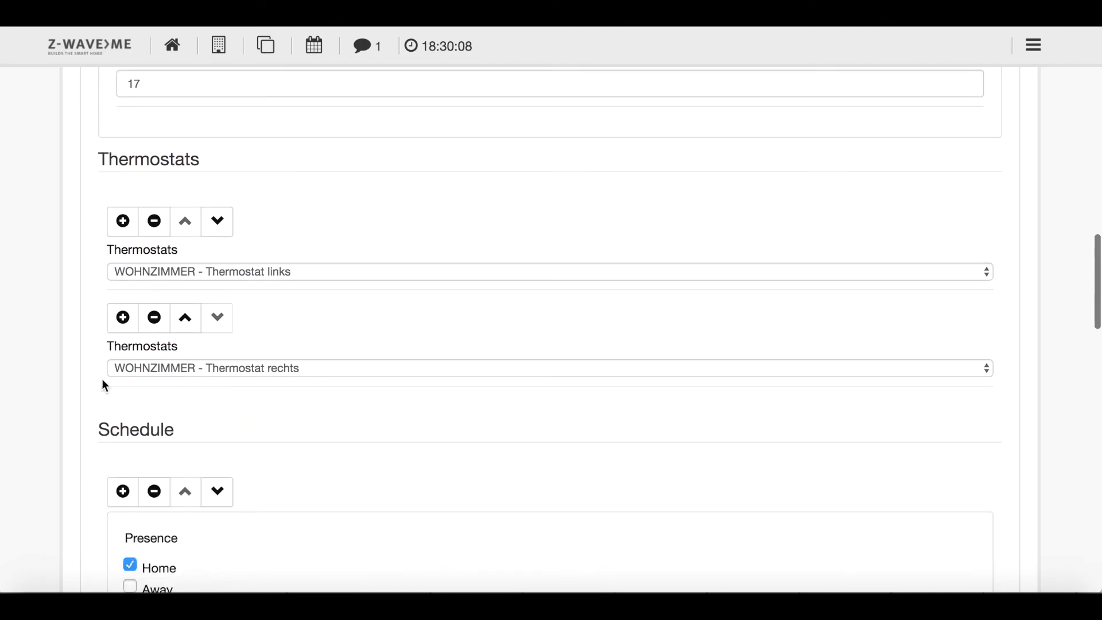
scroll("down", 3)
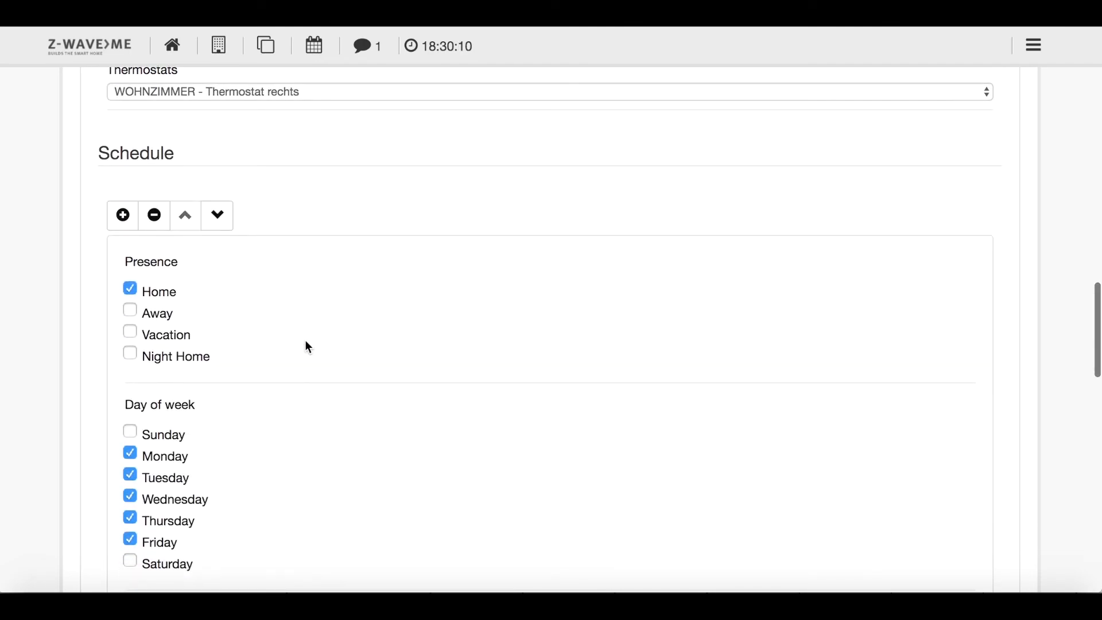
scroll("down", 3)
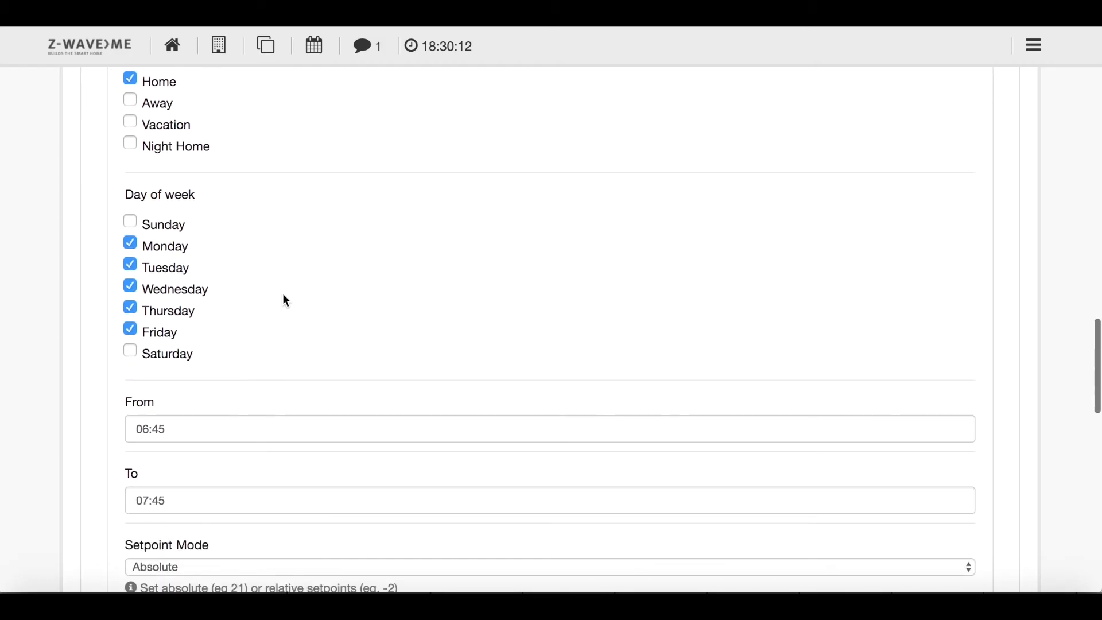
scroll("down", 3)
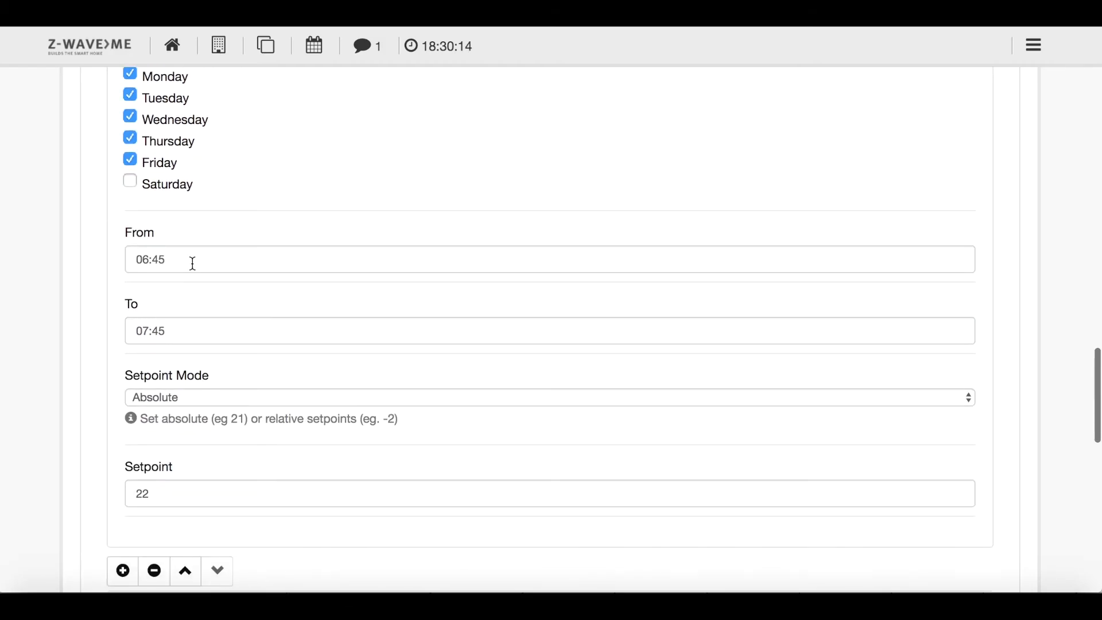
scroll("down", 3)
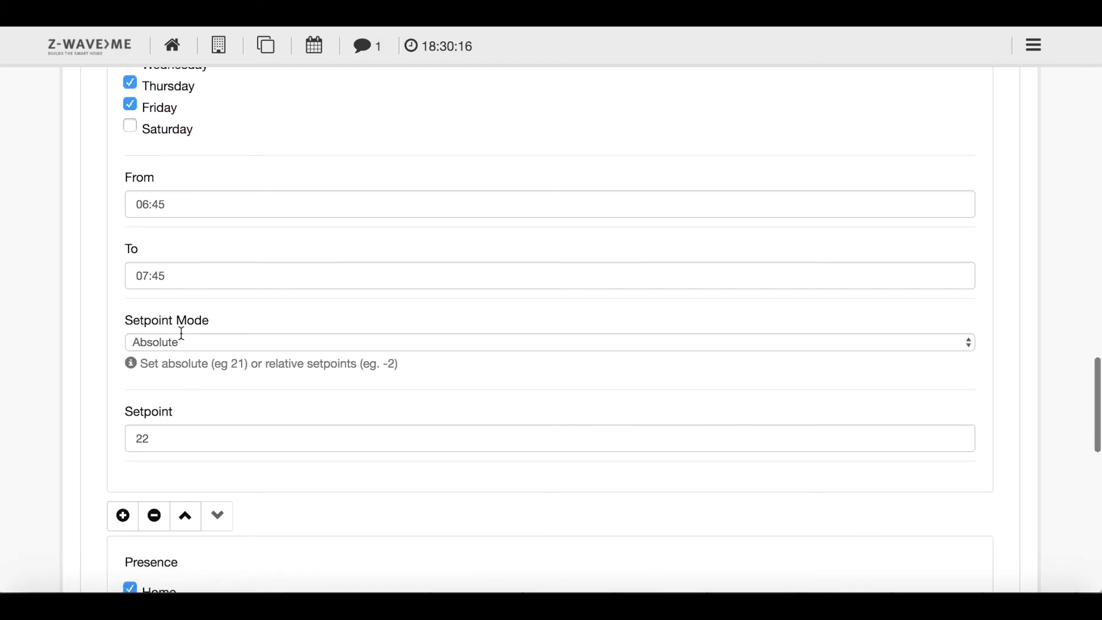
scroll("down", 3)
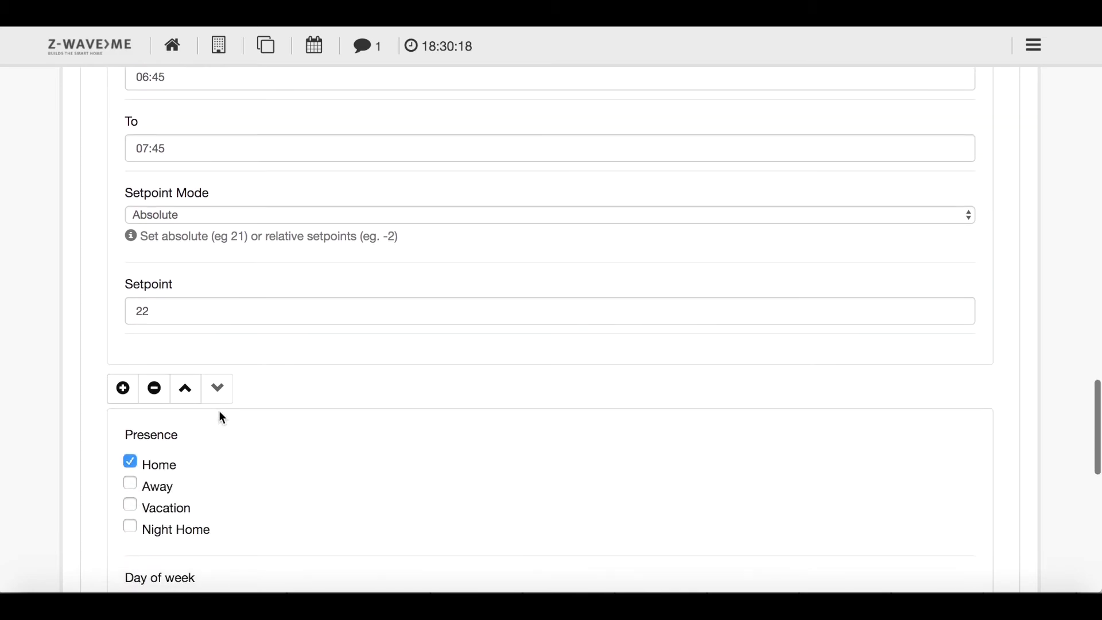
scroll("down", 3)
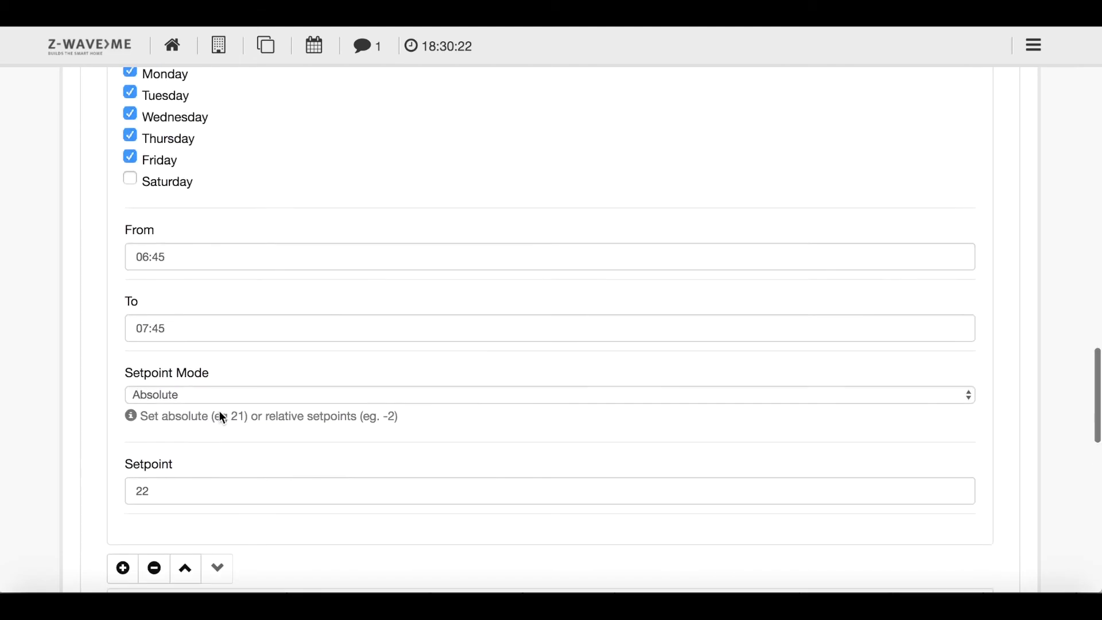
scroll("up", 3)
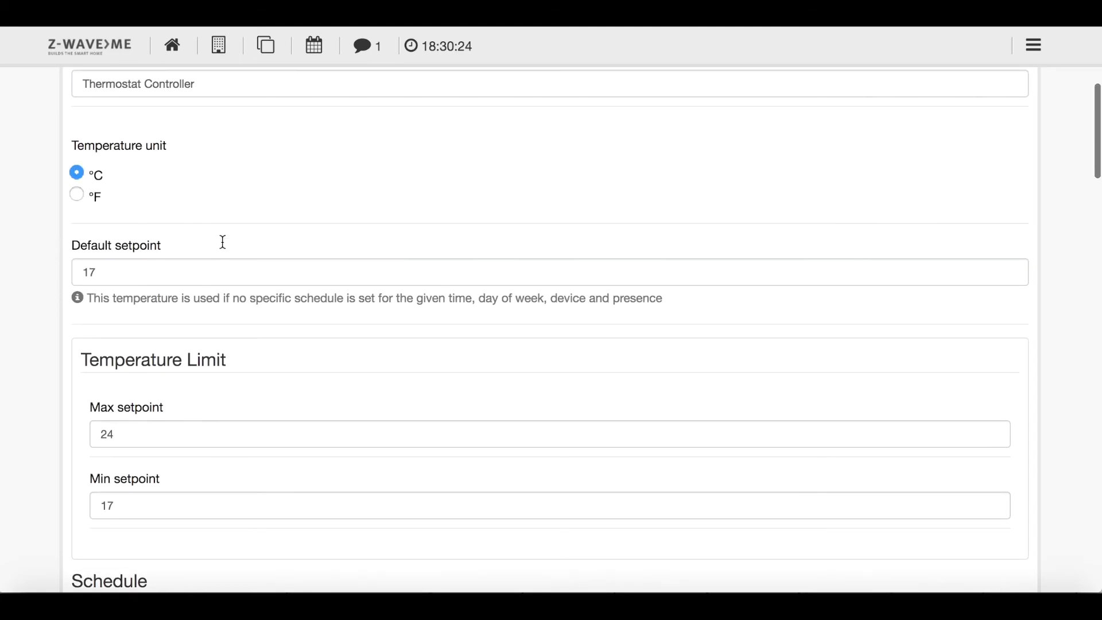
scroll("down", 3)
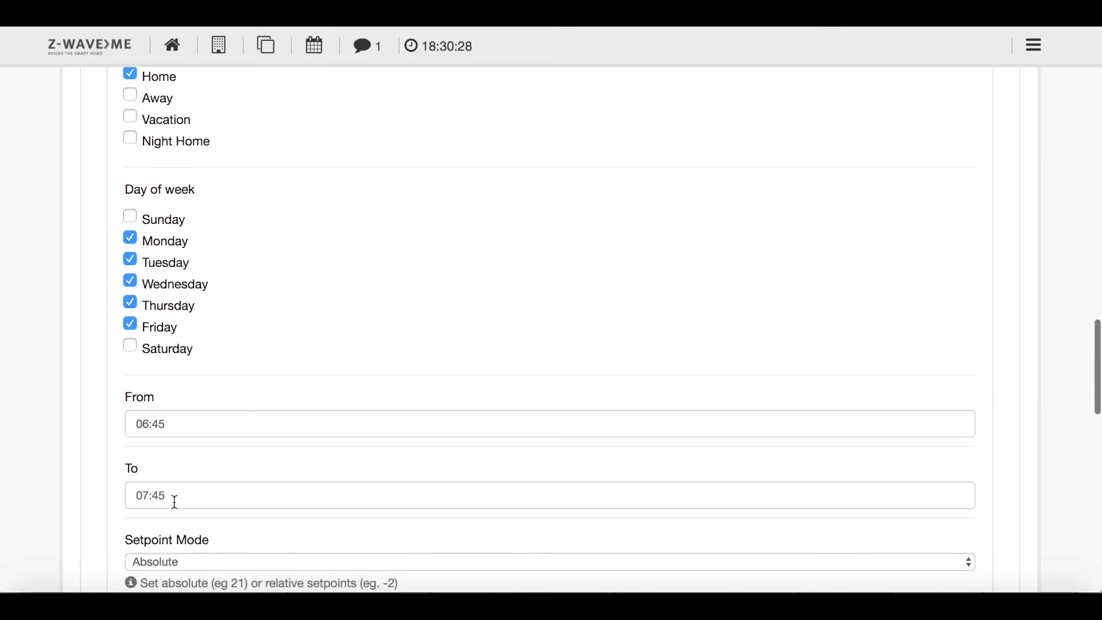
scroll("down", 3)
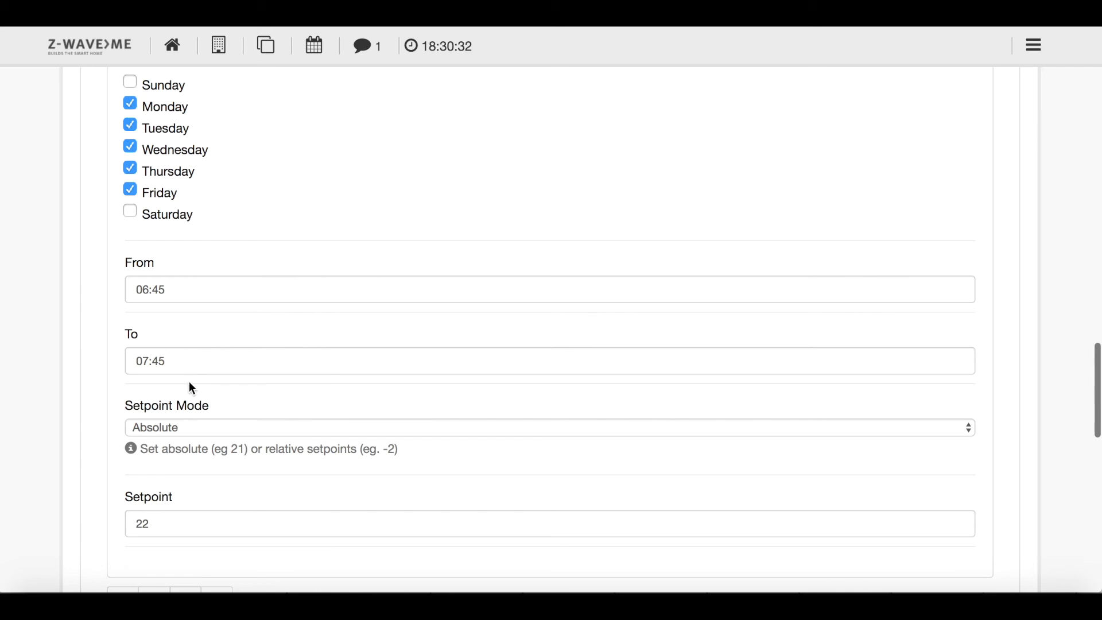
scroll("down", 3)
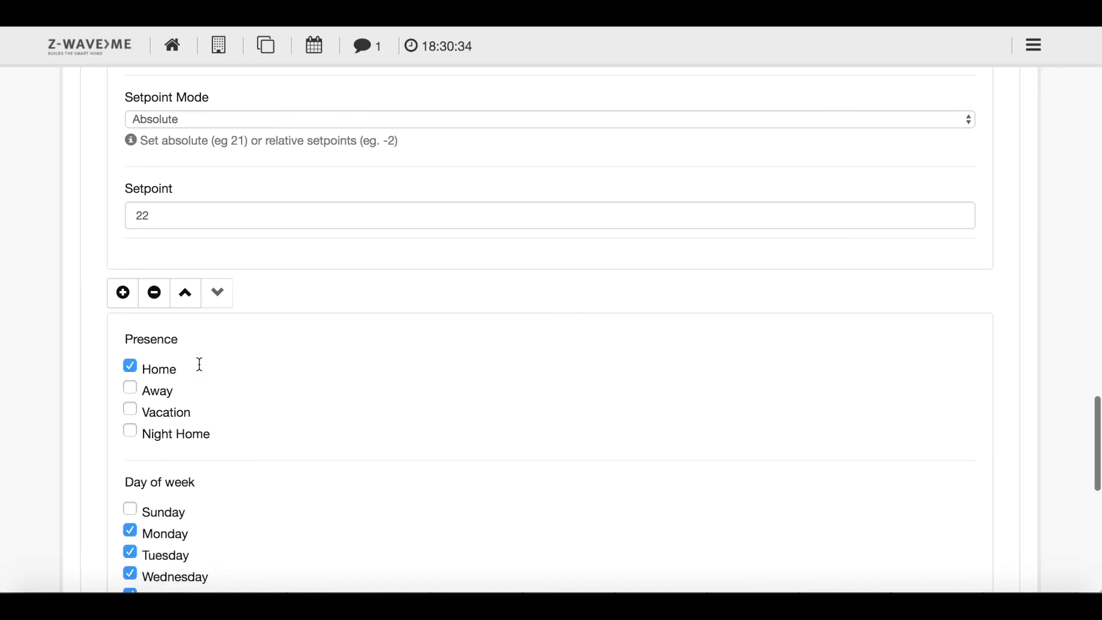
scroll("down", 3)
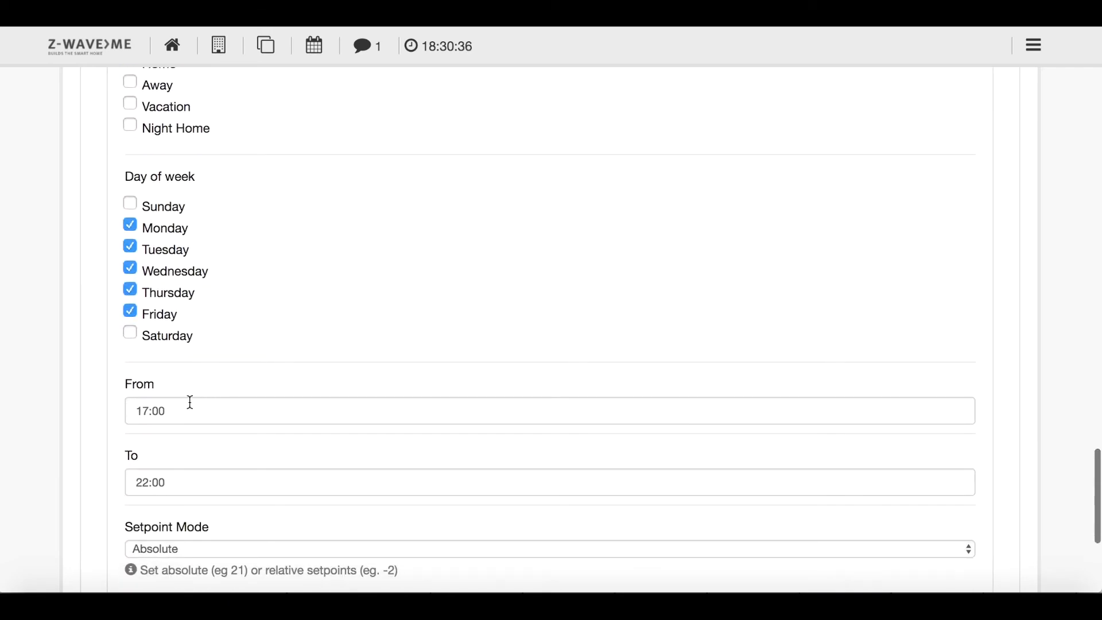
scroll("down", 3)
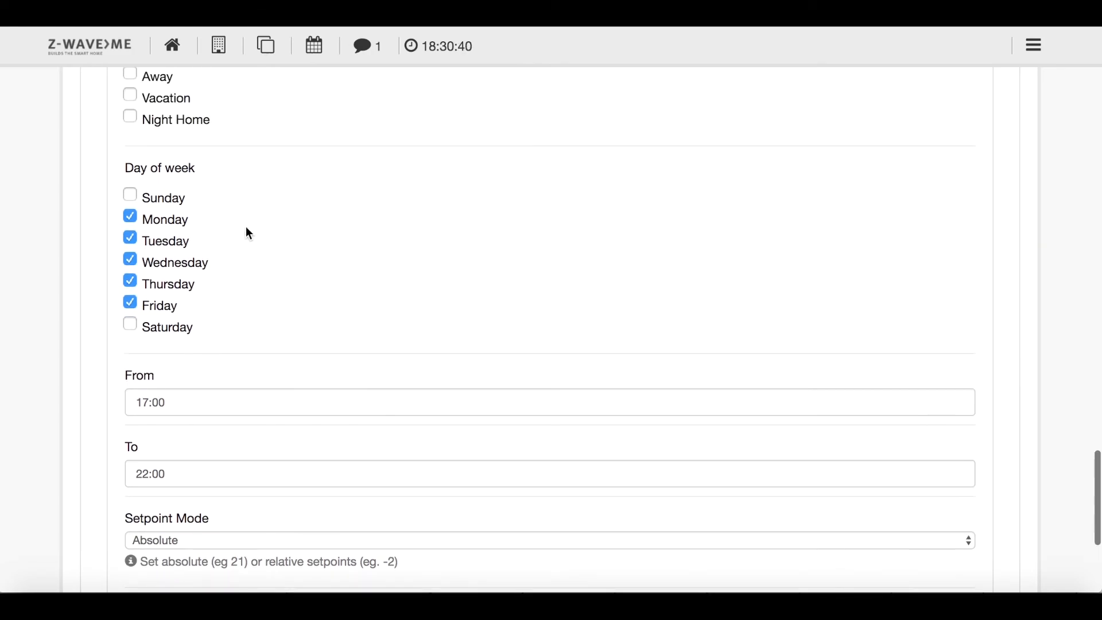
scroll("down", 3)
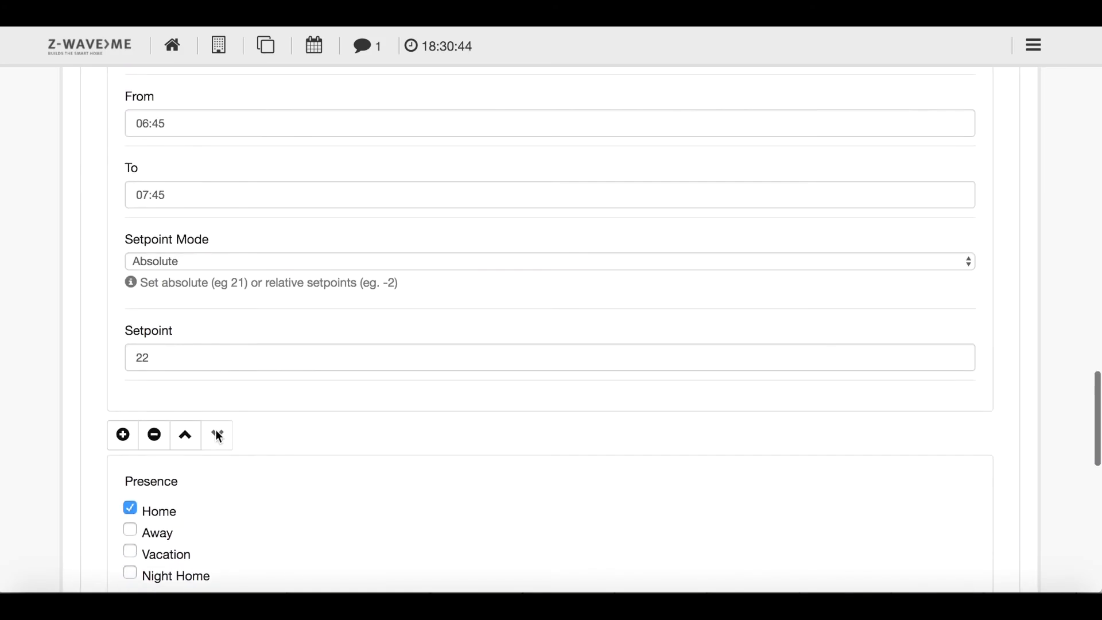
scroll("up", 3)
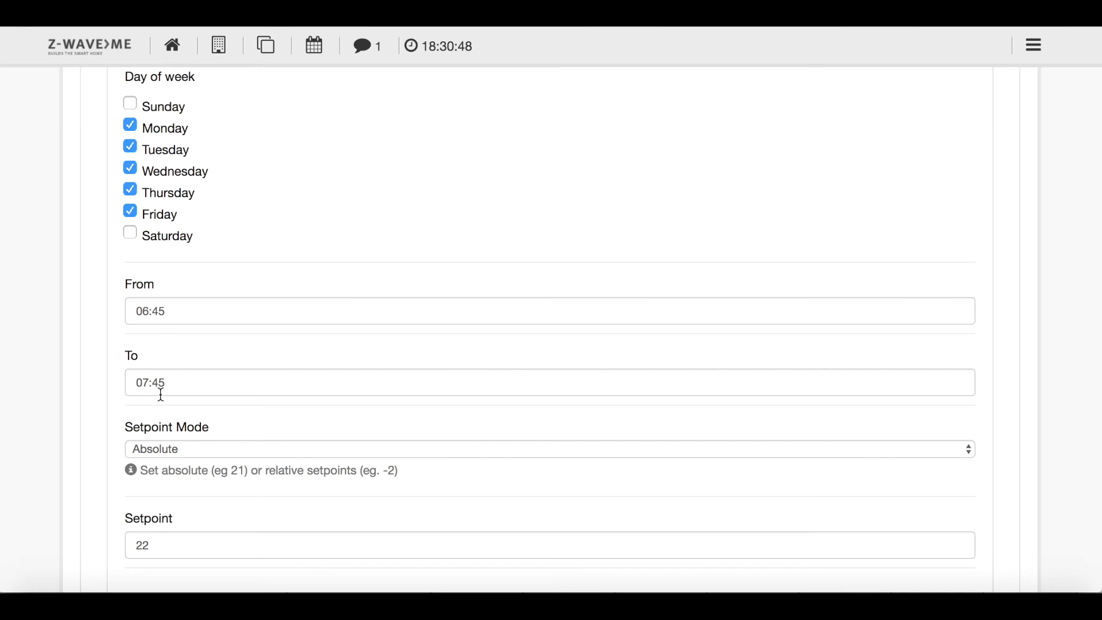
scroll("down", 3)
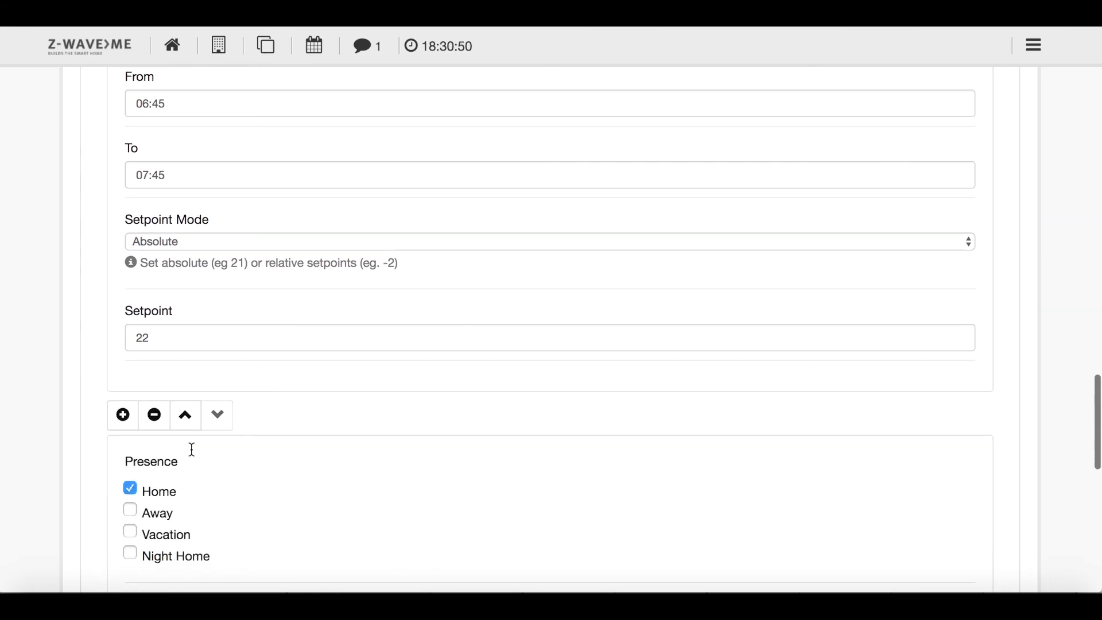
scroll("down", 3)
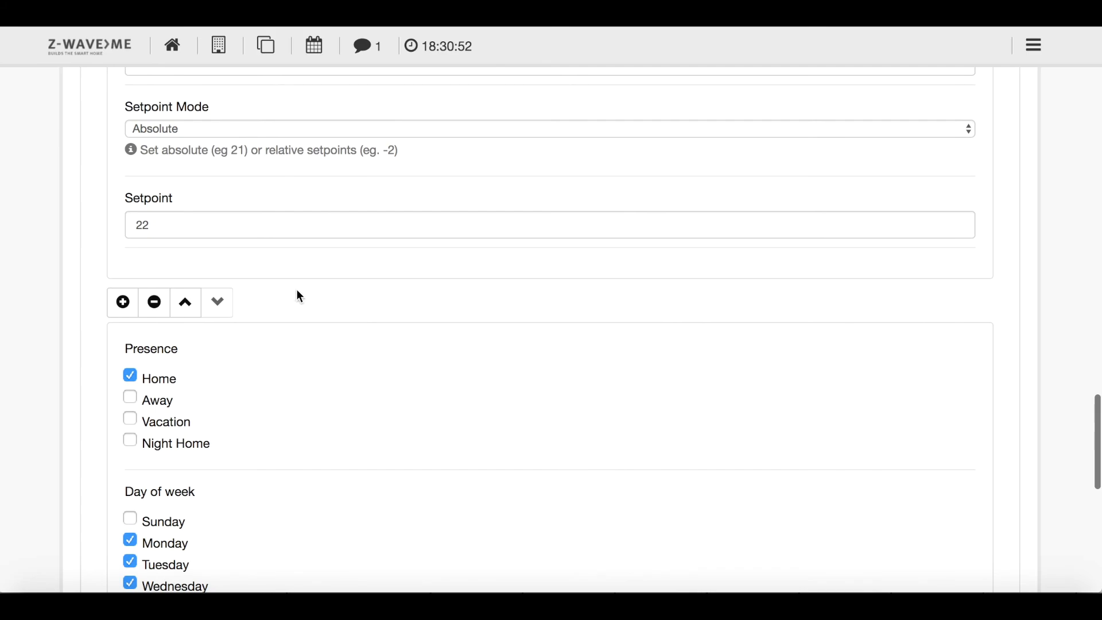
scroll("down", 3)
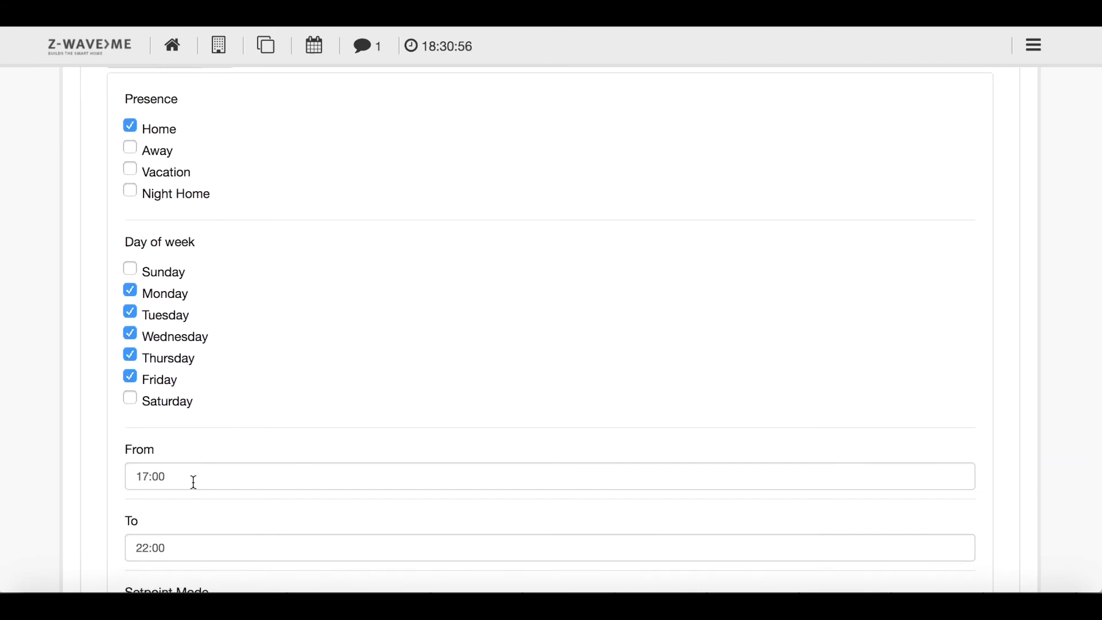
scroll("down", 3)
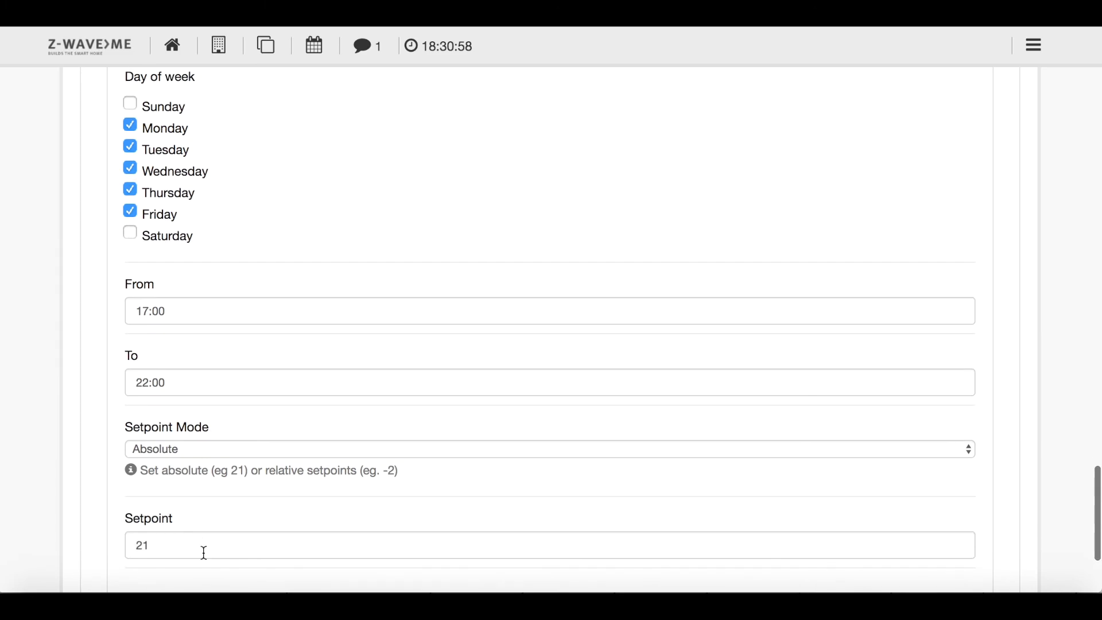
scroll("down", 3)
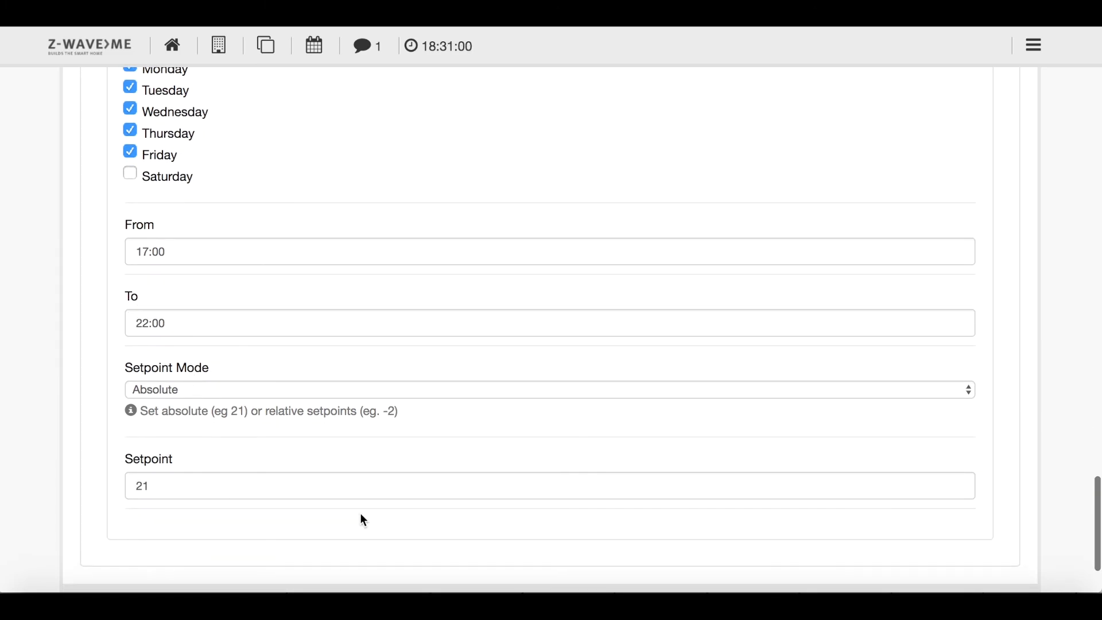
scroll("down", 3)
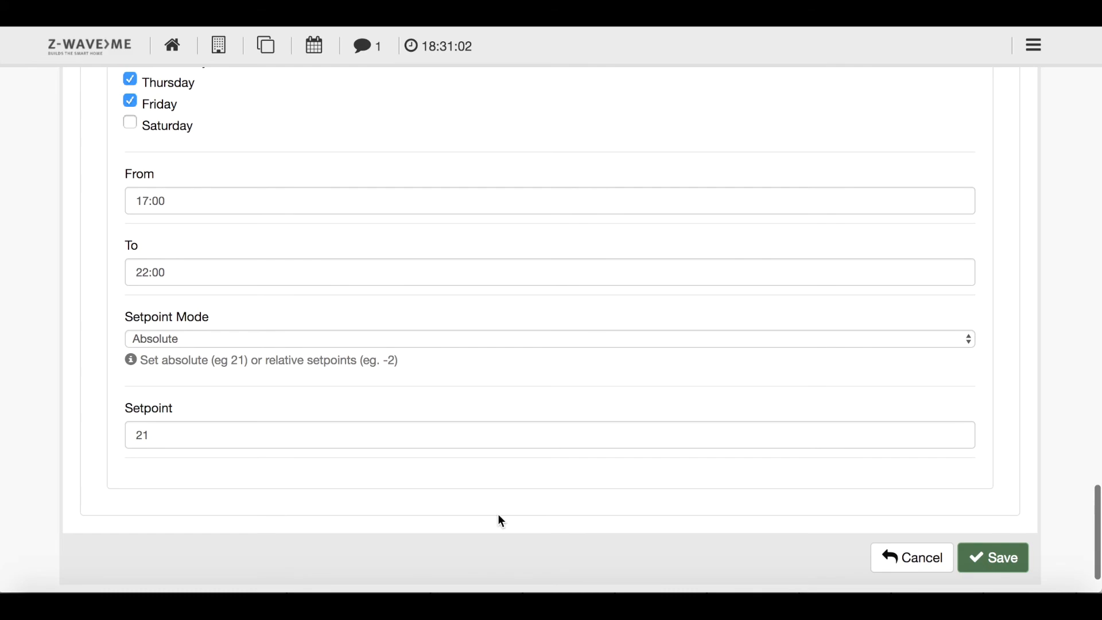
scroll("down", 3)
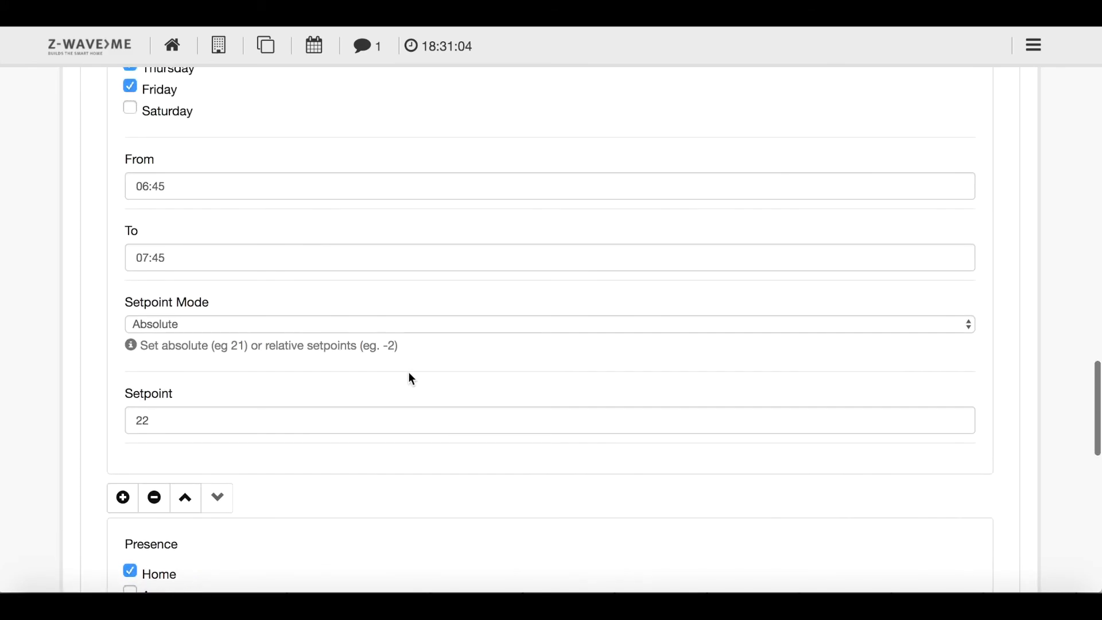
scroll("down", 3)
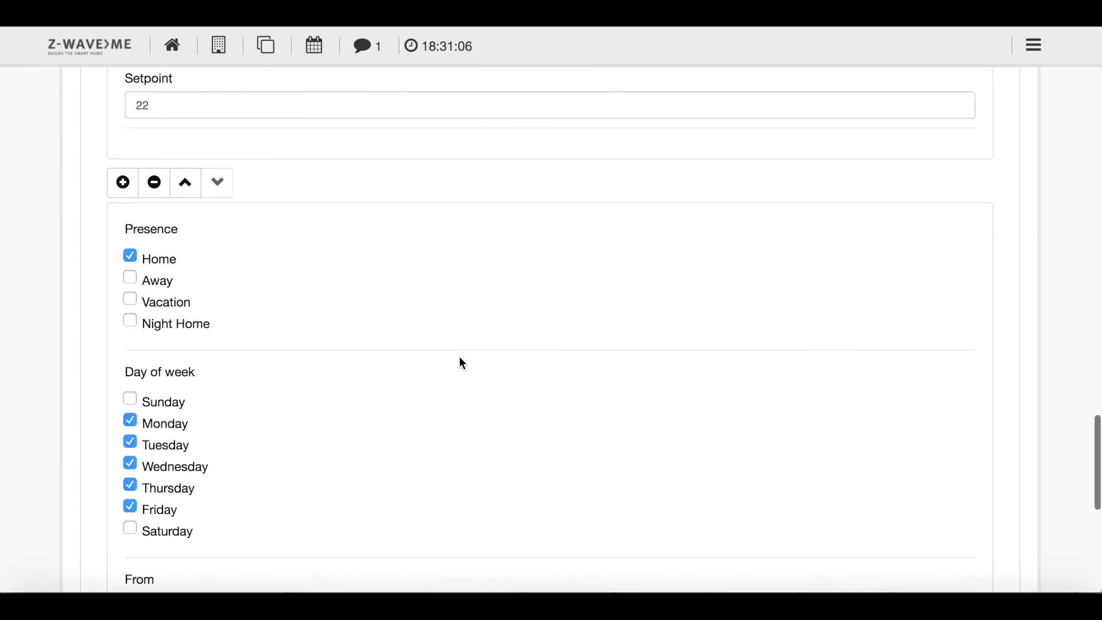
scroll("down", 3)
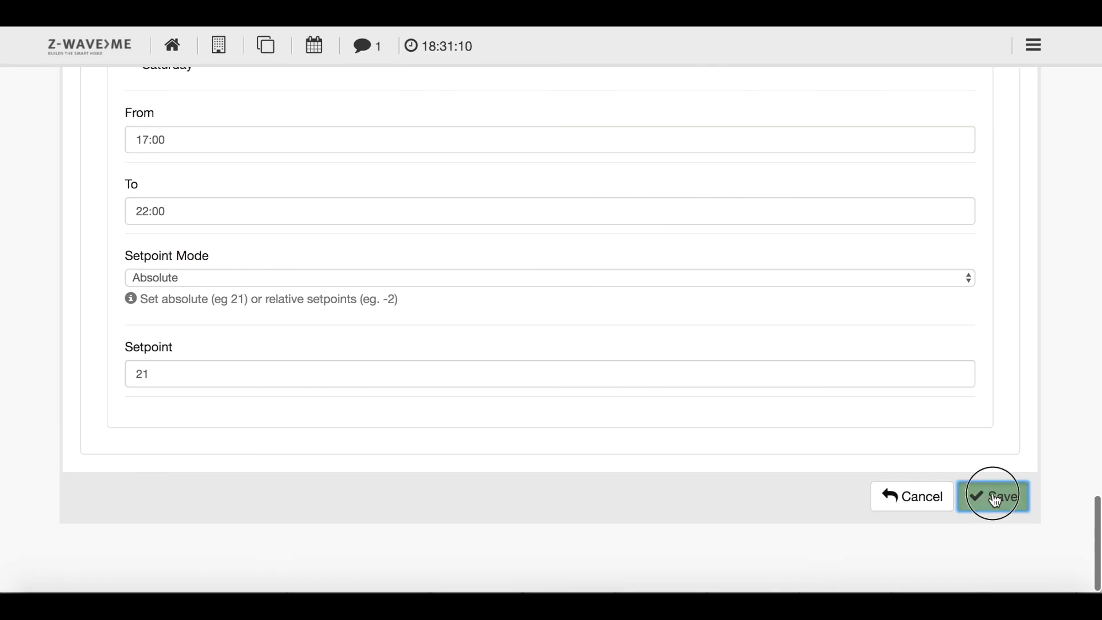
left_click(993, 496)
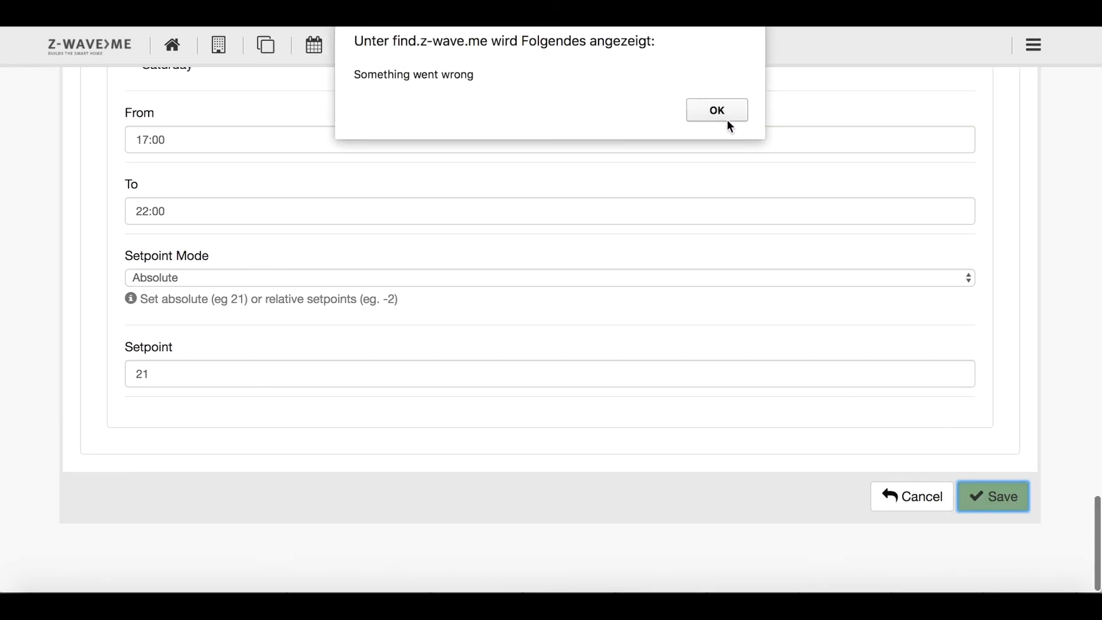
left_click(715, 110)
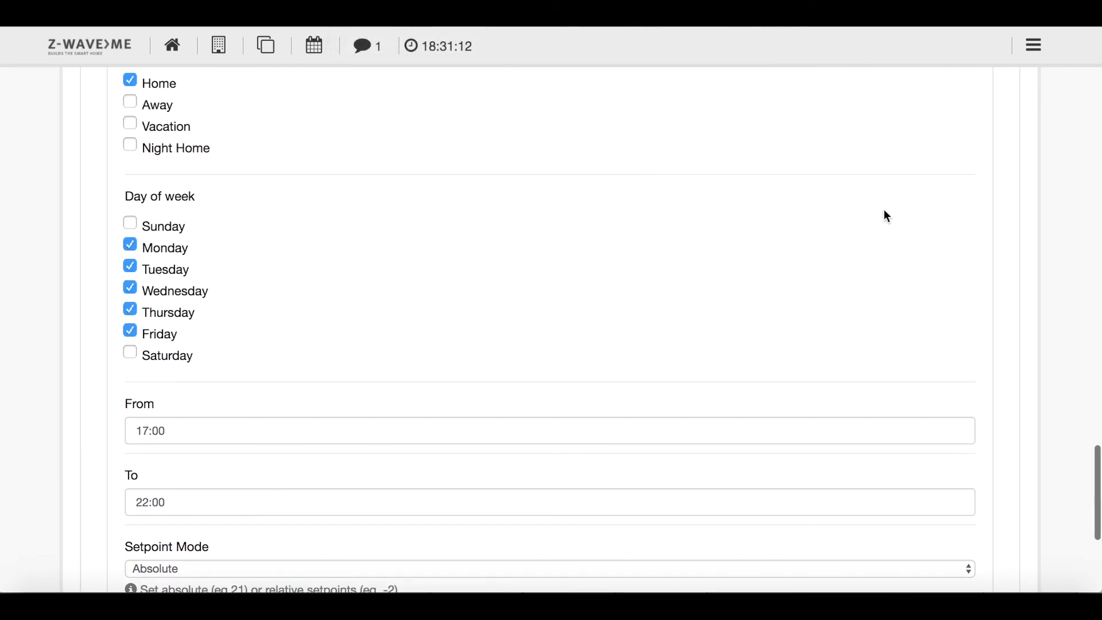
scroll("down", 3)
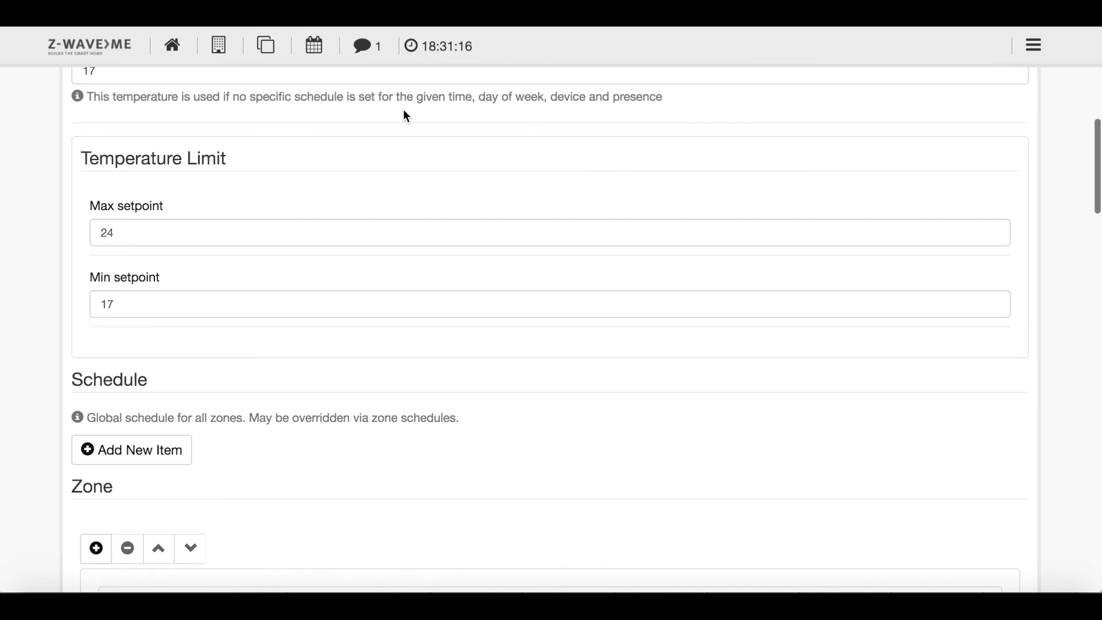
Return to the elements dashboard showing the Thermostat Controller card
left_click(265, 45)
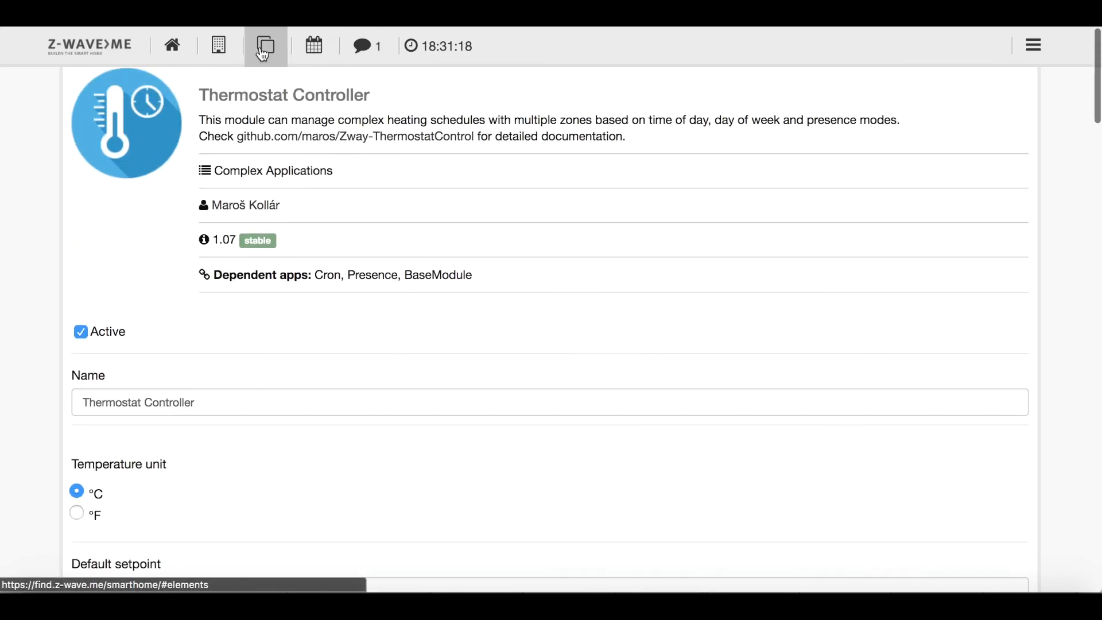
left_click(265, 46)
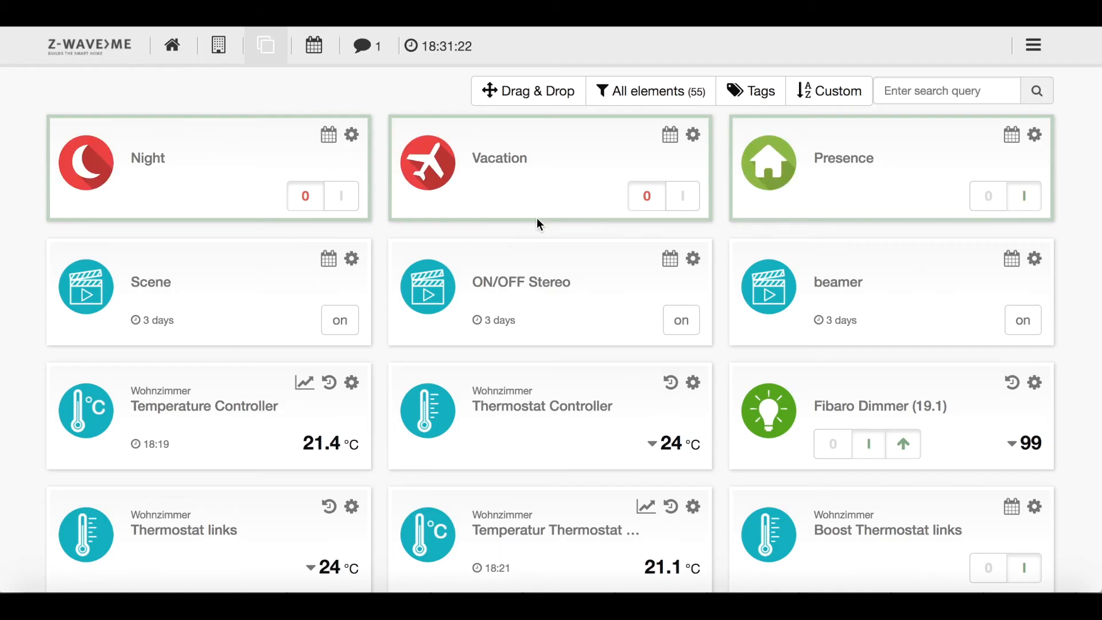
mouse_move(556, 204)
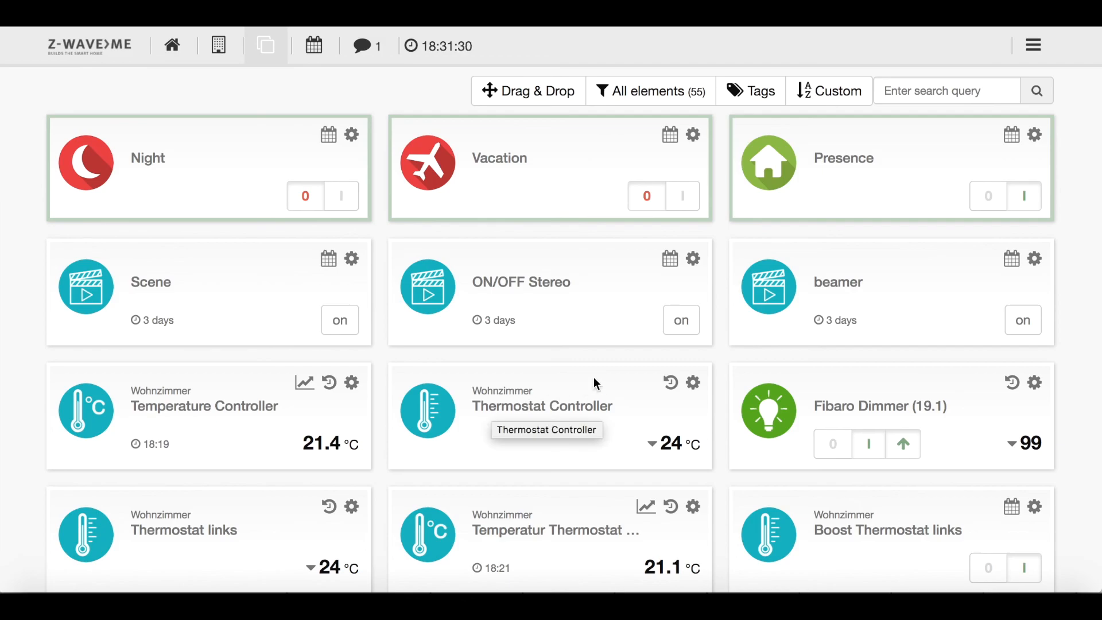
mouse_move(666, 418)
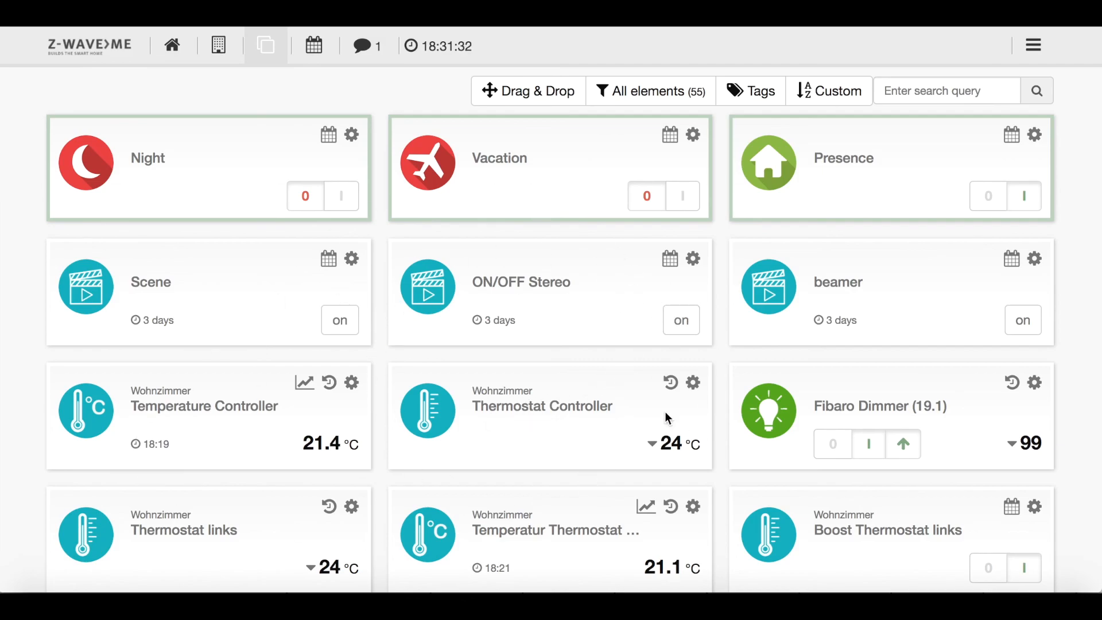
mouse_move(200, 241)
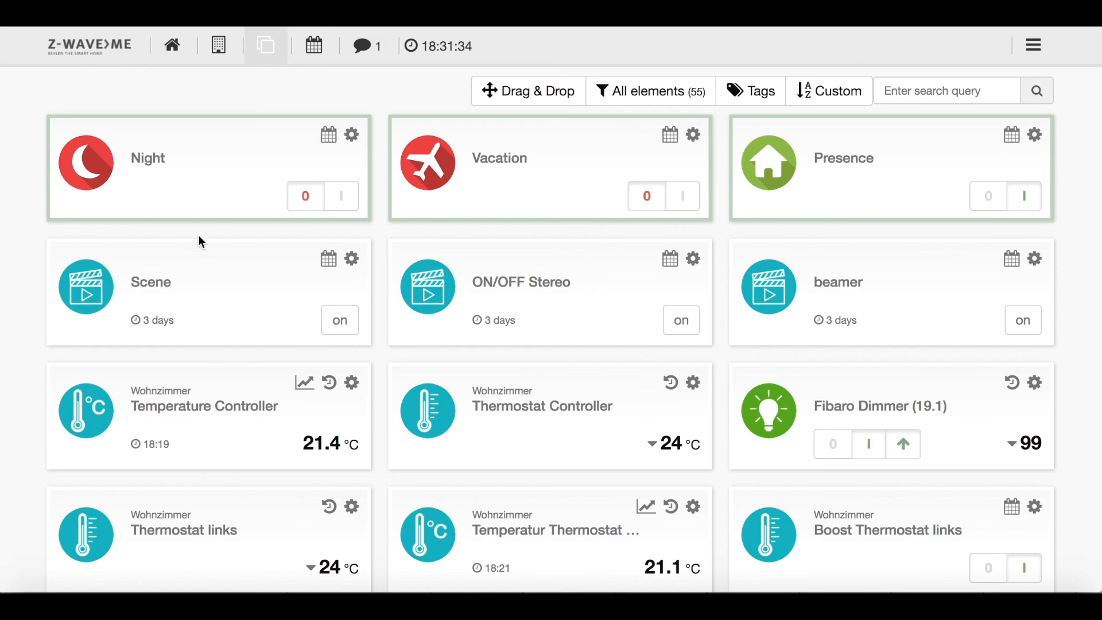
mouse_move(558, 351)
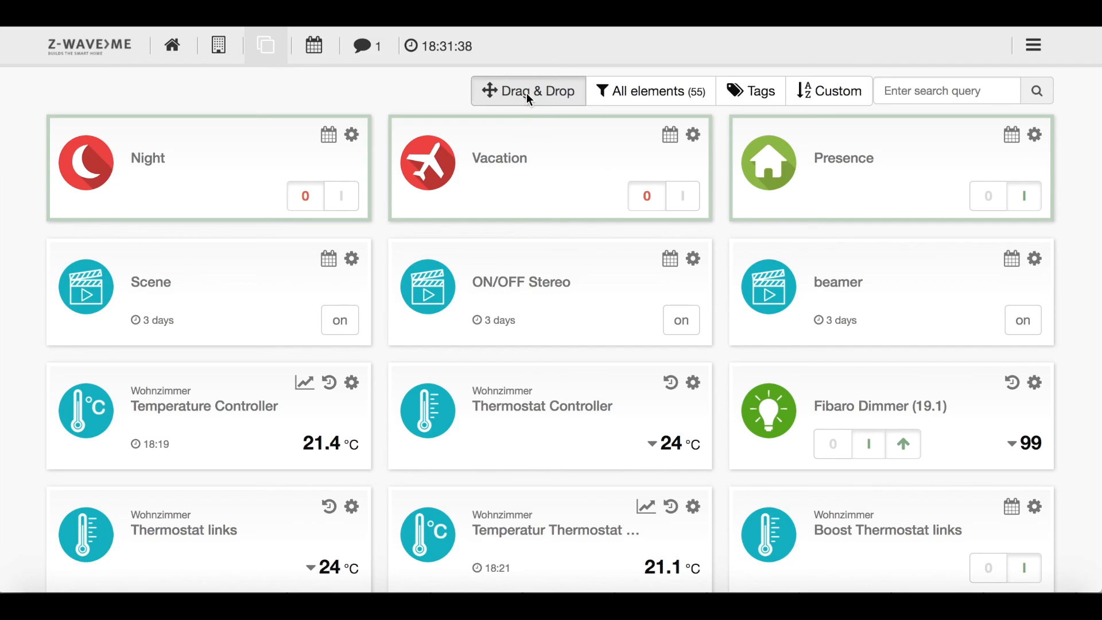
left_click(528, 91)
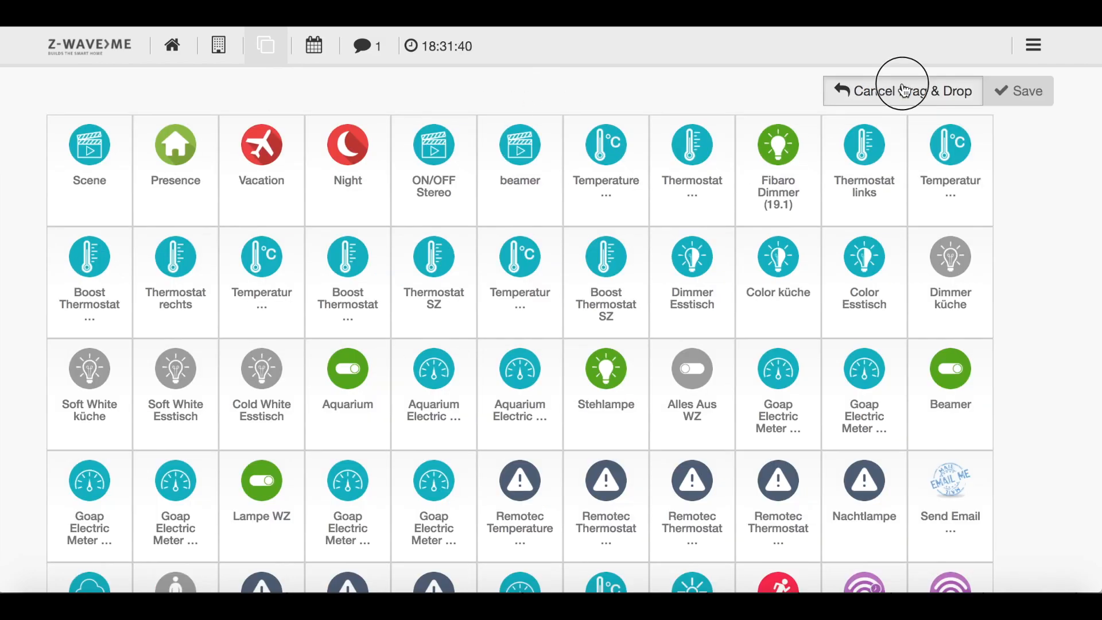
left_click(868, 91)
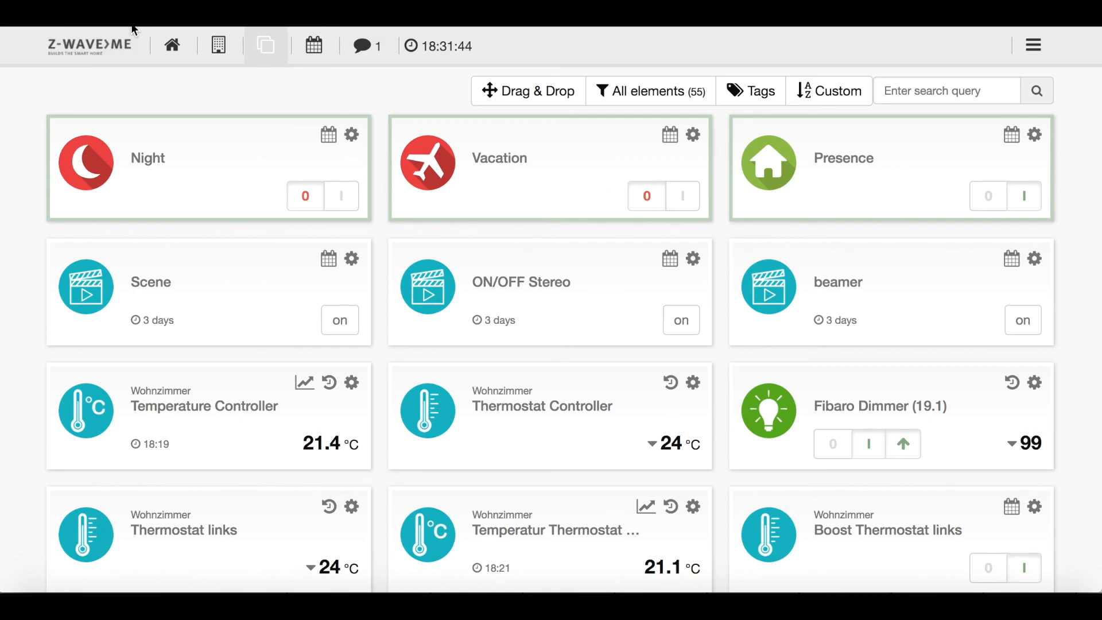
scroll("down", 3)
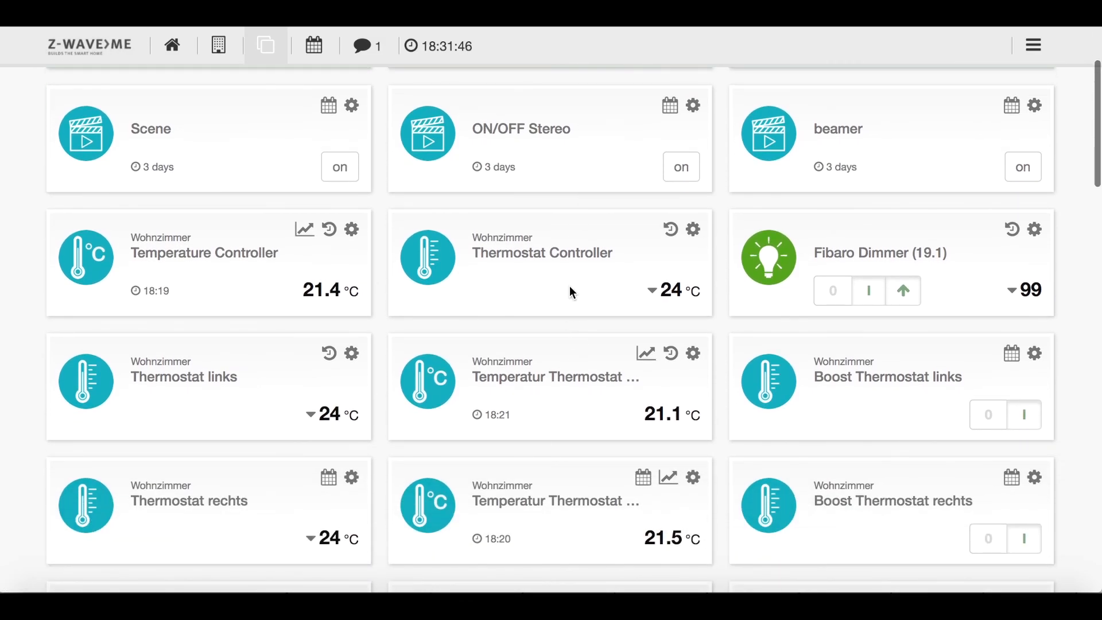